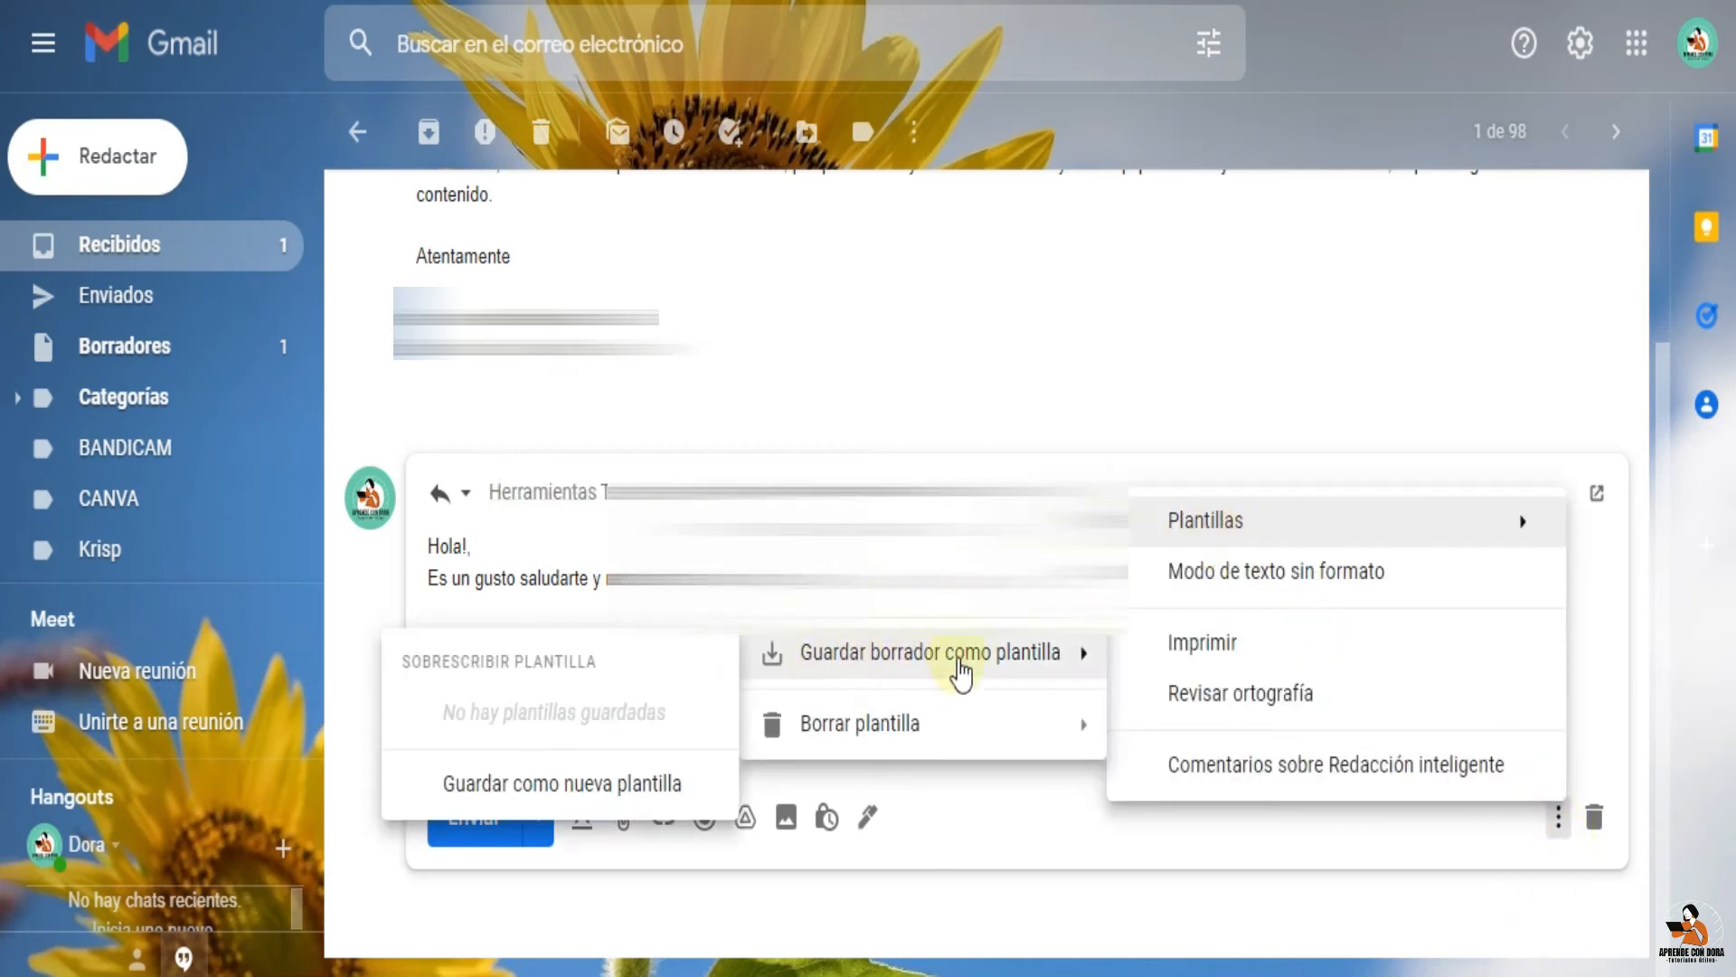
{"action": "mouse_move", "coordinate": [783, 711]}
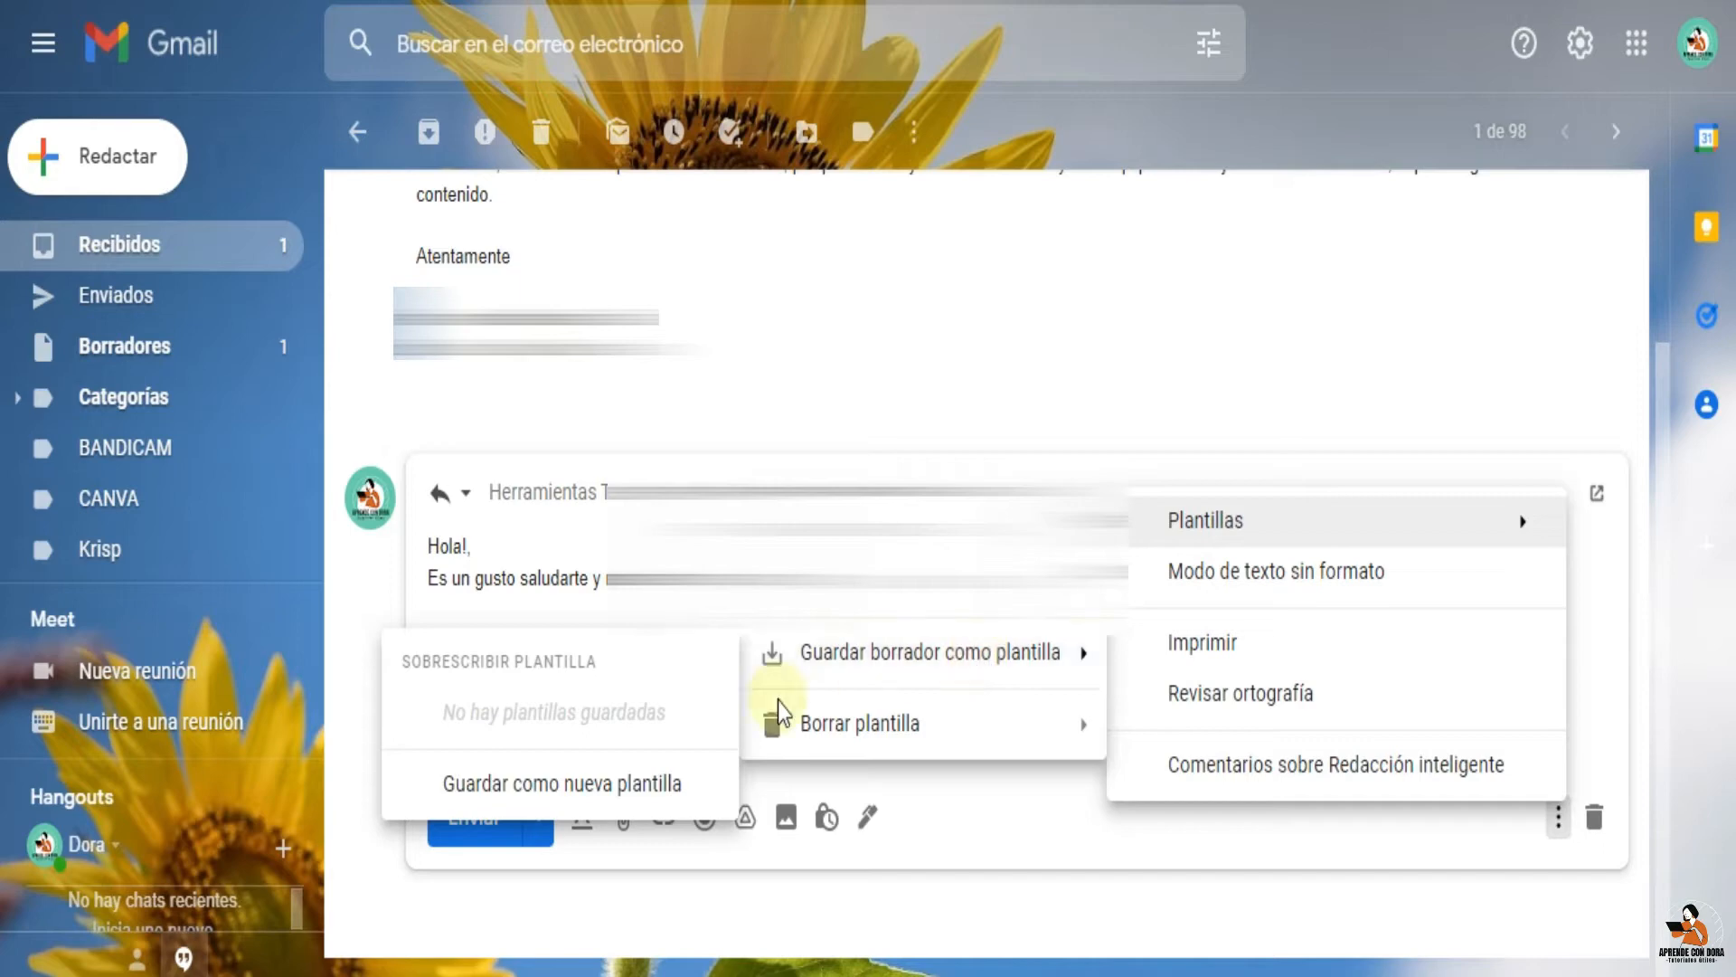
Save the reply draft as a new template named 'Respuesta a suscriptores' instead of 'Re: Tutorial'
{"action": "left_click", "coordinate": [562, 783]}
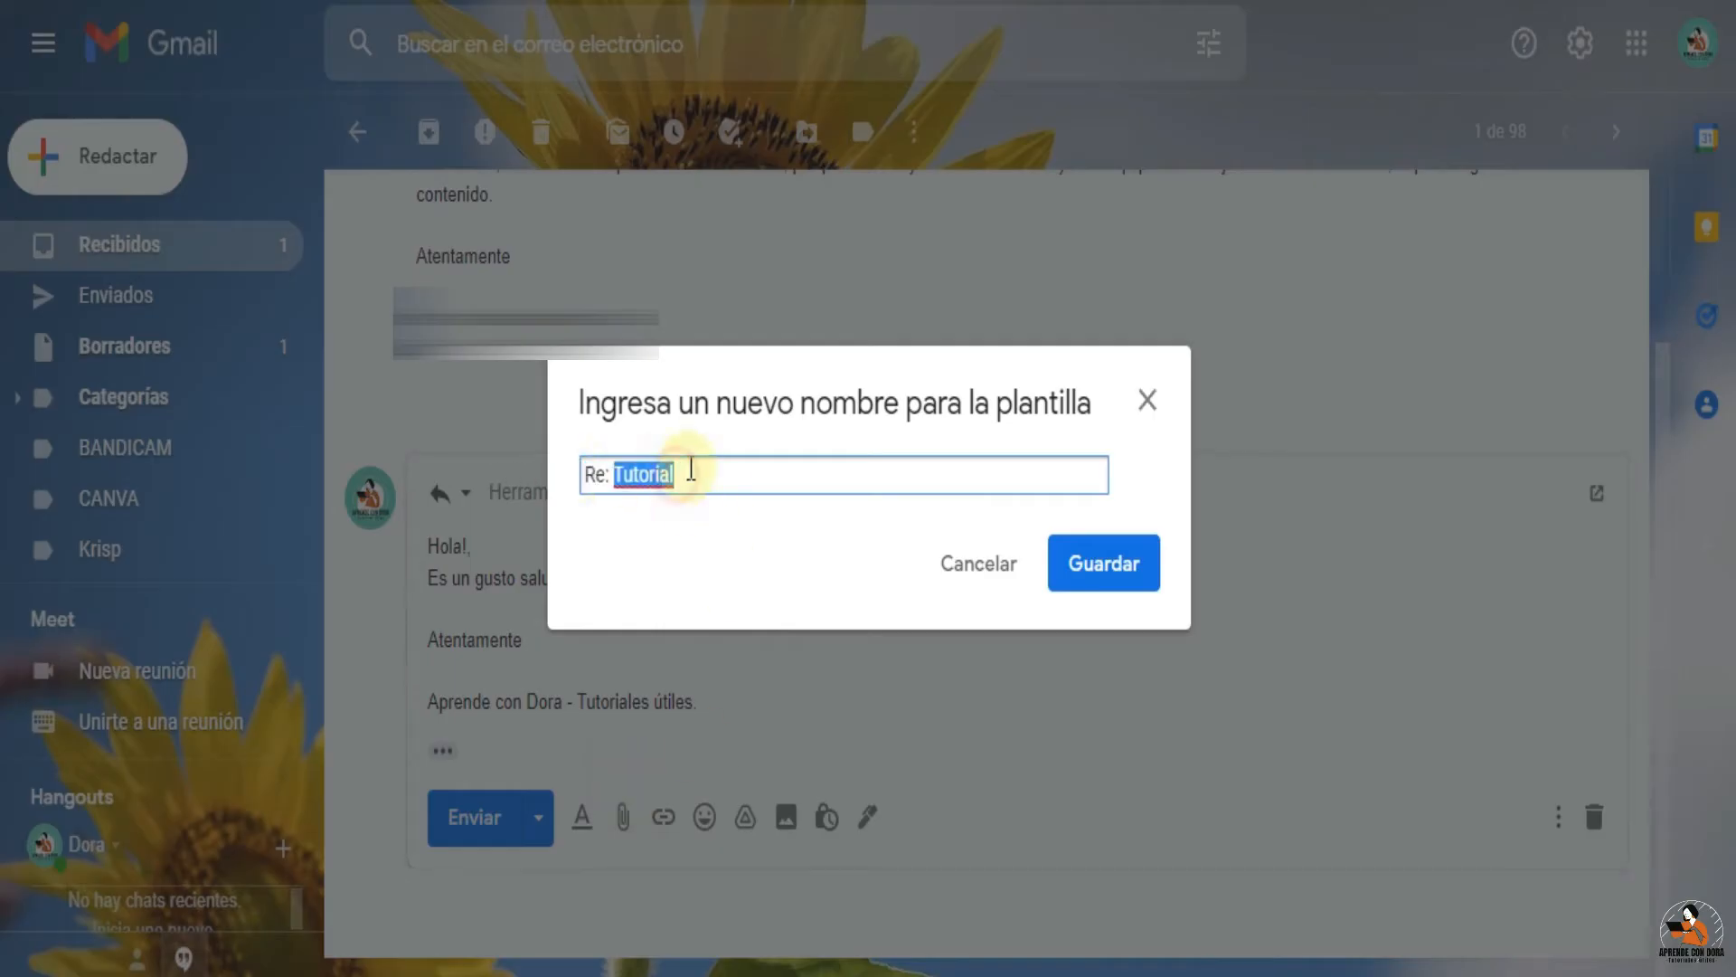
{"action": "key", "text": "Delete"}
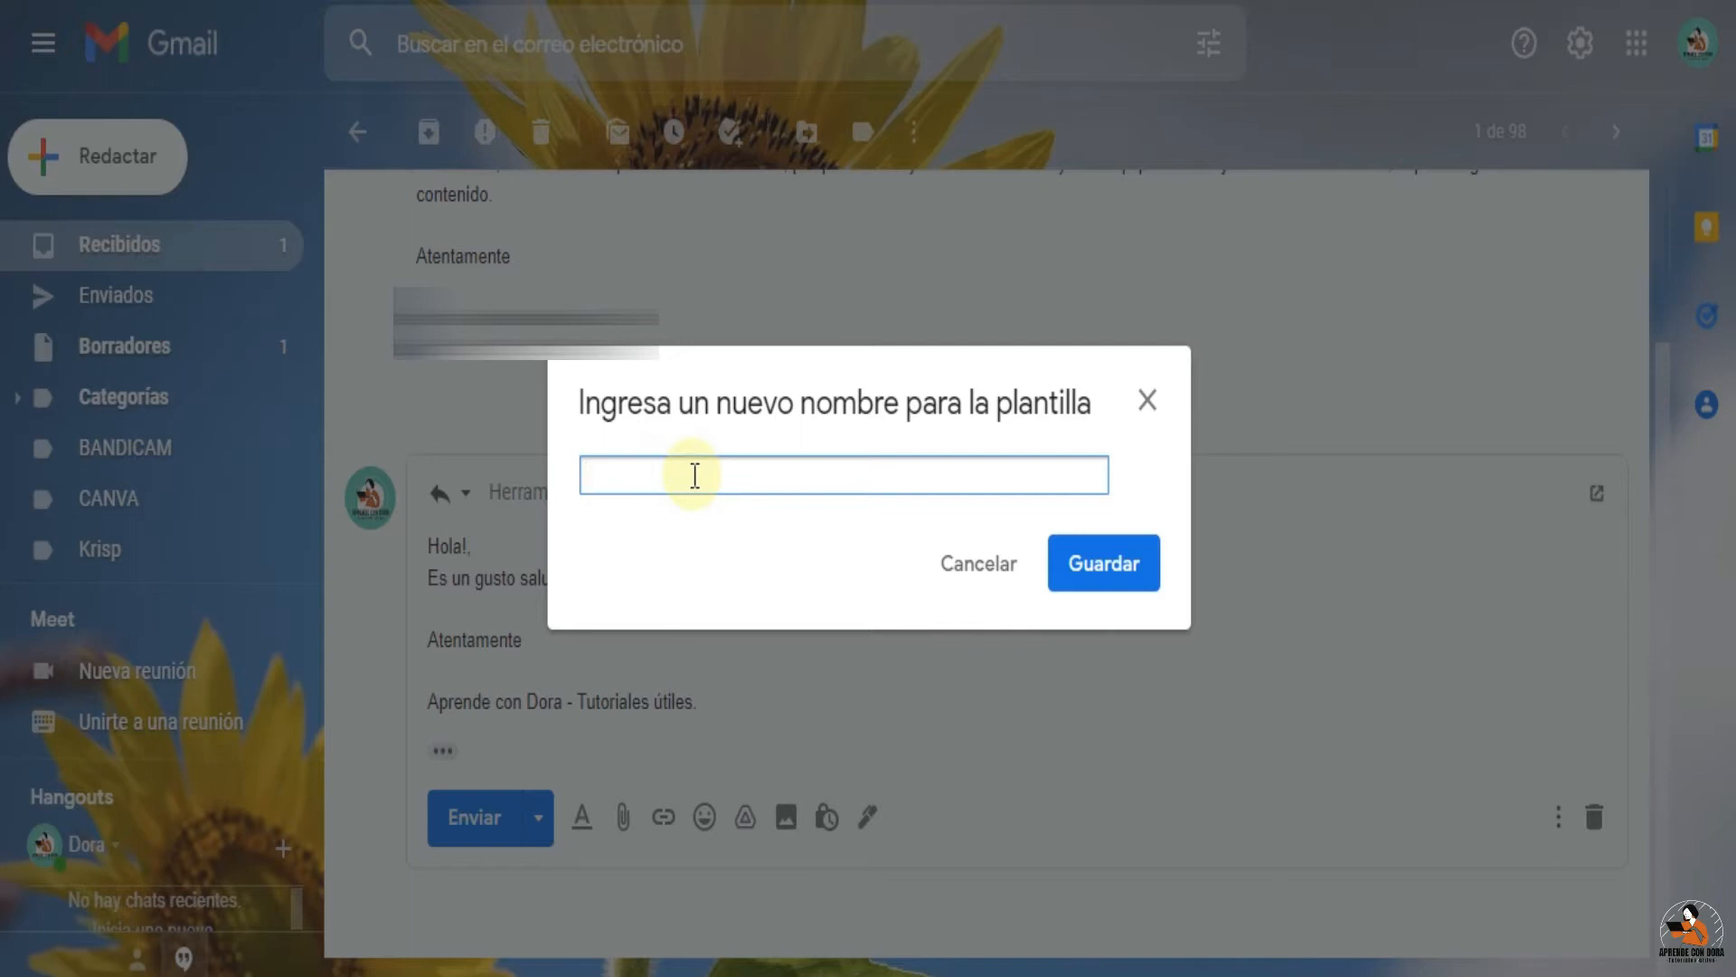
{"action": "type", "text": "M"}
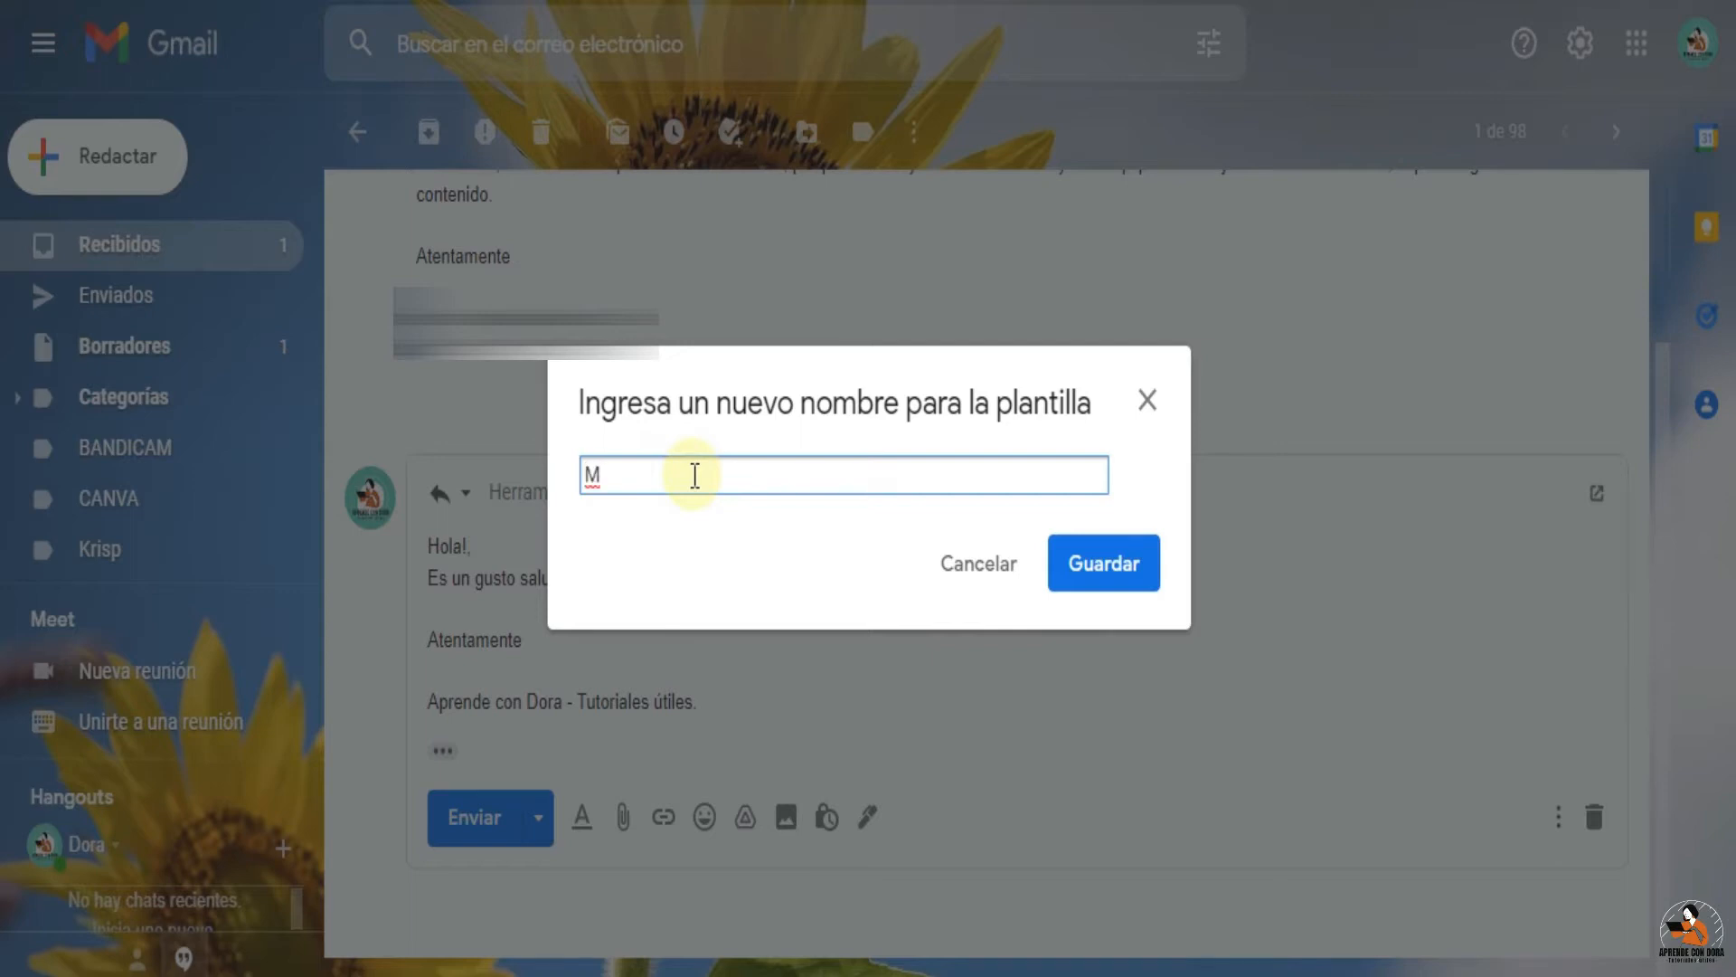
{"action": "type", "text": "Respuesta a suscrip"}
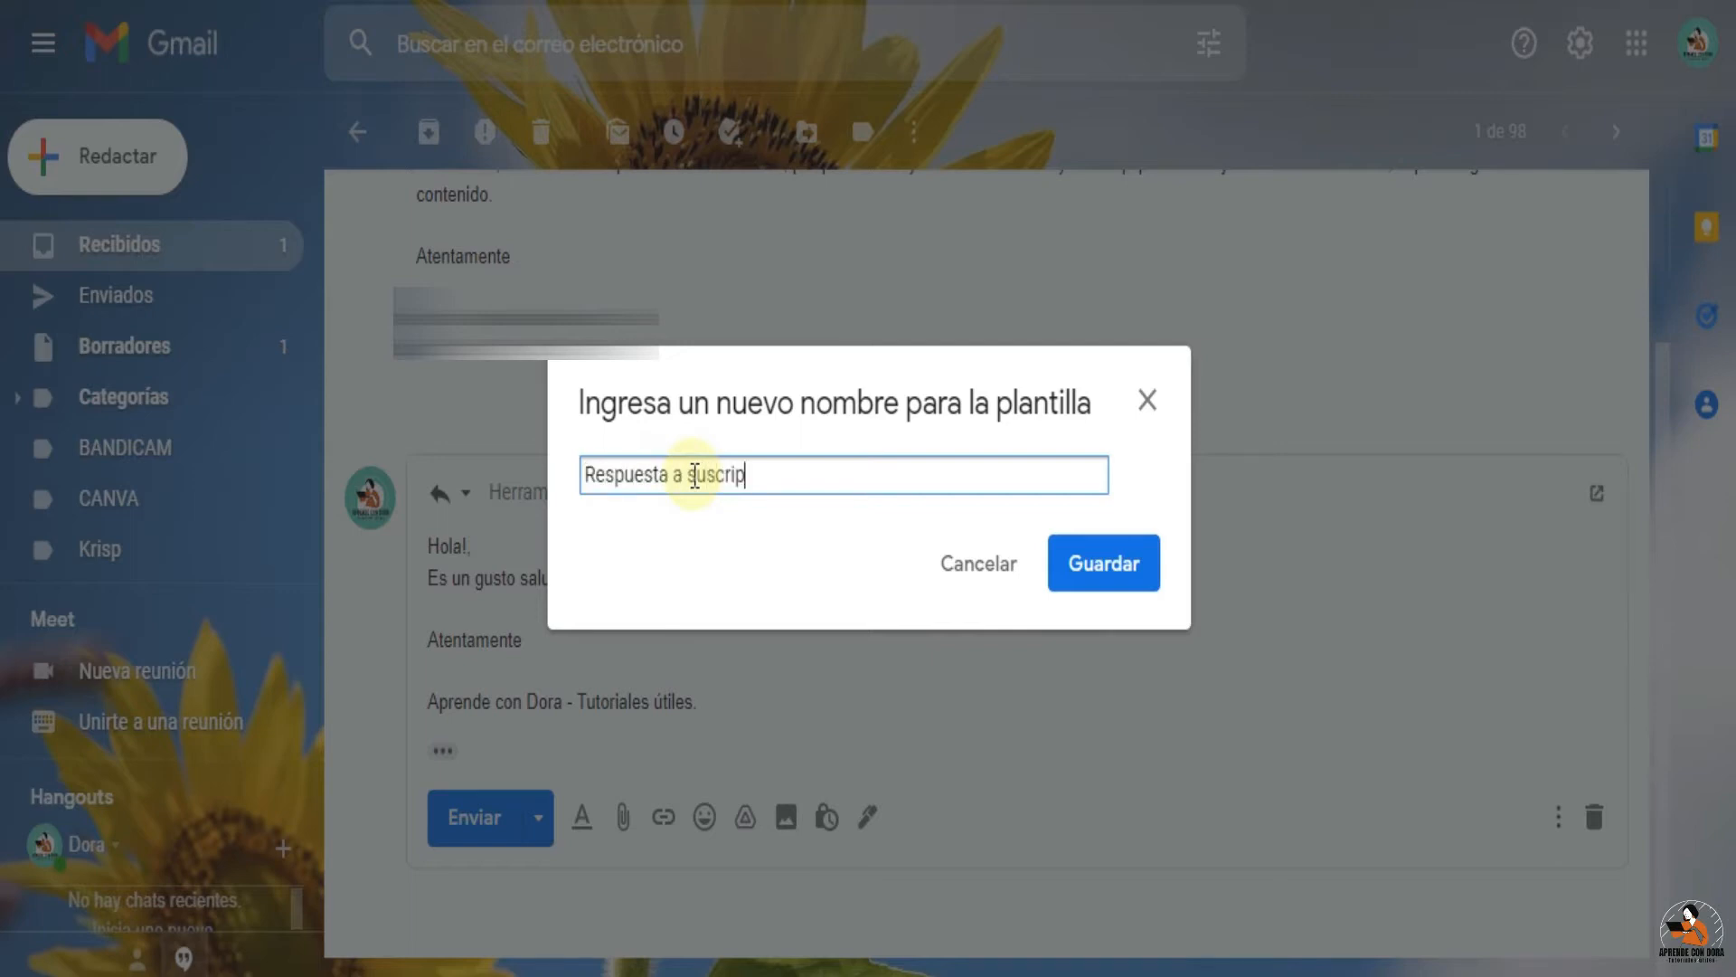
{"action": "left_click", "coordinate": [1101, 564]}
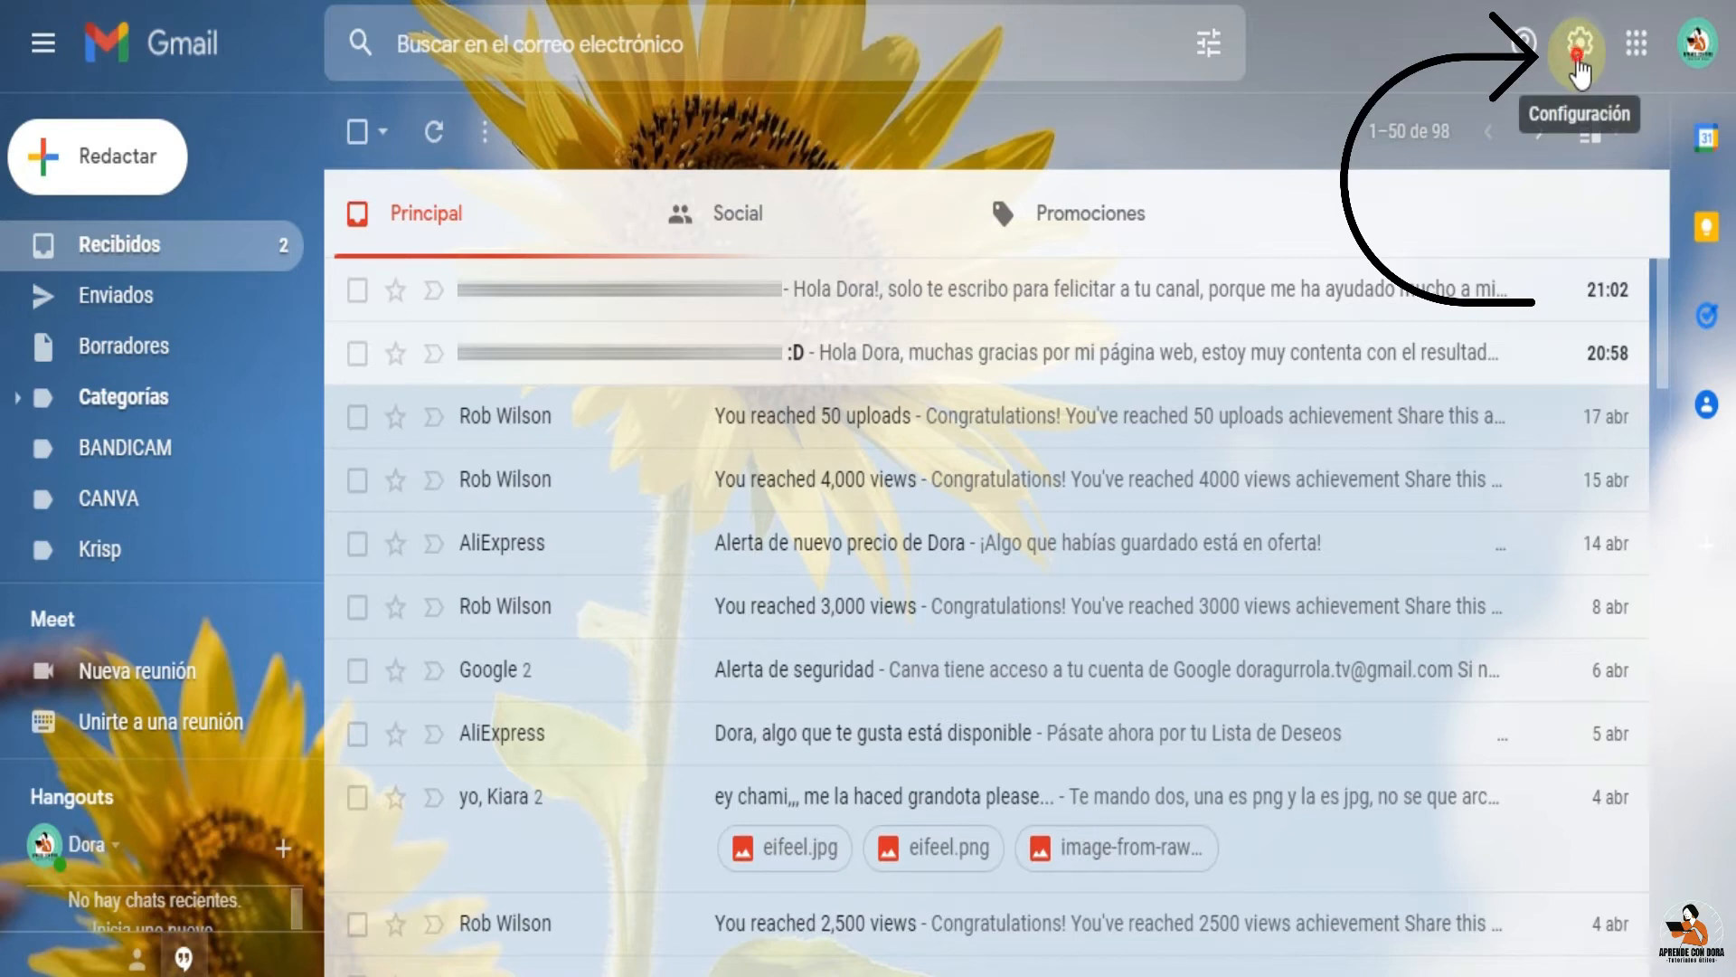
Enable Plantillas in the Avanzadas settings and save the changes
{"action": "left_click", "coordinate": [1578, 43]}
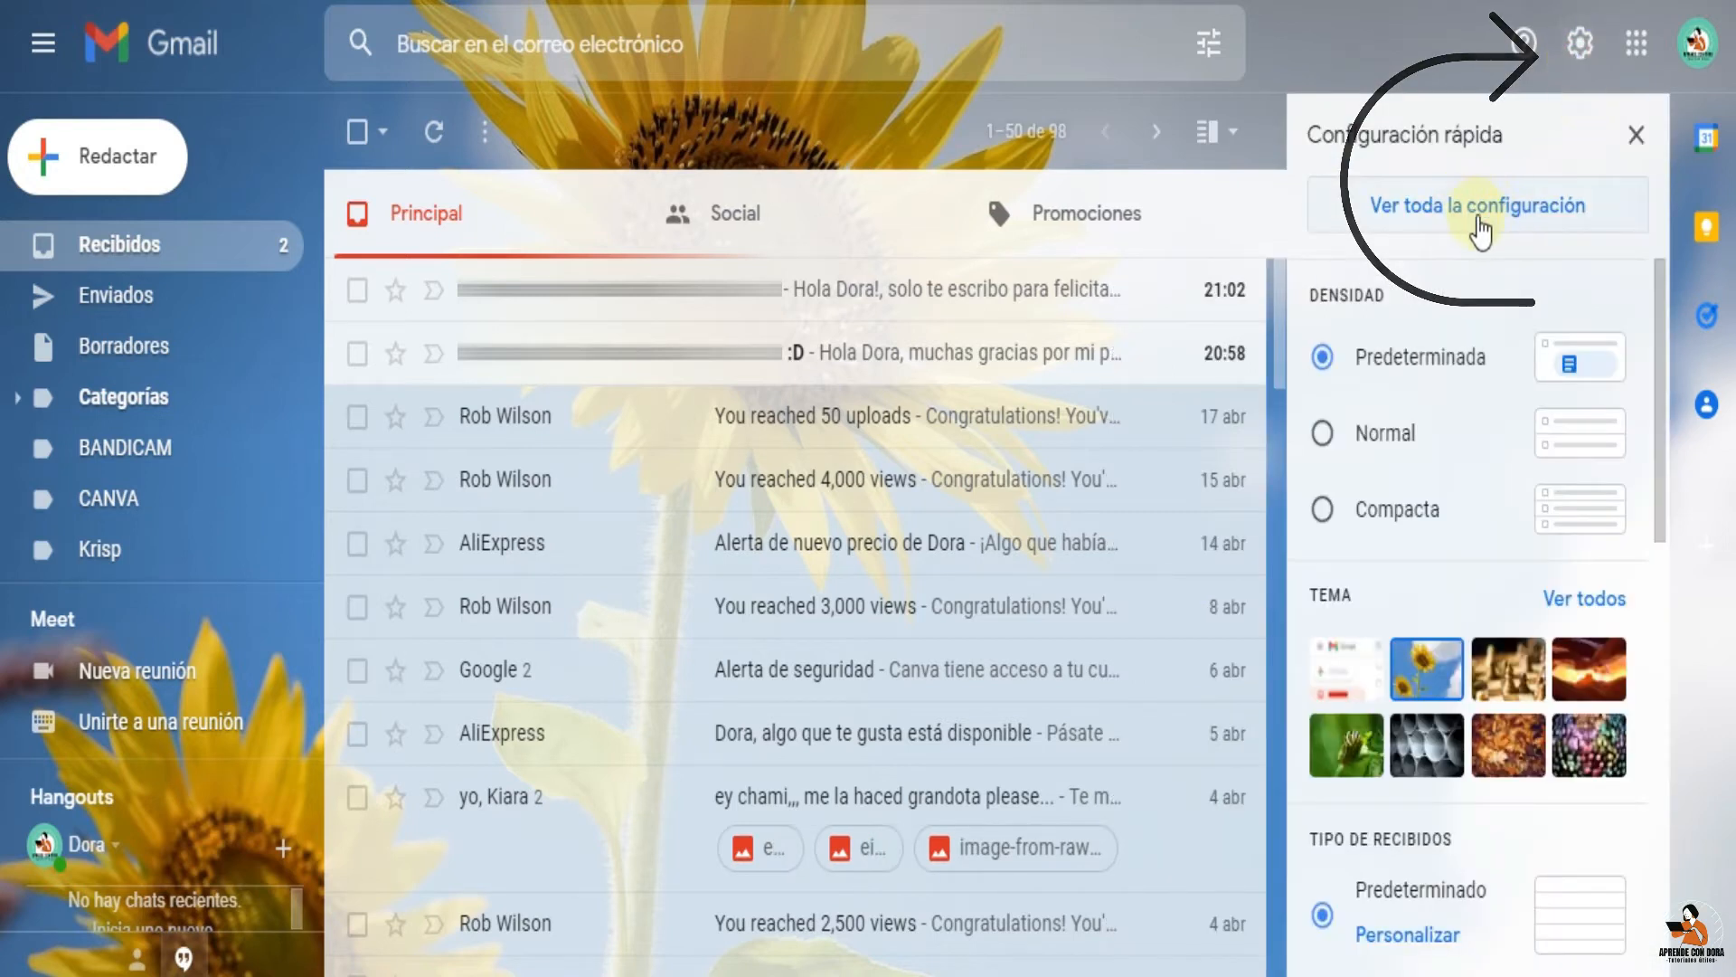
{"action": "left_click", "coordinate": [1476, 205]}
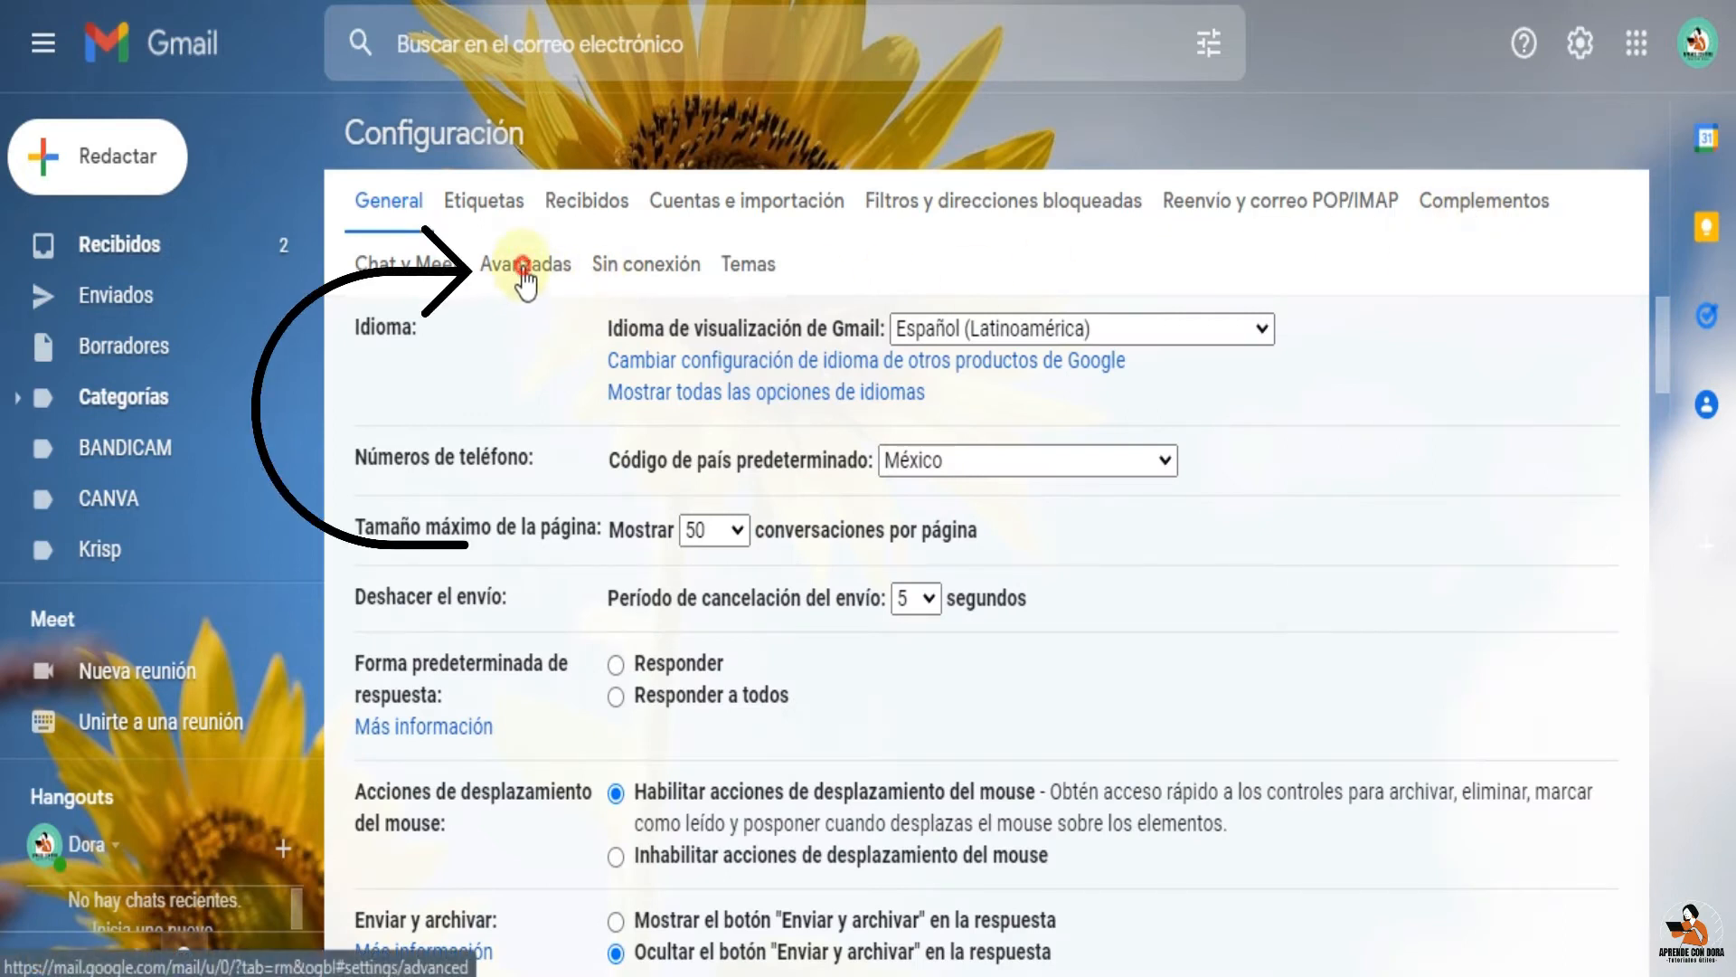
{"action": "left_click", "coordinate": [525, 264]}
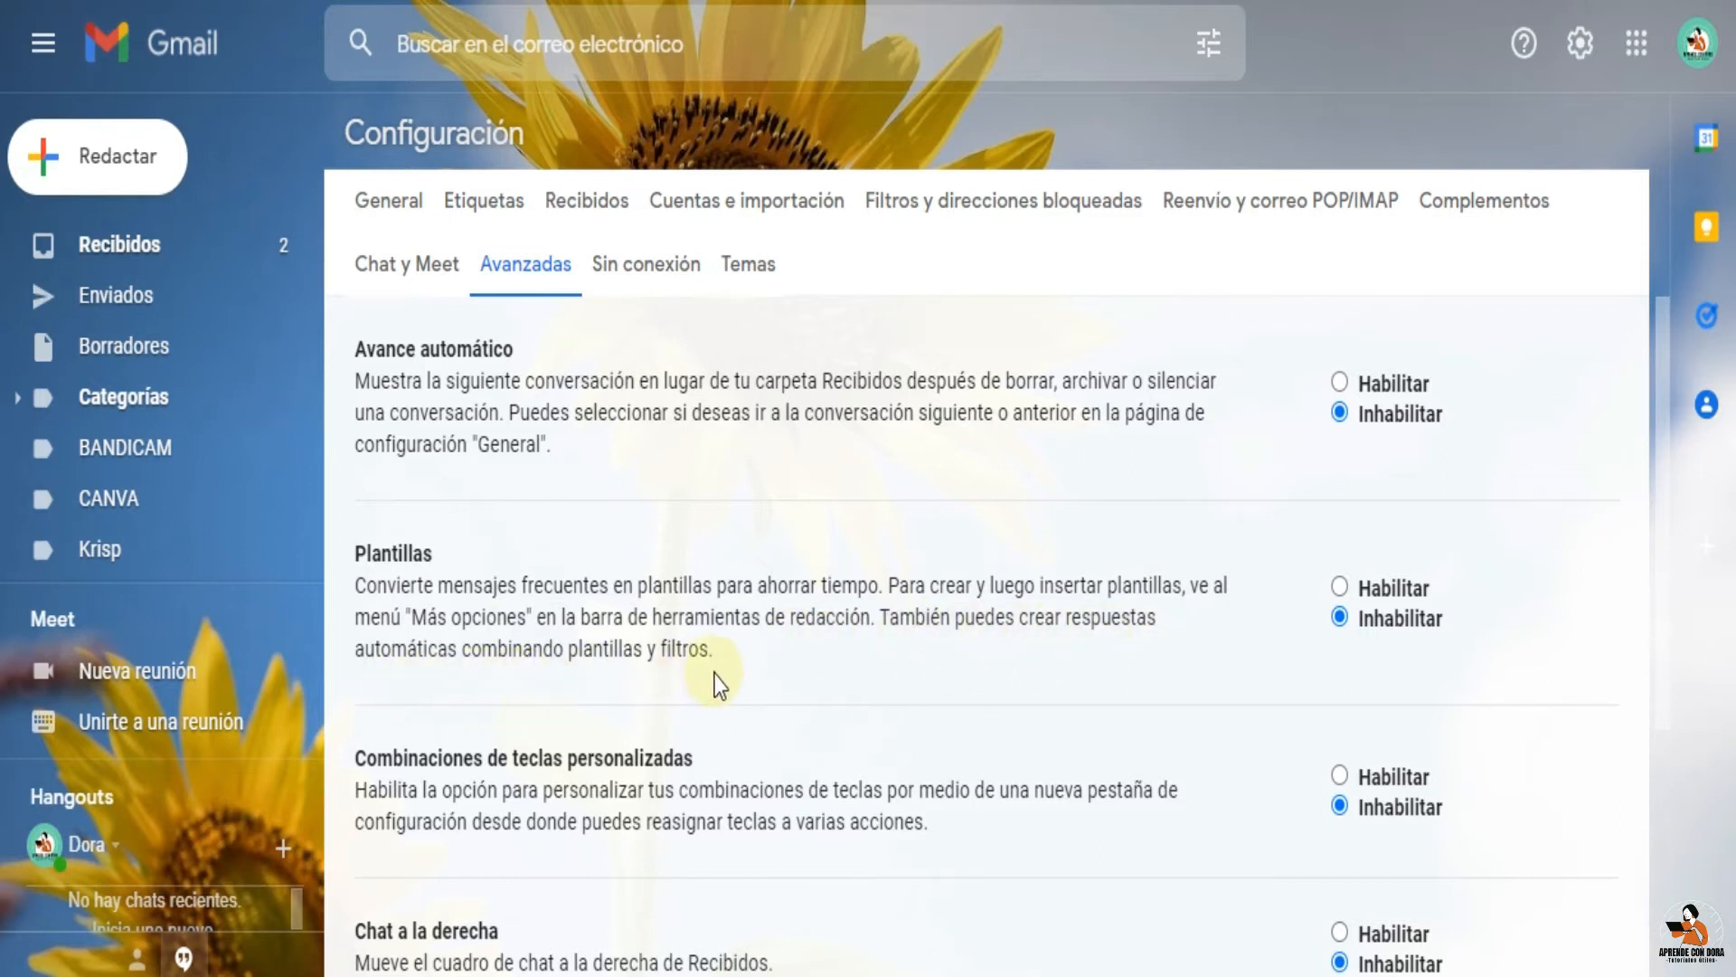
{"action": "mouse_move", "coordinate": [1049, 682]}
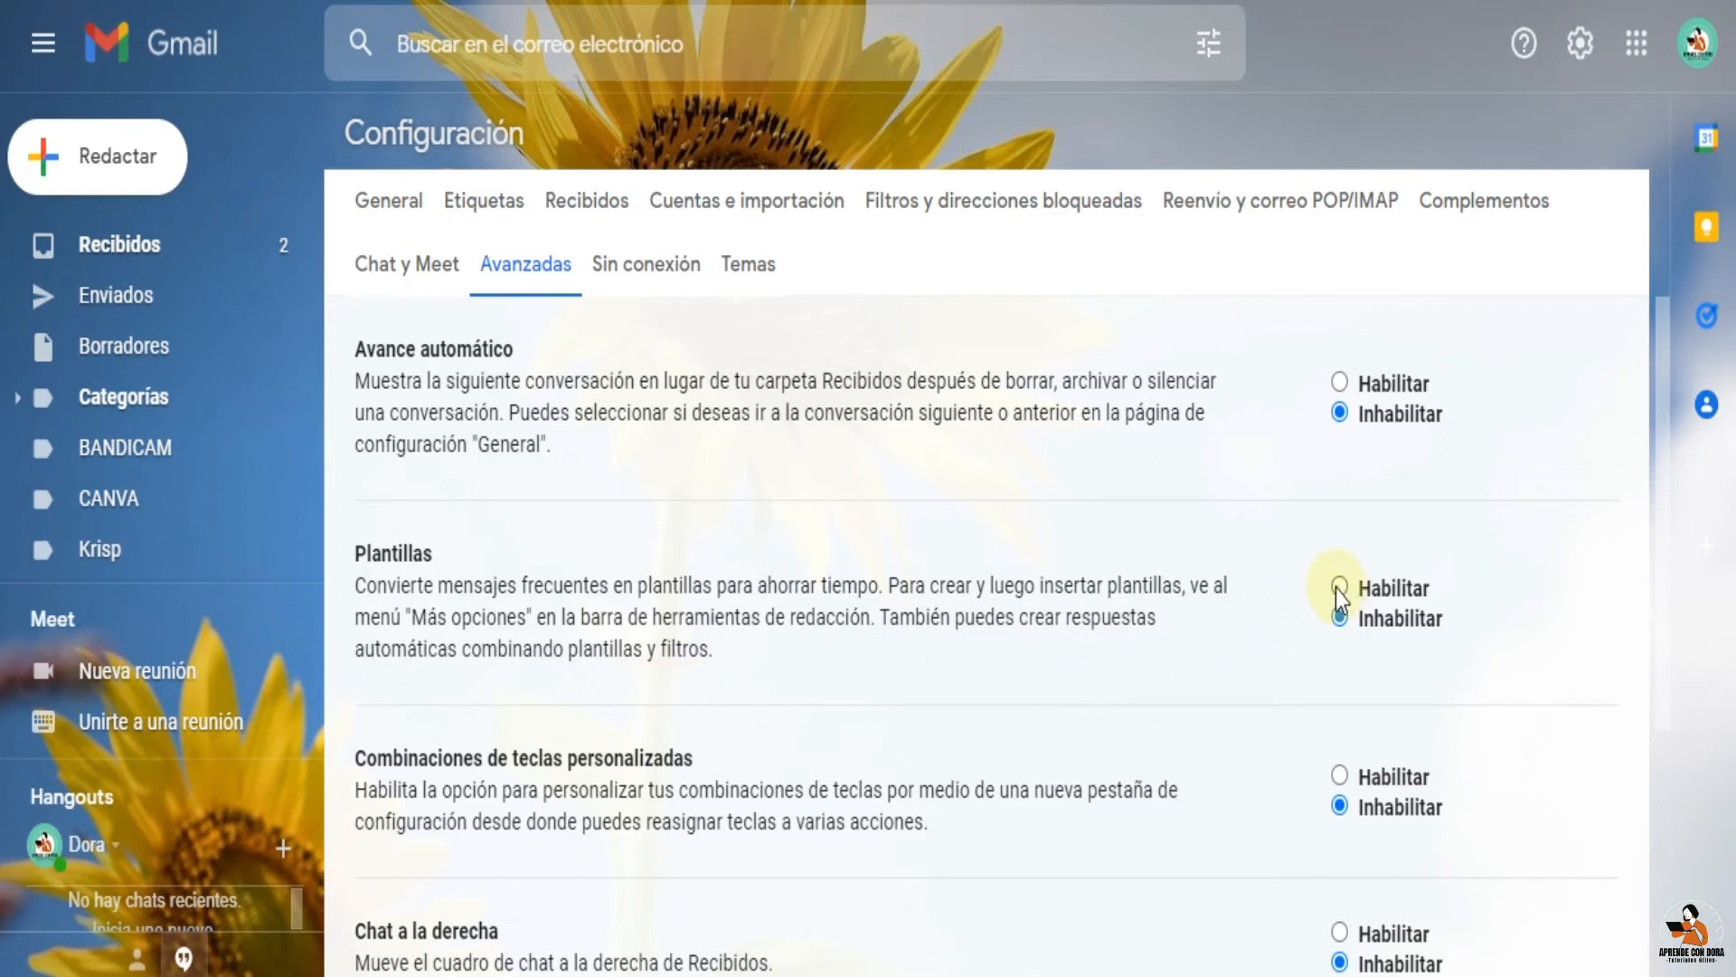
{"action": "left_click", "coordinate": [1340, 619]}
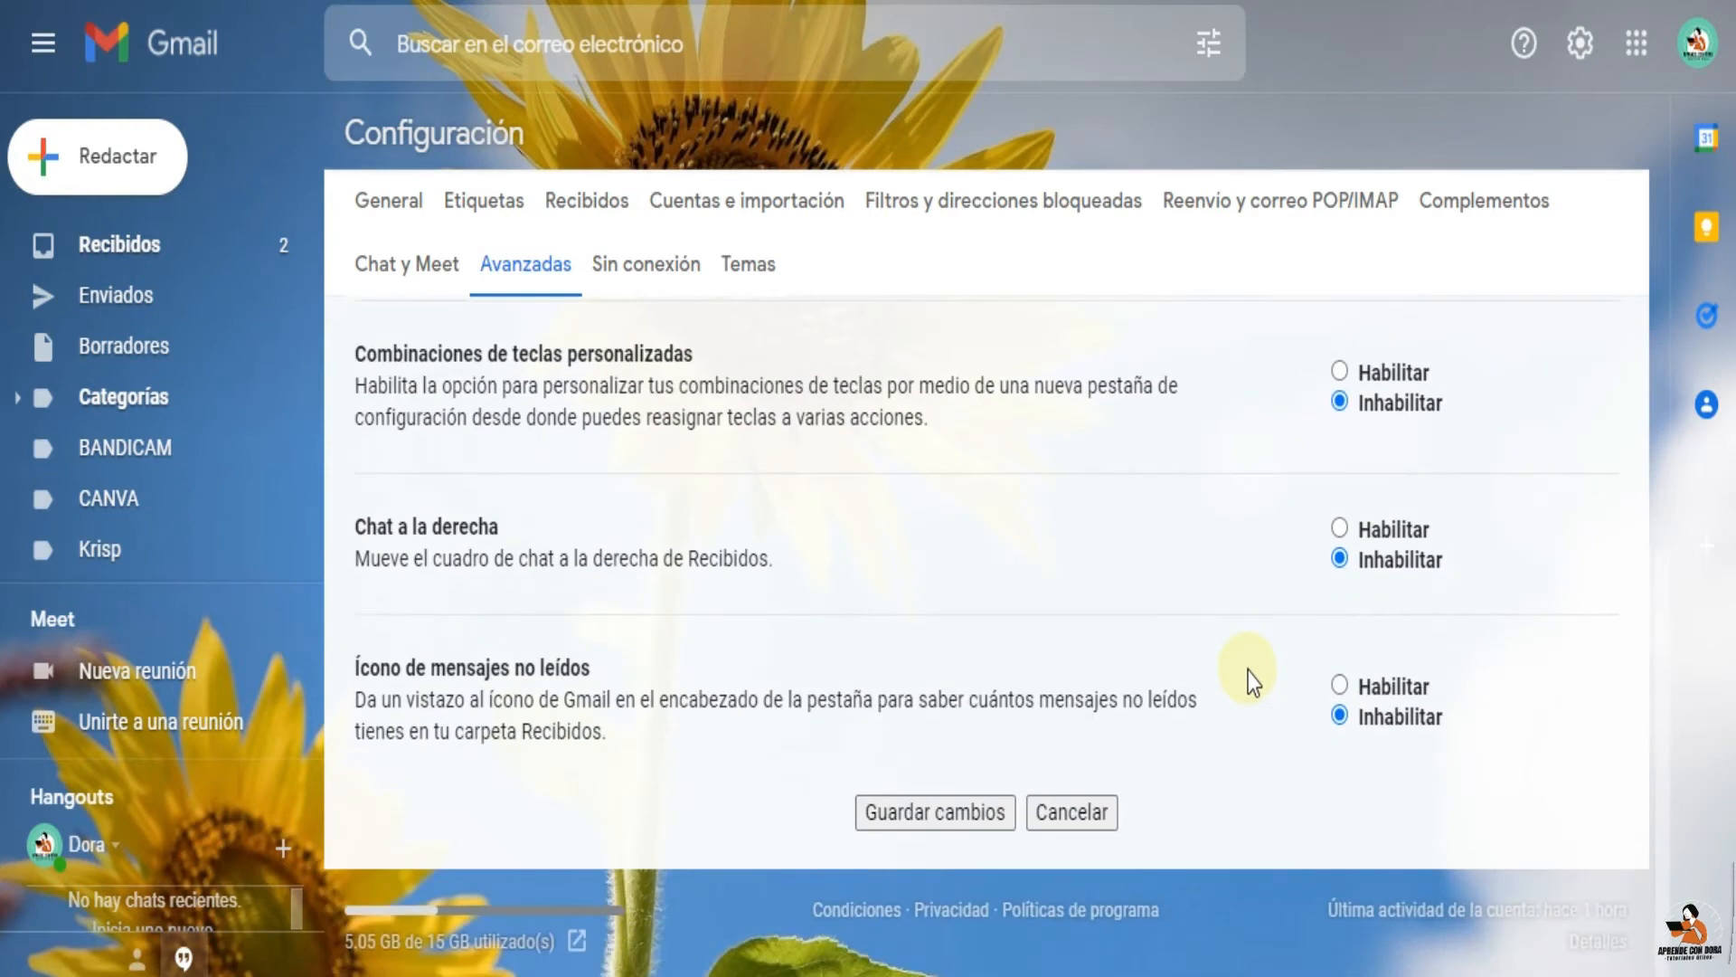
{"action": "left_click", "coordinate": [933, 812]}
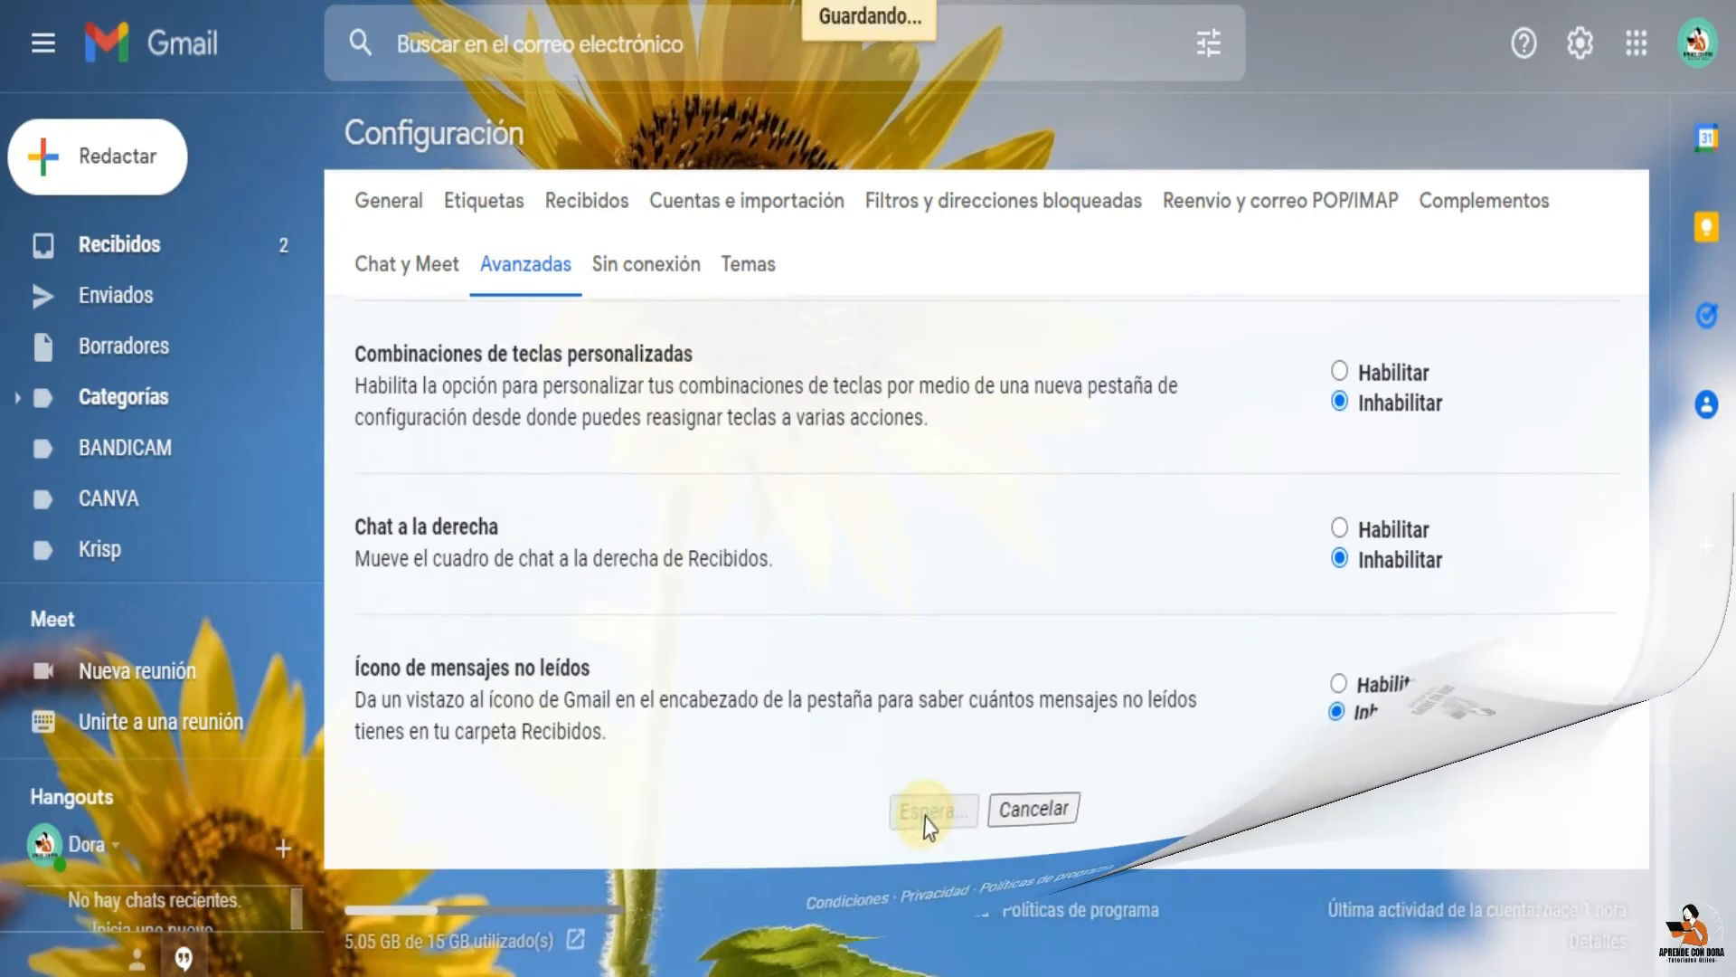
{"action": "left_click", "coordinate": [929, 810]}
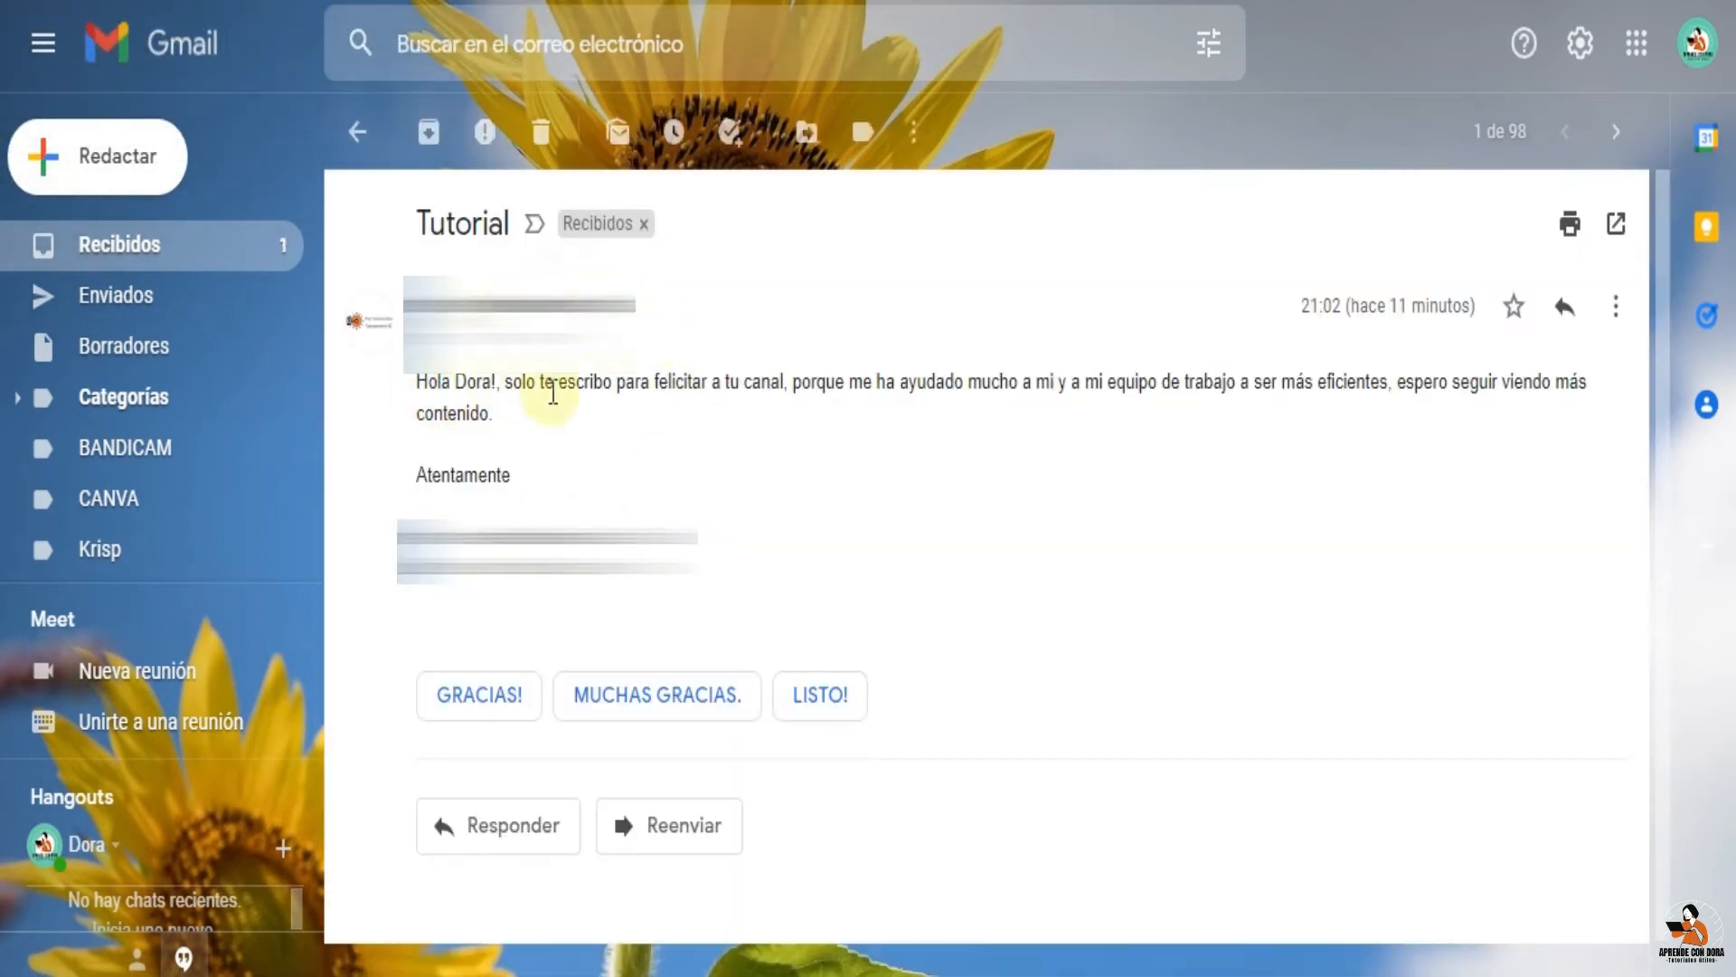
{"action": "mouse_move", "coordinate": [429, 413]}
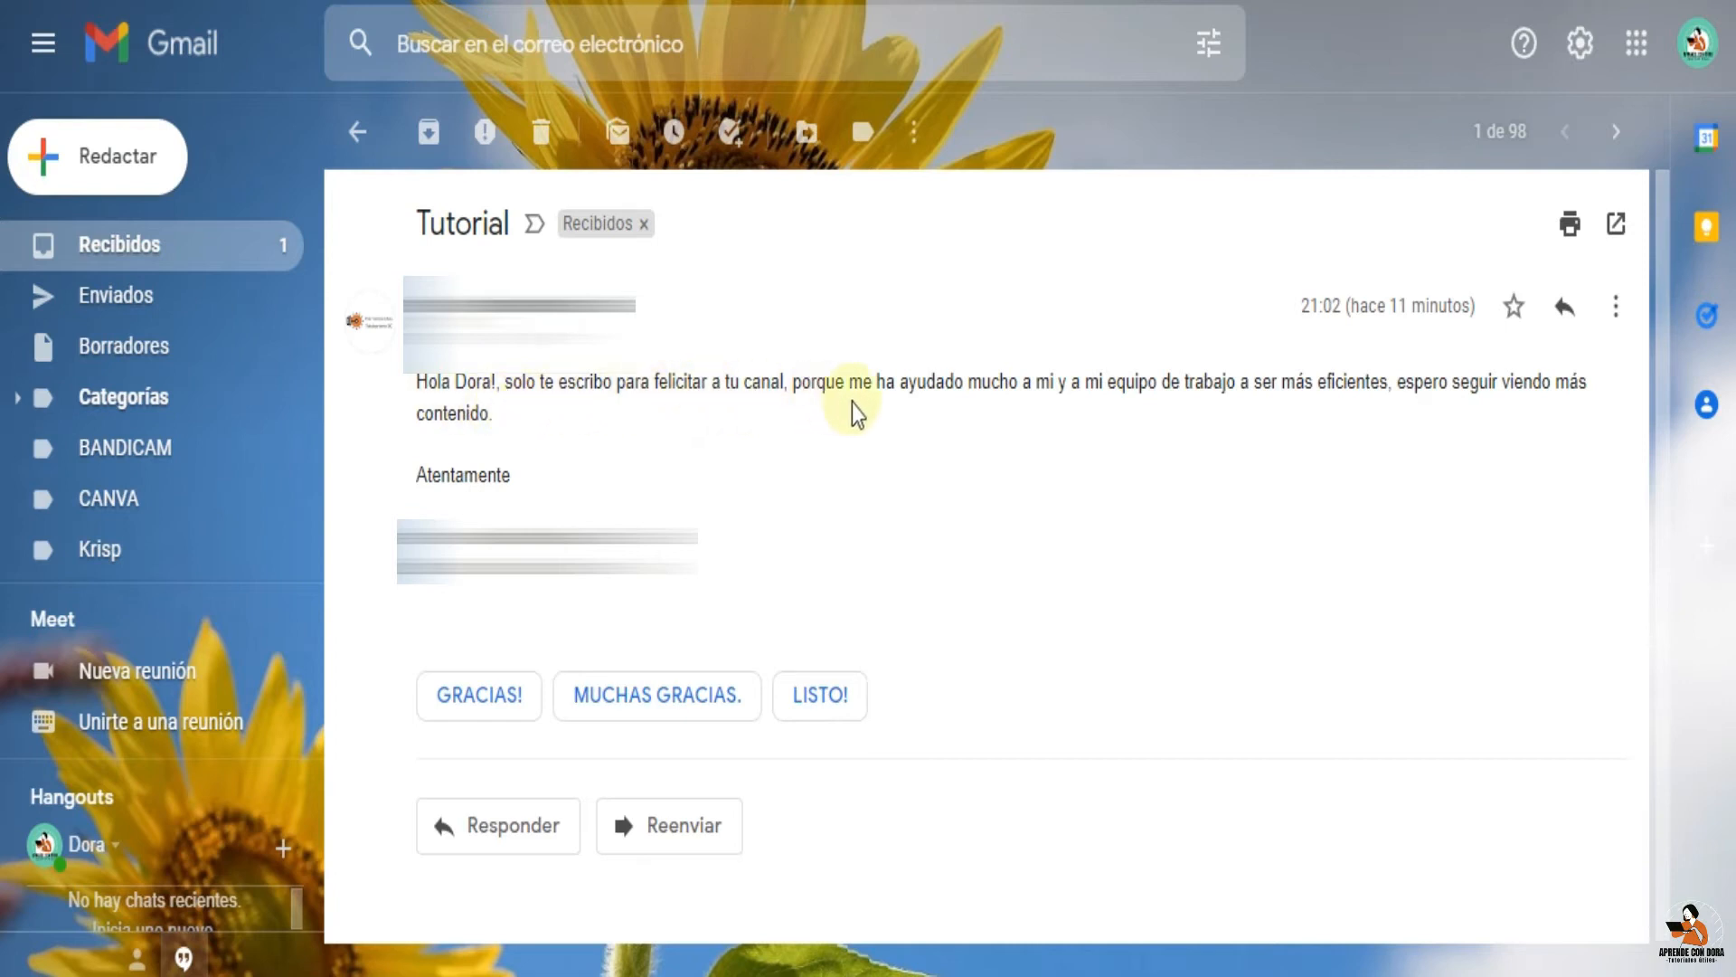
{"action": "mouse_move", "coordinate": [1121, 420]}
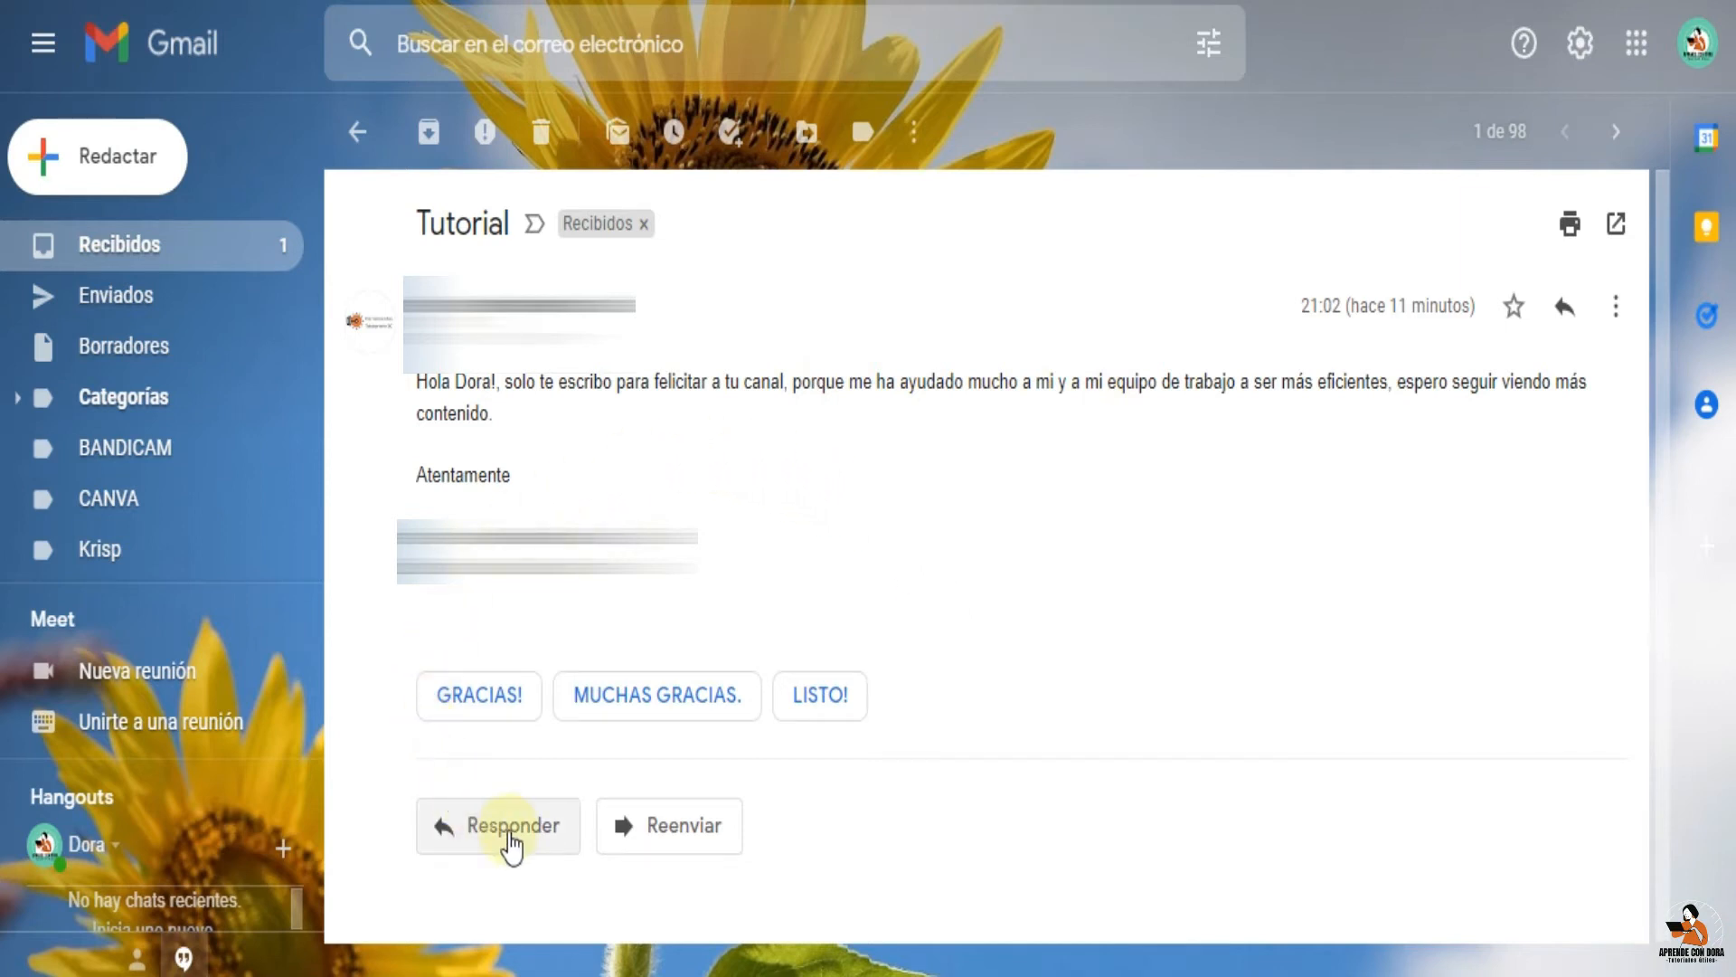
Reply to the Tutorial email with the prepared thank-you text signed 'Aprende con Dora - Tutoriales útiles'
{"action": "left_click", "coordinate": [498, 825]}
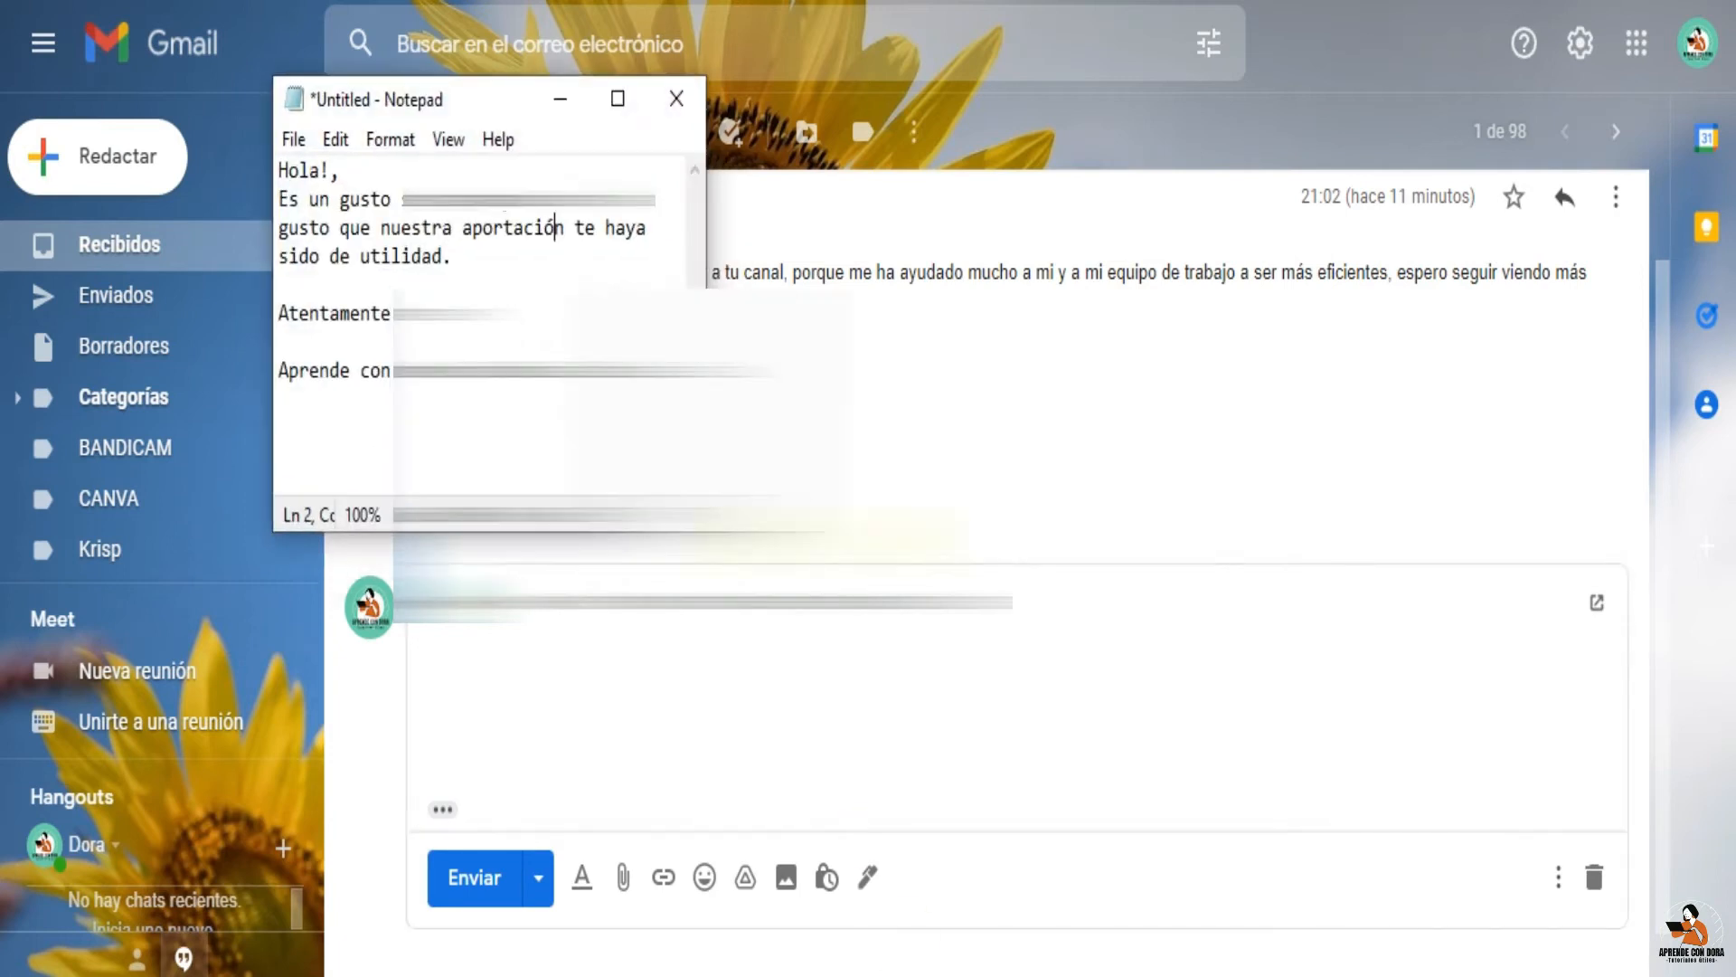
{"action": "key", "text": "ctrl+a"}
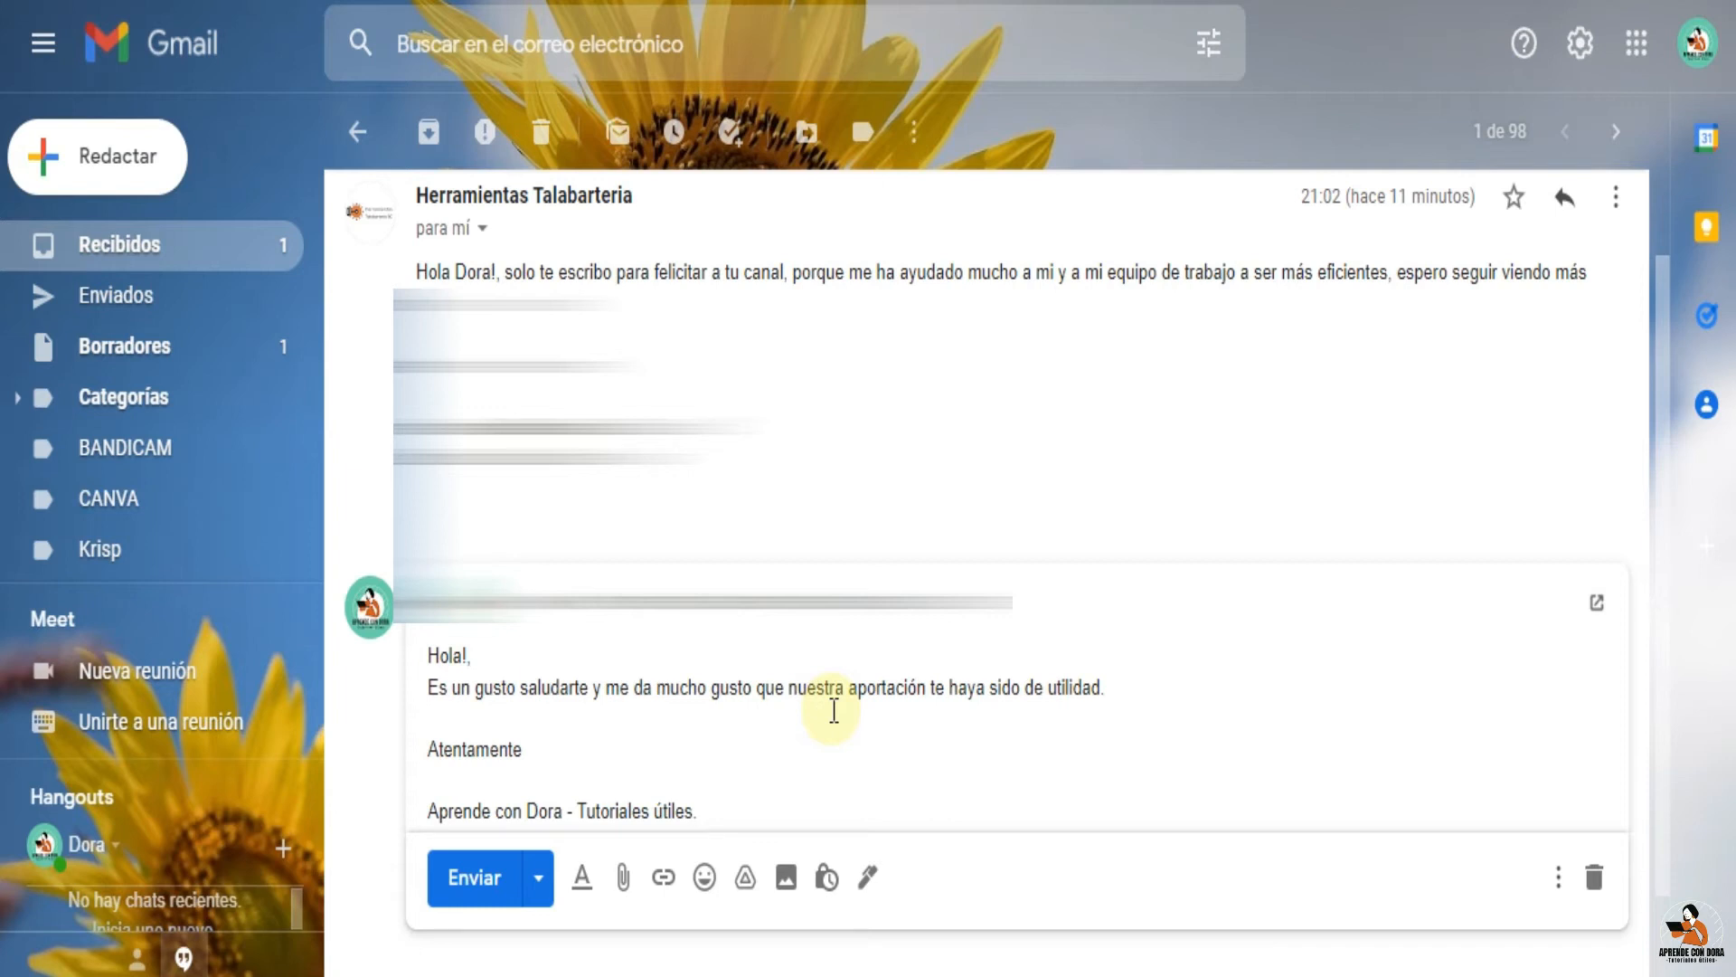
{"action": "mouse_move", "coordinate": [851, 709]}
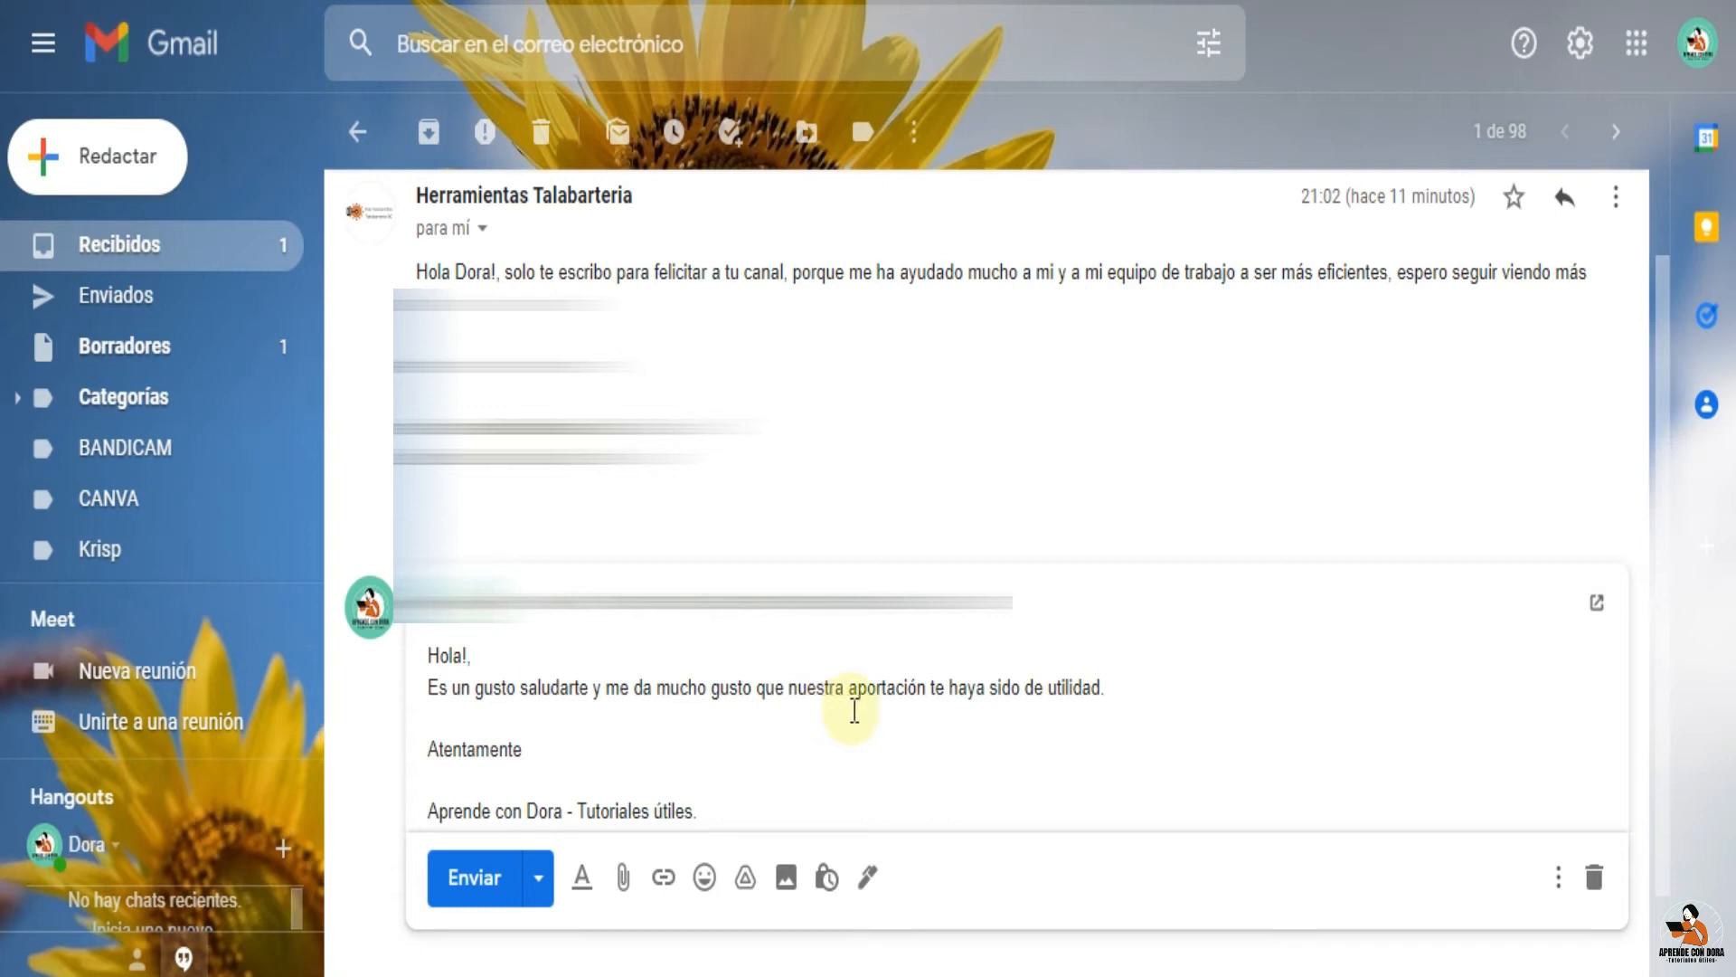
{"action": "scroll", "scroll_direction": "down", "scroll_amount": 3}
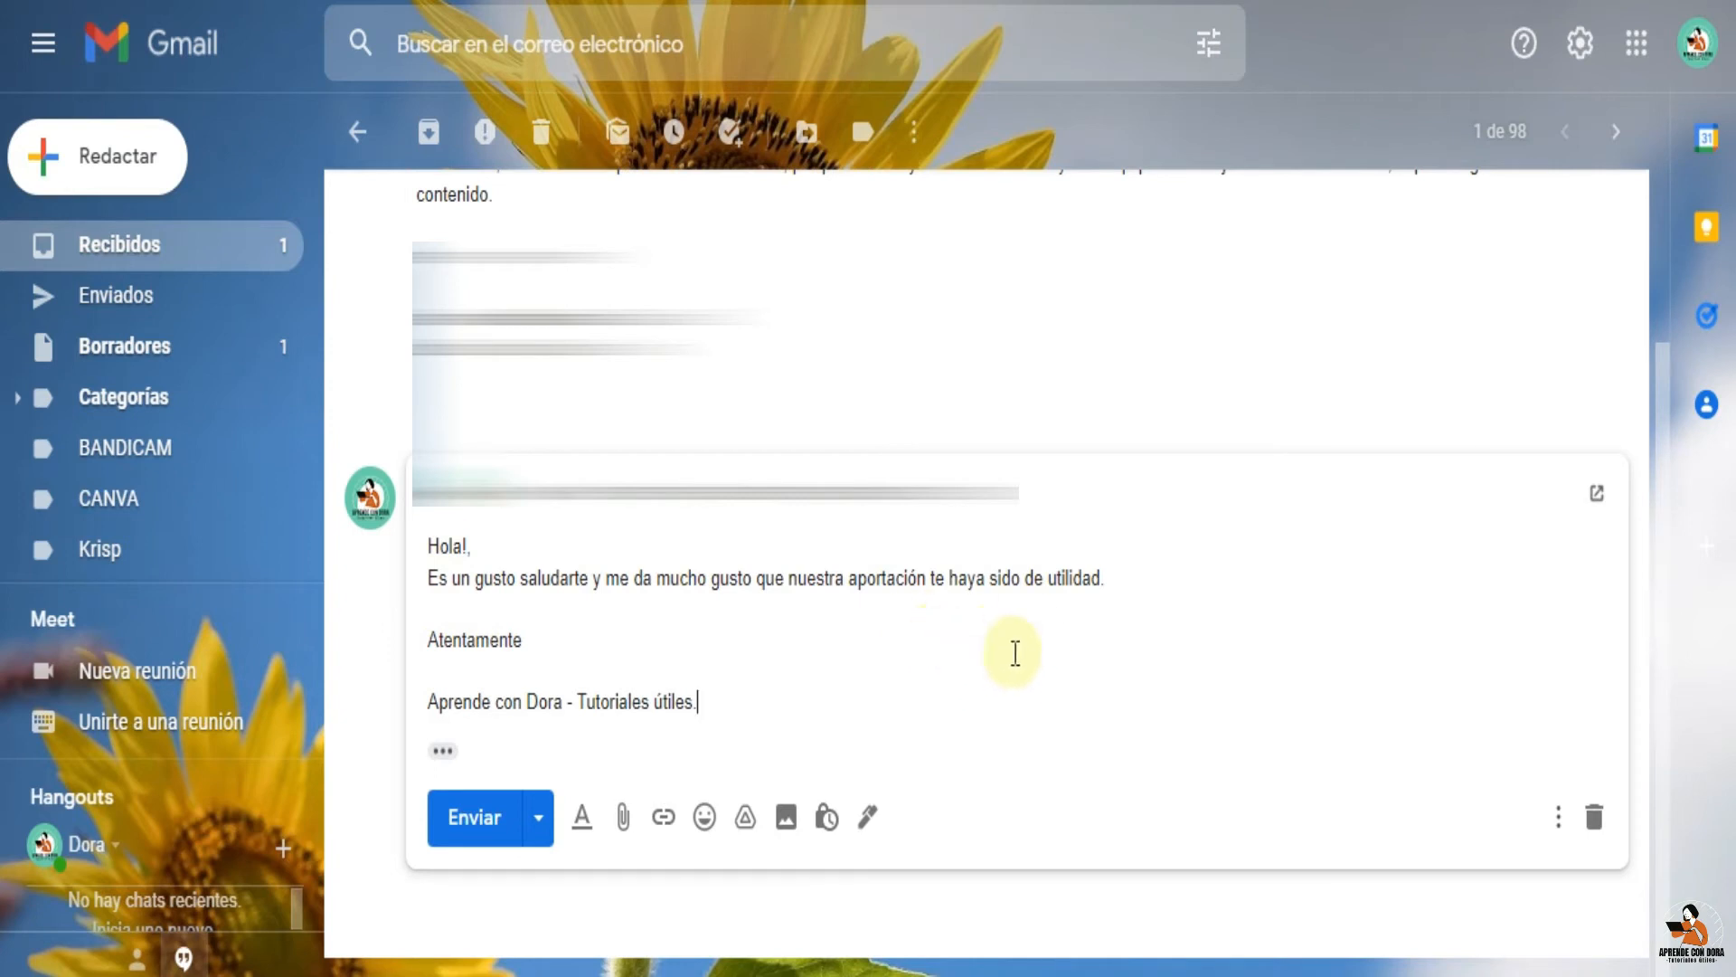
{"action": "mouse_move", "coordinate": [1039, 629]}
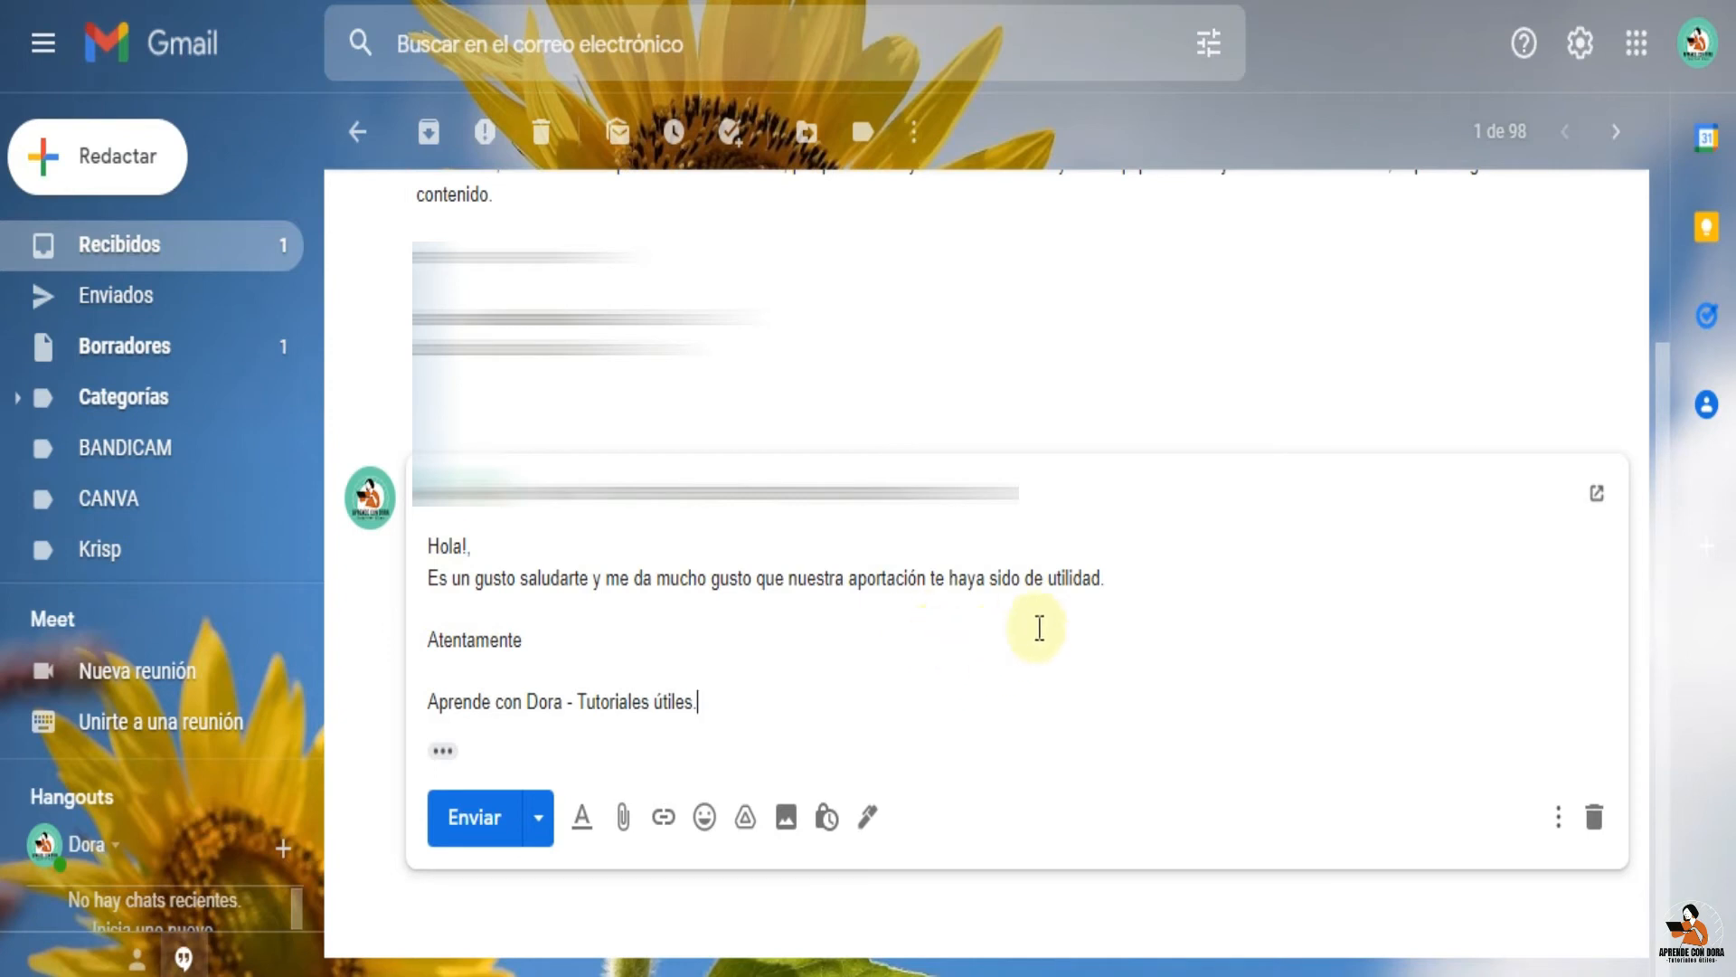
{"action": "mouse_move", "coordinate": [521, 589]}
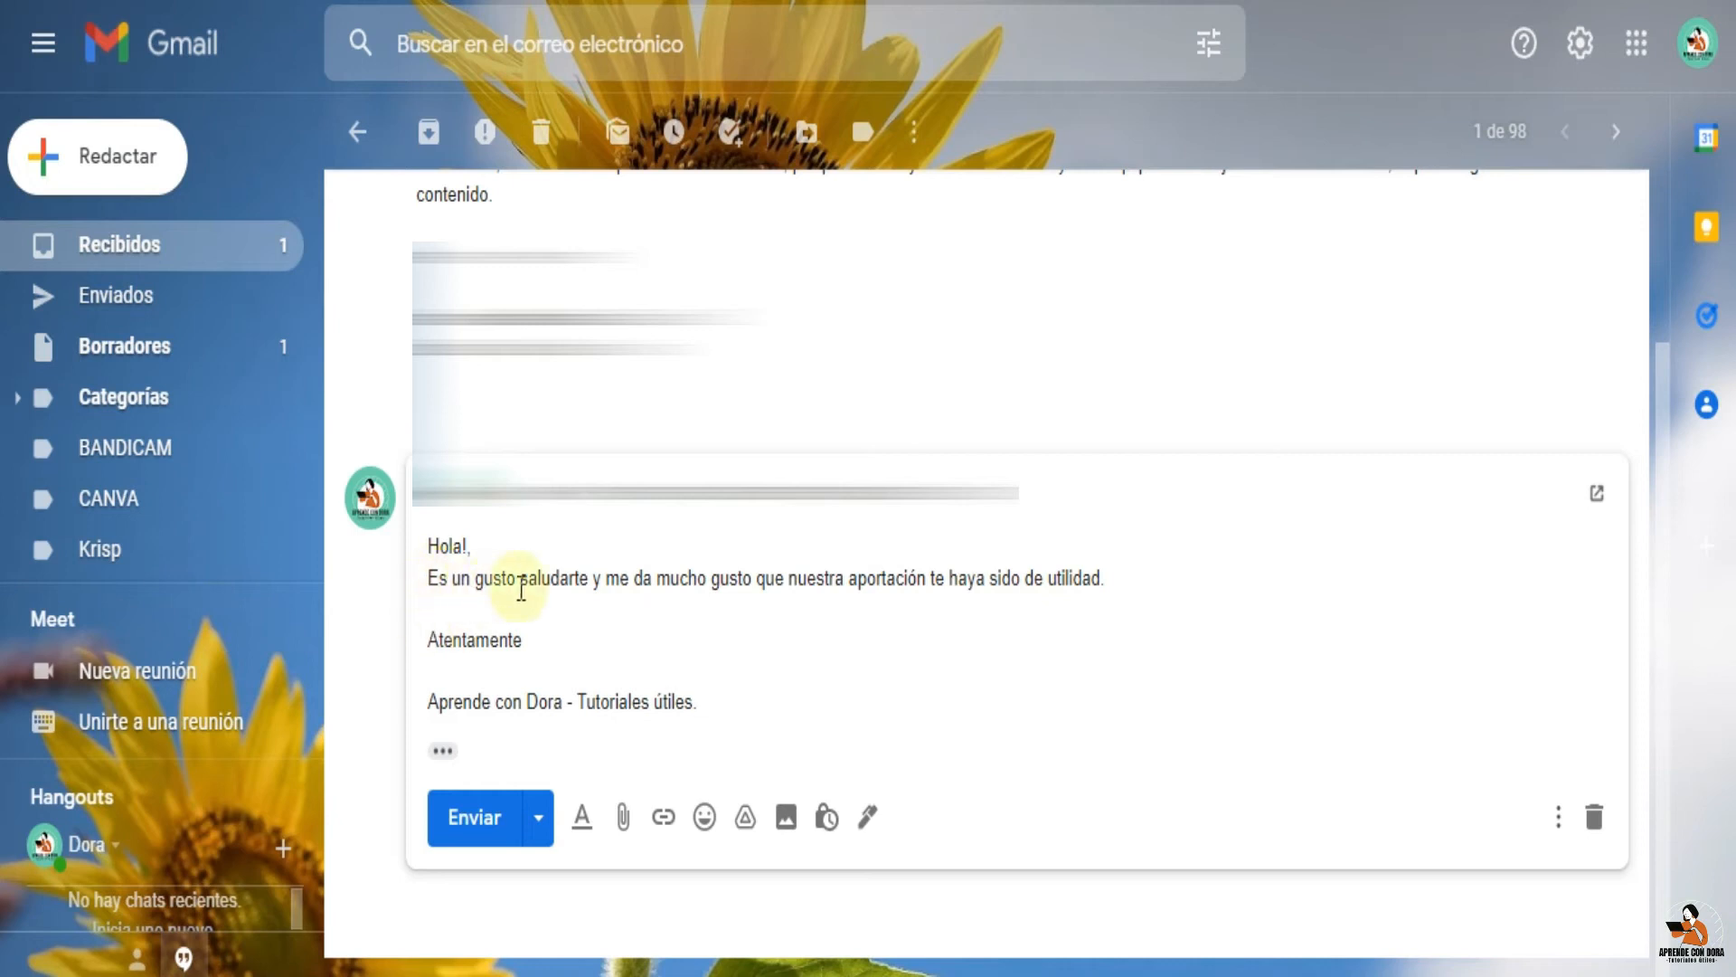
{"action": "mouse_move", "coordinate": [949, 600]}
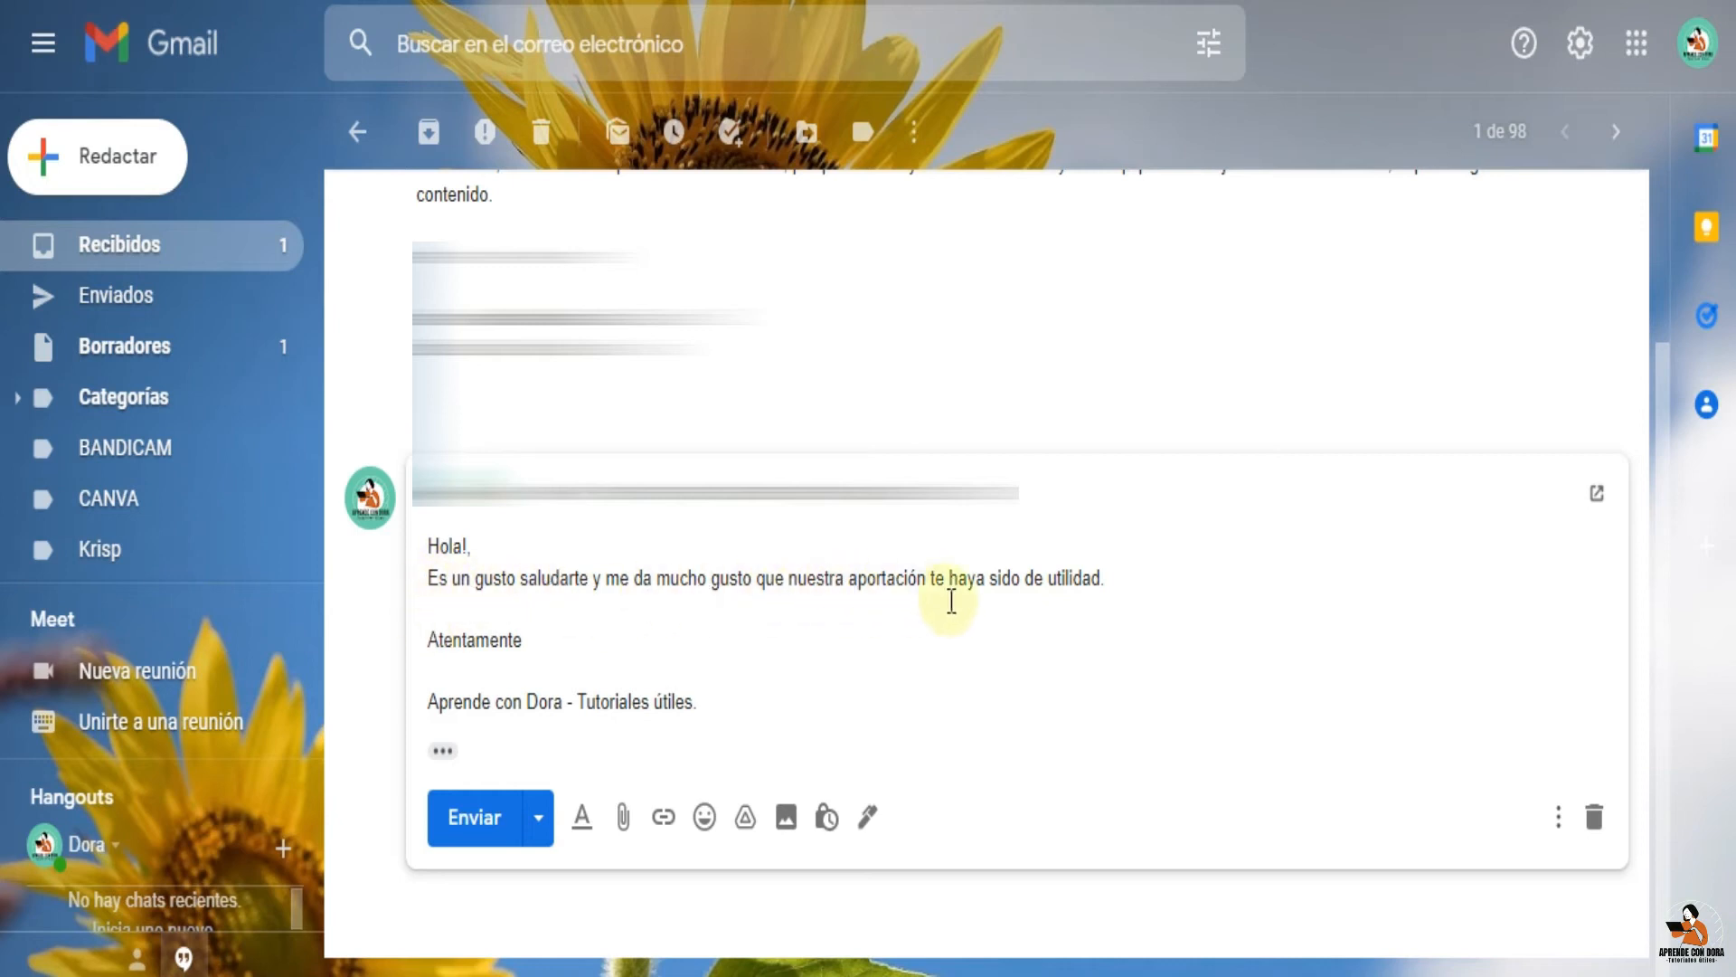
{"action": "mouse_move", "coordinate": [534, 731]}
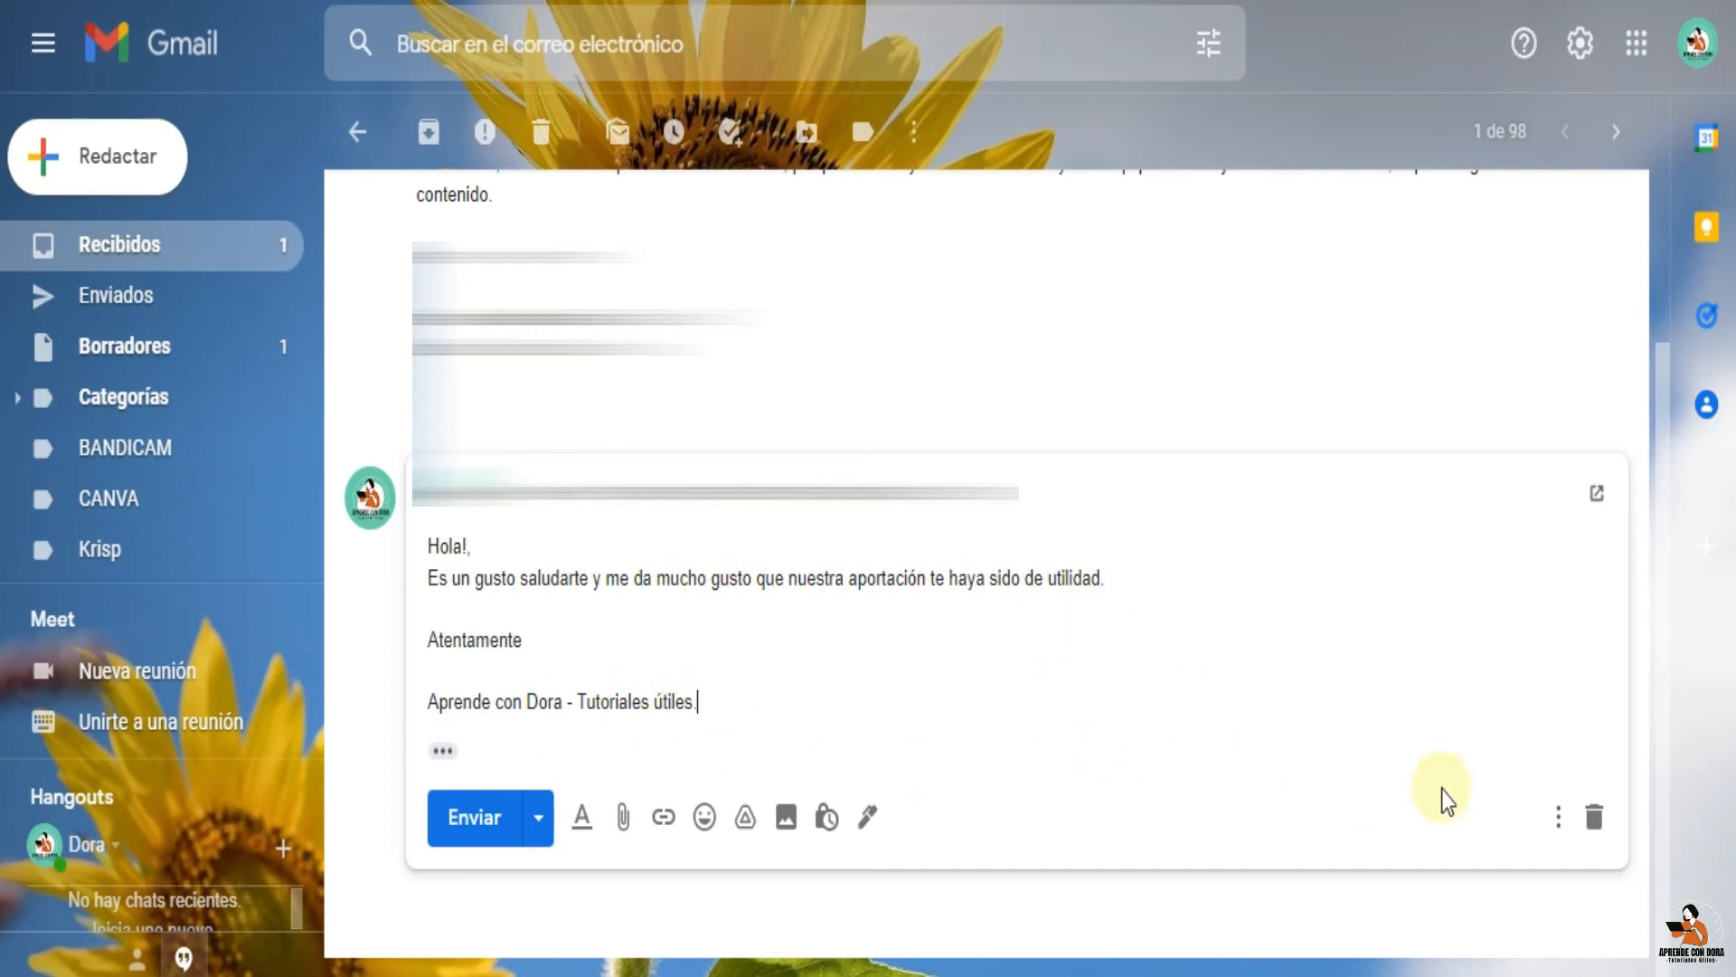
{"action": "mouse_move", "coordinate": [1559, 818]}
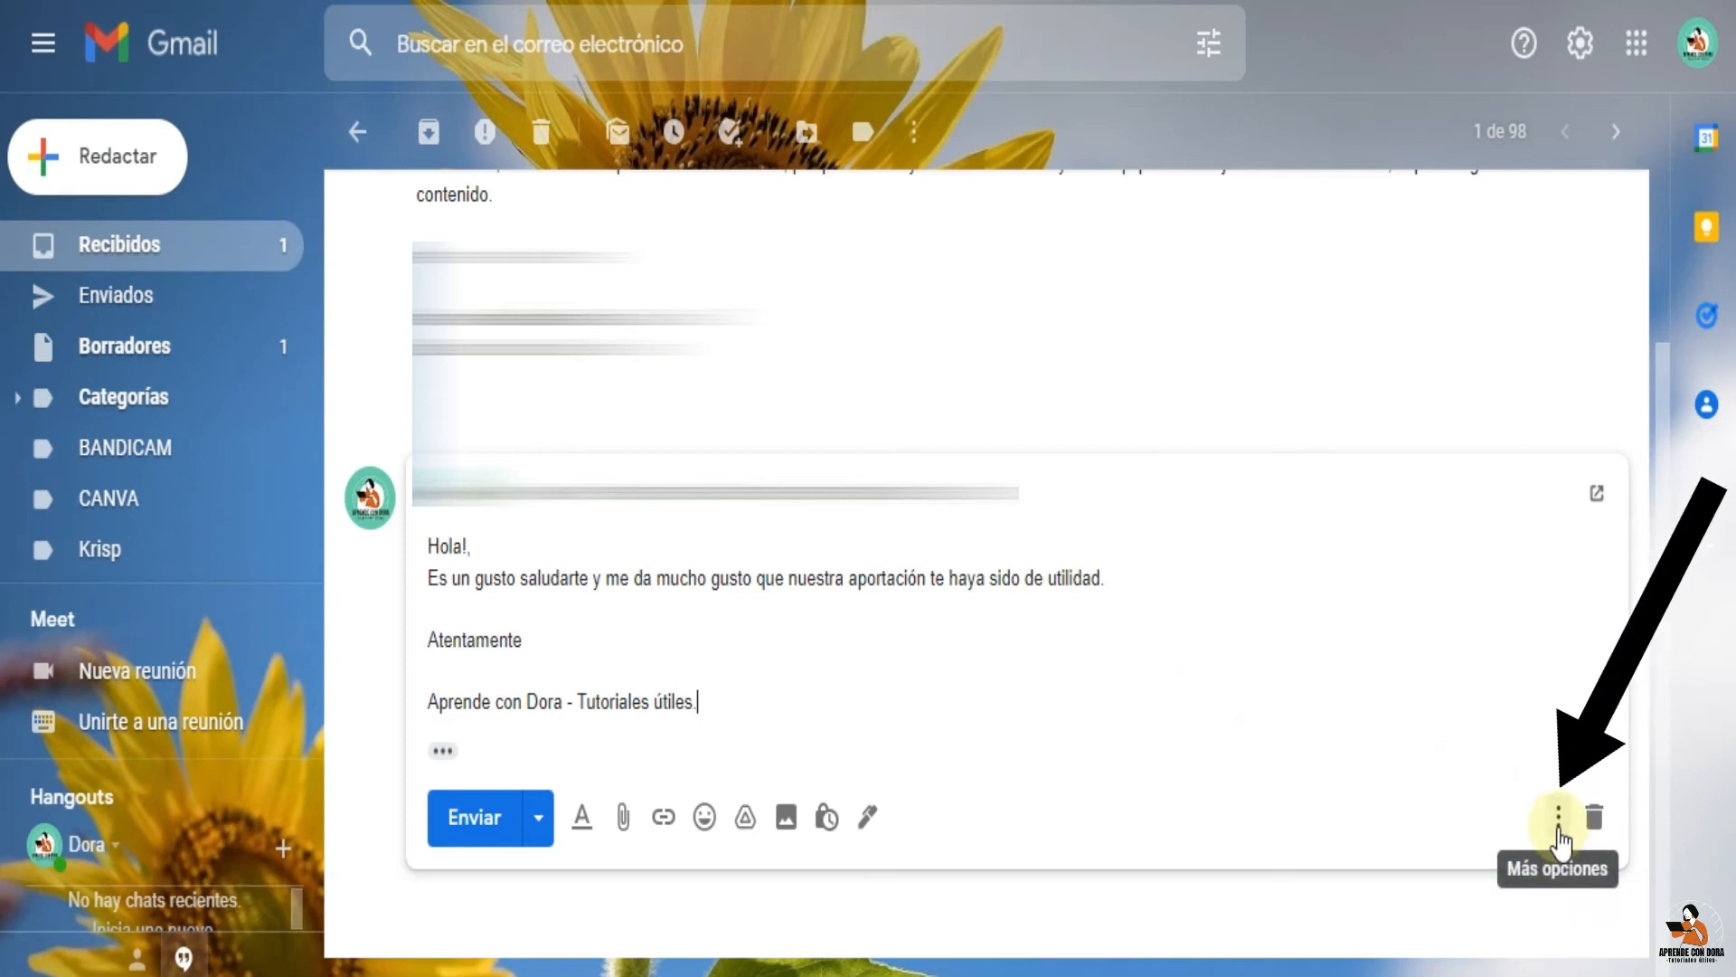
Start saving the reply draft as a new template, reaching the name prompt
{"action": "left_click", "coordinate": [1557, 818]}
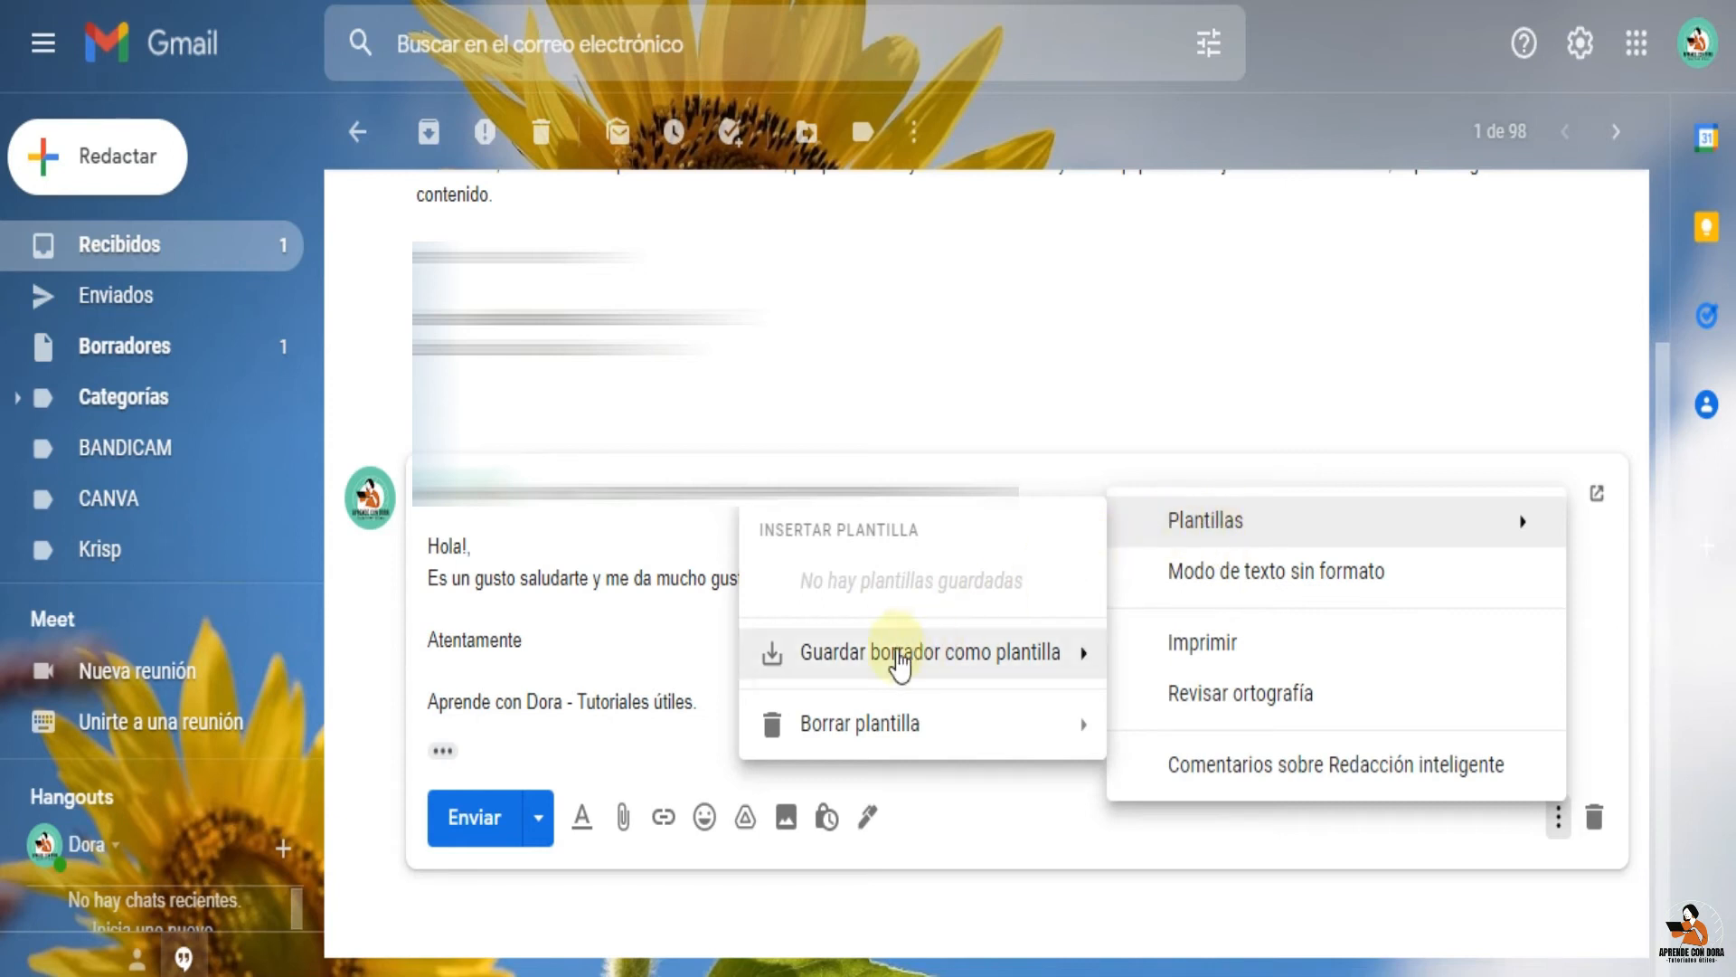
{"action": "mouse_move", "coordinate": [934, 653]}
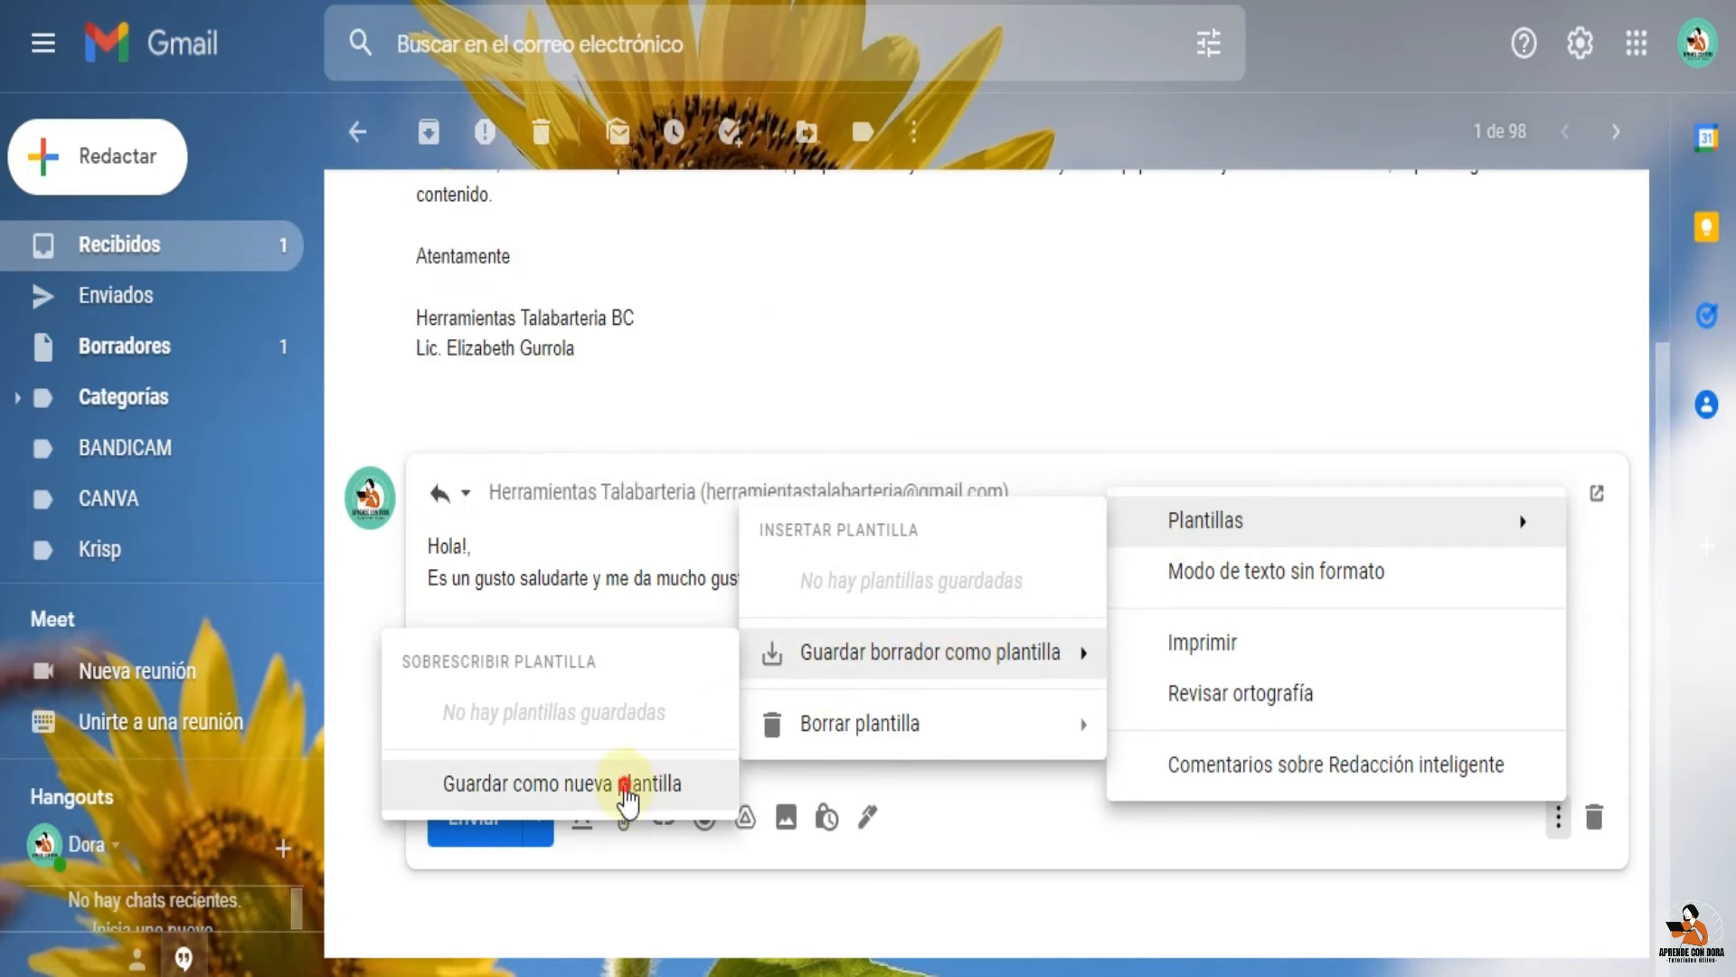
{"action": "left_click", "coordinate": [561, 783]}
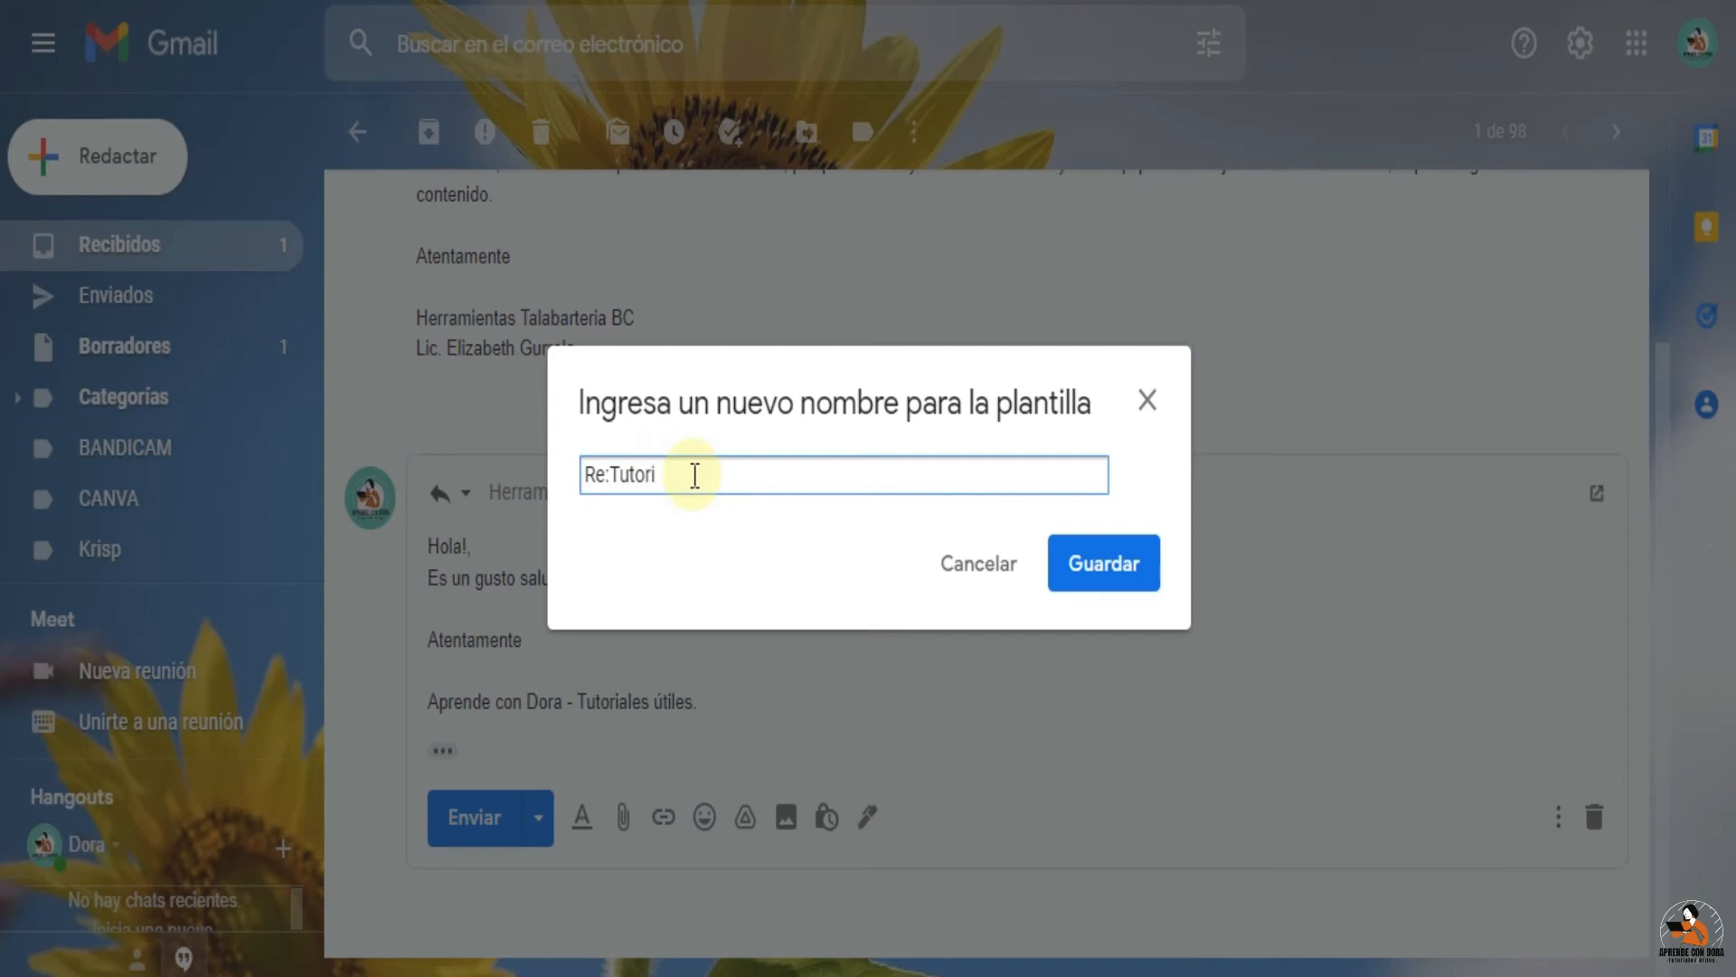
Name the template 'Respuesta a suscriptores' and save it
{"action": "key", "text": "ctrl+a"}
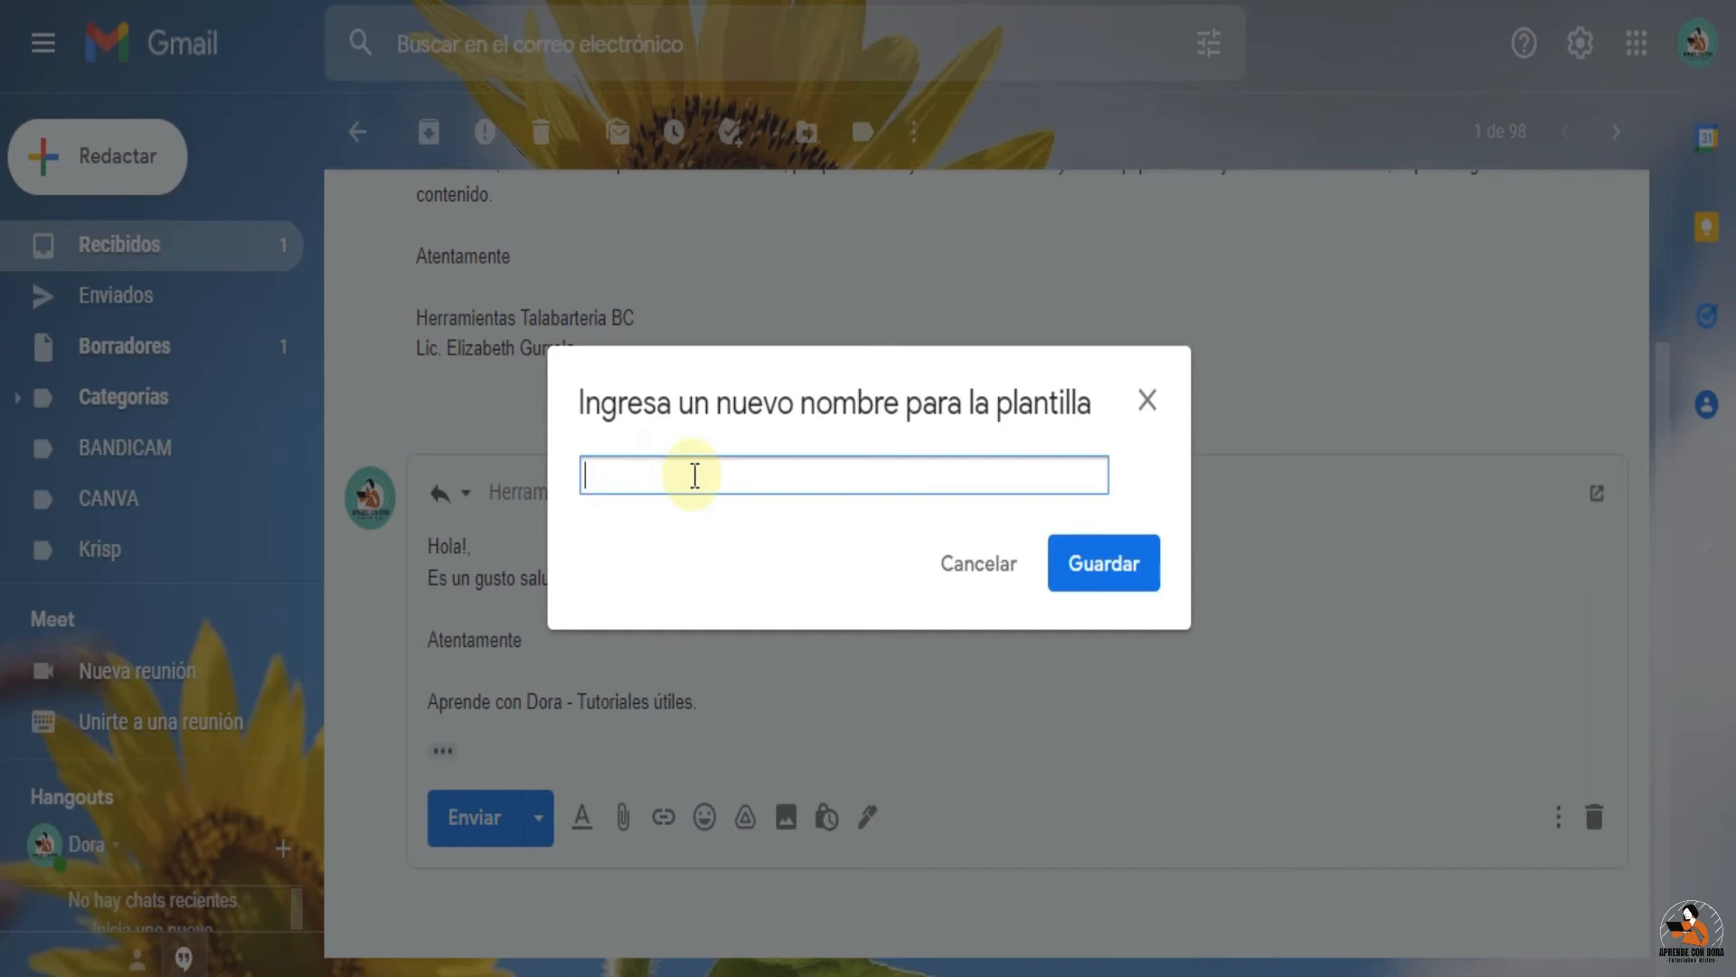
{"action": "type", "text": "M"}
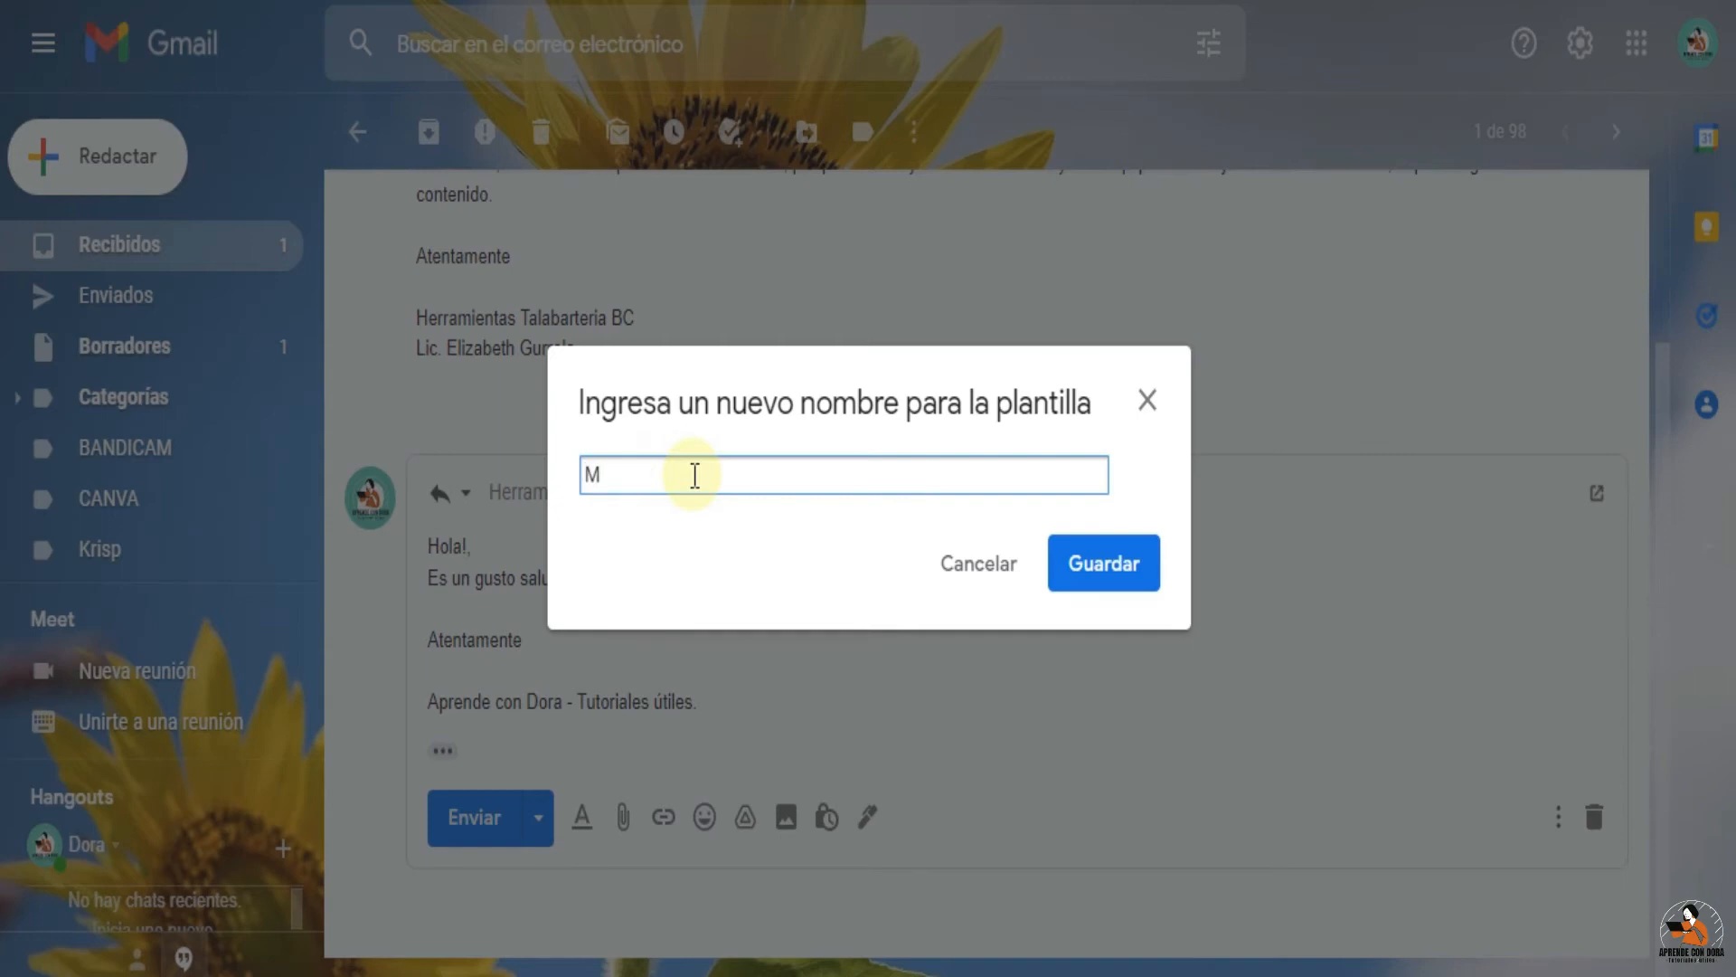
{"action": "type", "text": "Respuesta a s"}
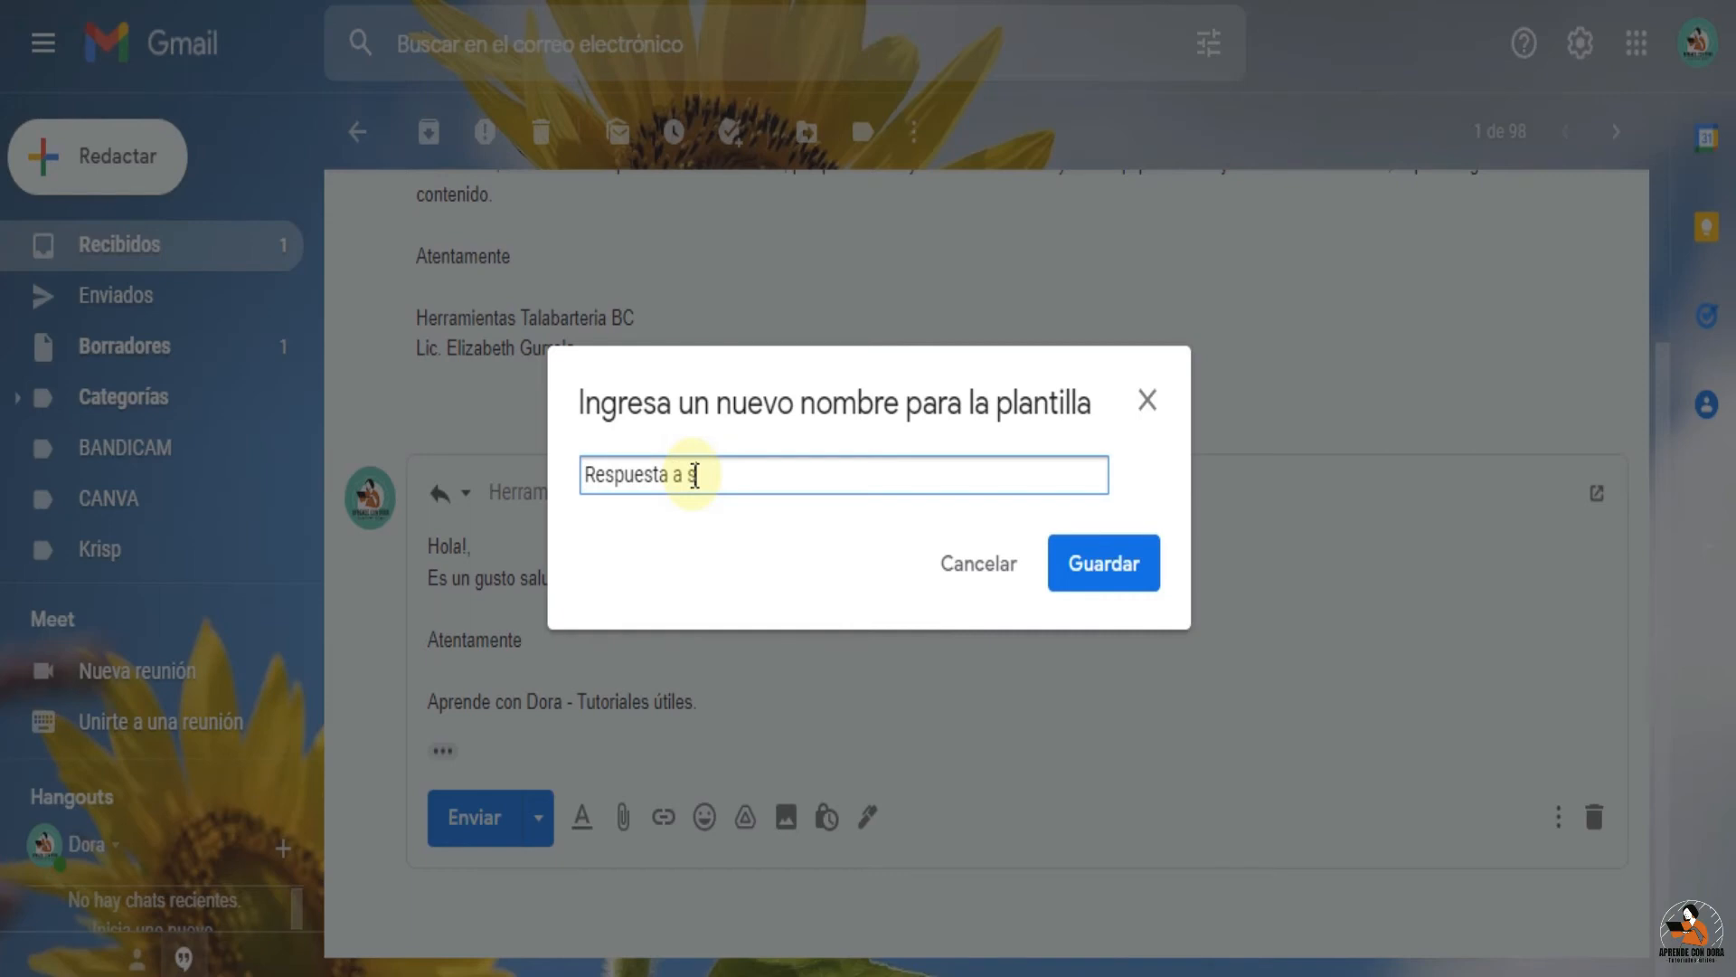
{"action": "type", "text": "uscriptore"}
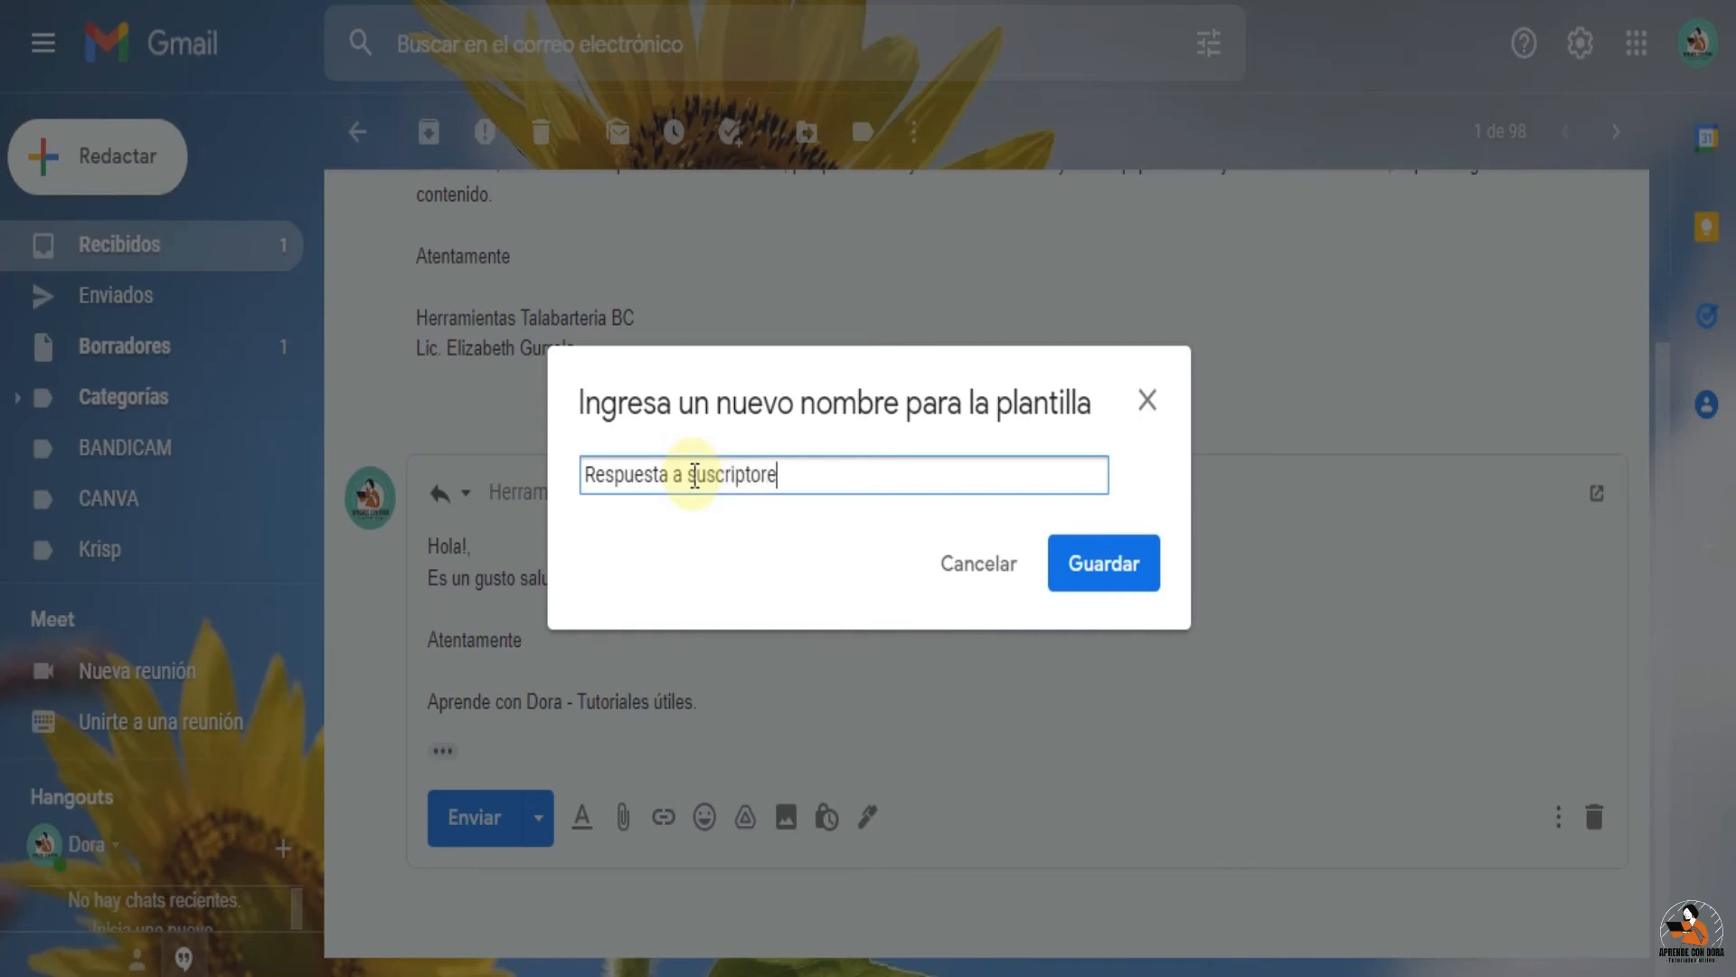
{"action": "type", "text": "s"}
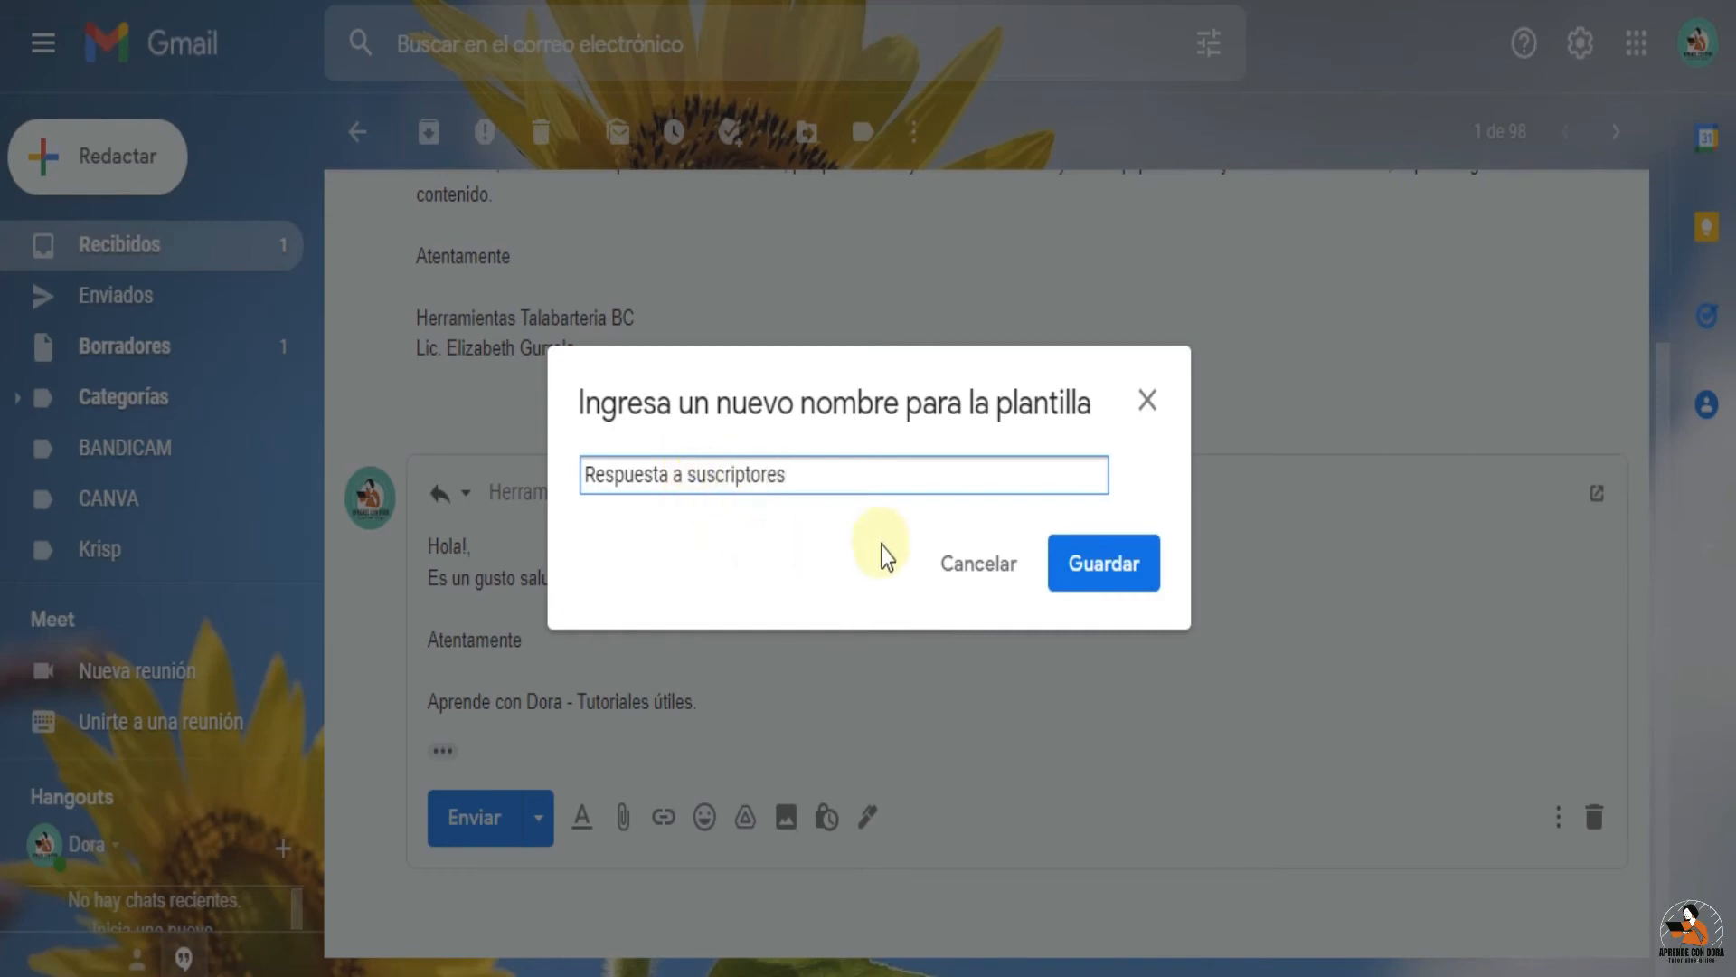
{"action": "left_click", "coordinate": [1102, 562]}
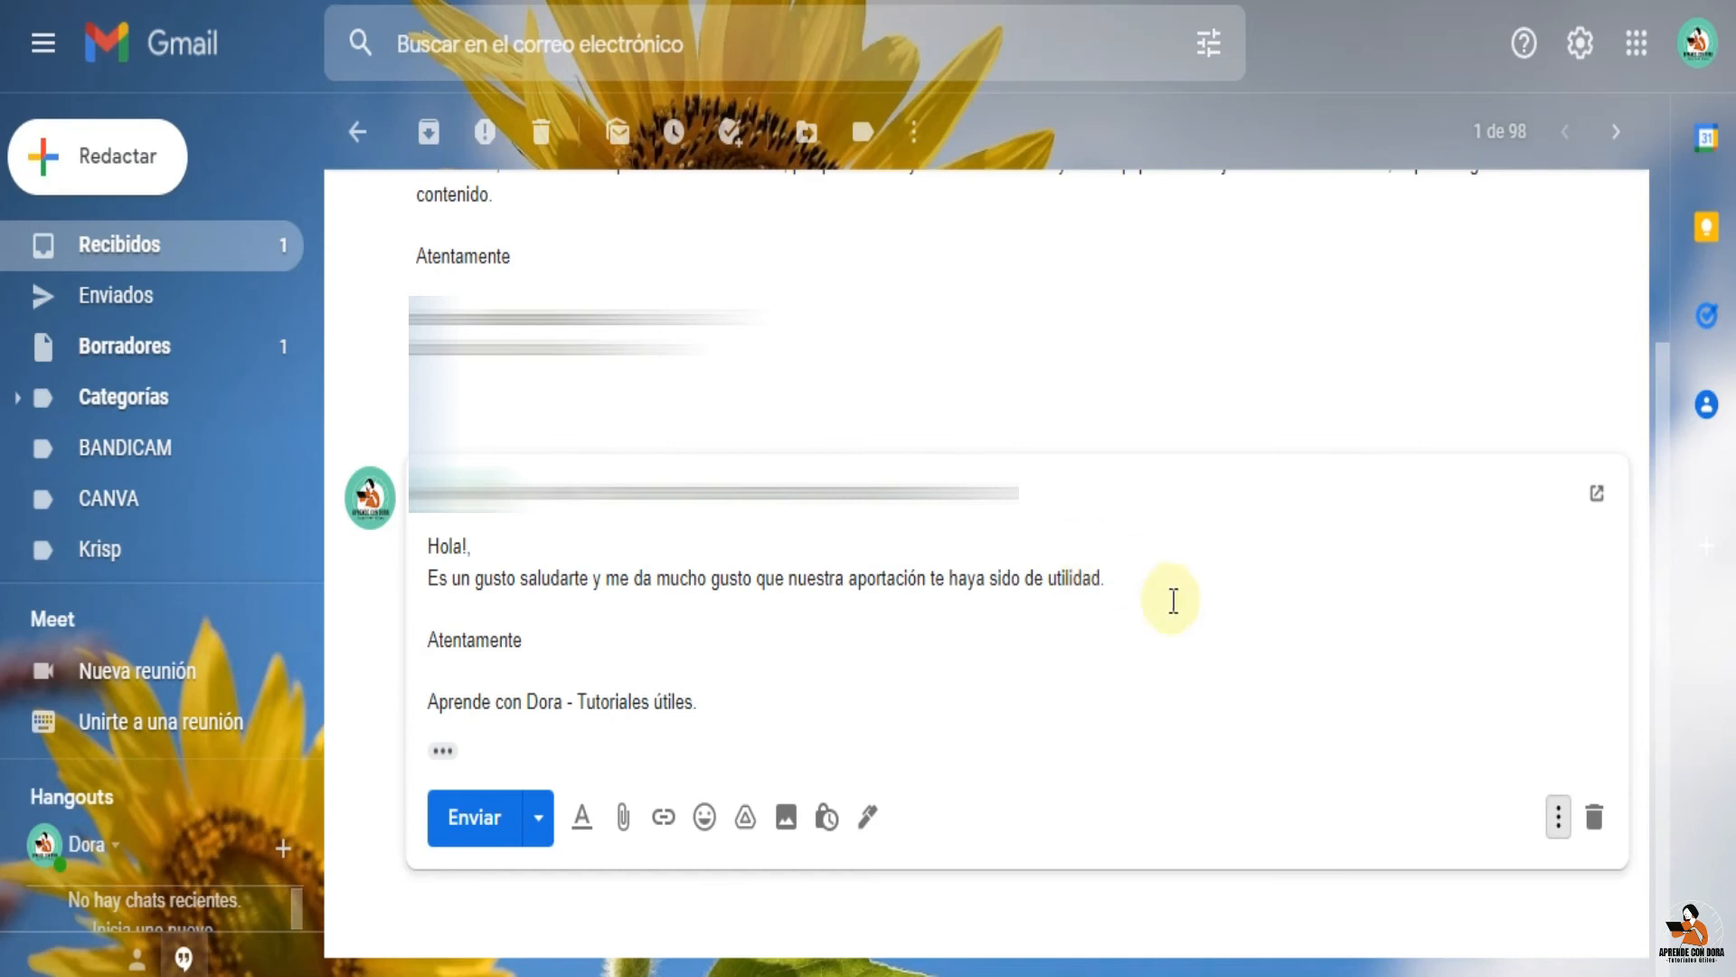
Send the Tutorial reply and open the 'Gracias! :D' email from Recibidos
{"action": "left_click", "coordinate": [472, 817]}
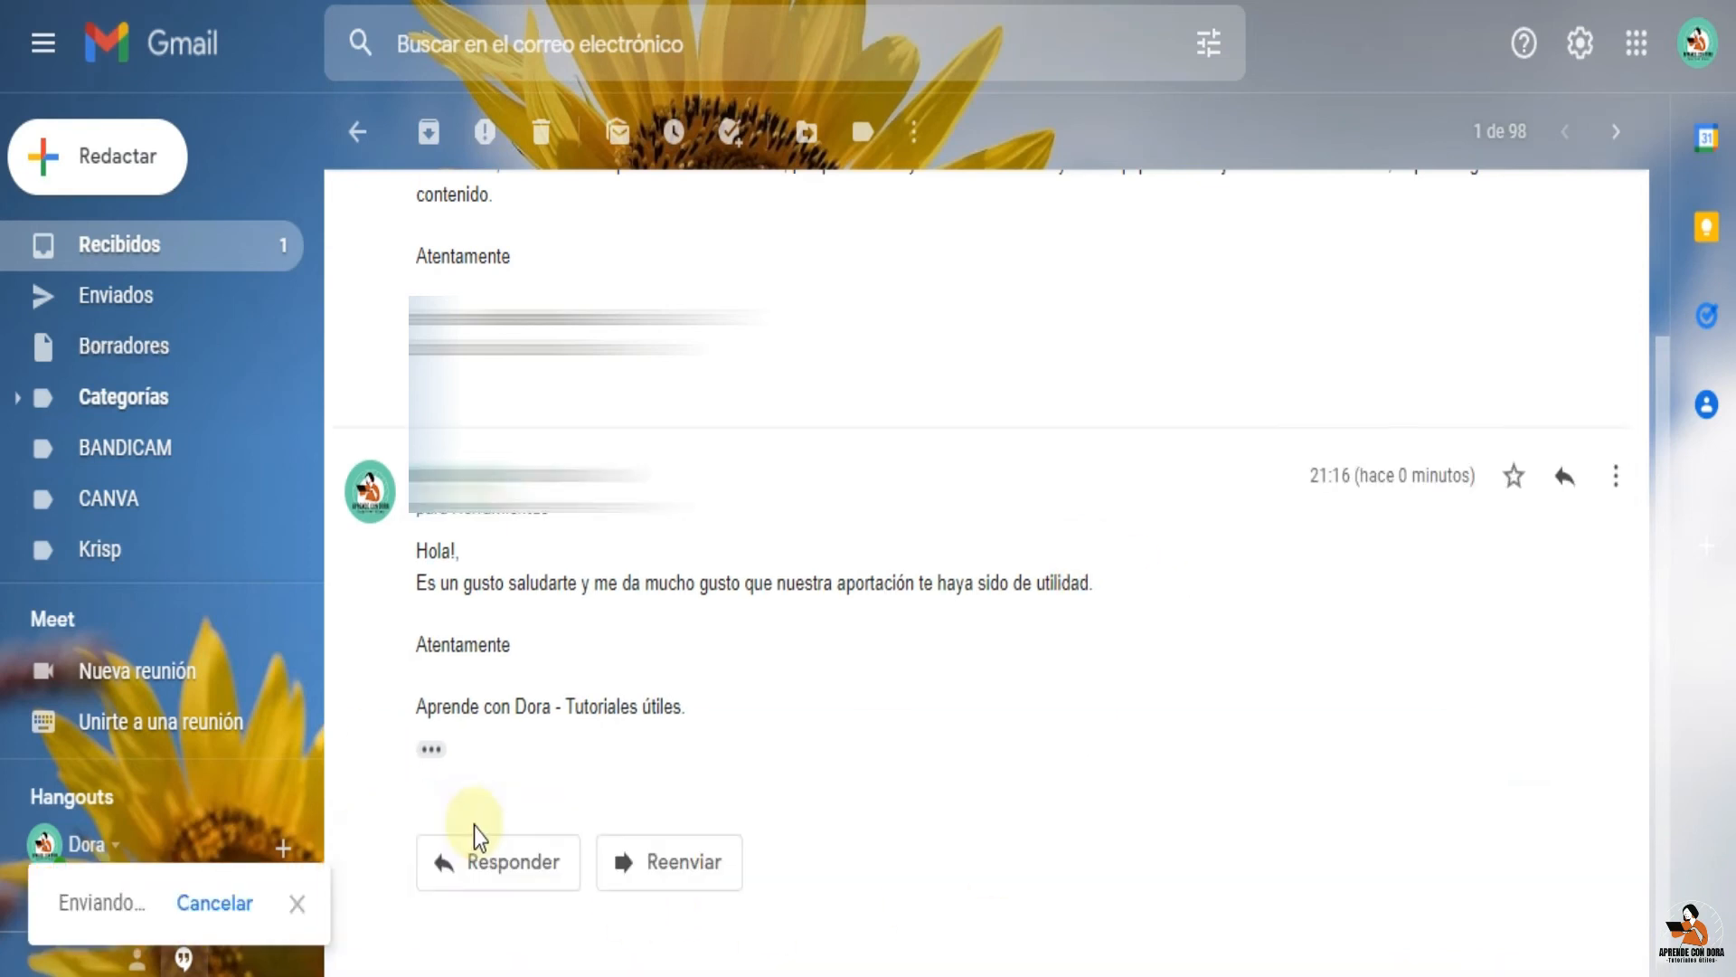
{"action": "left_click", "coordinate": [358, 132]}
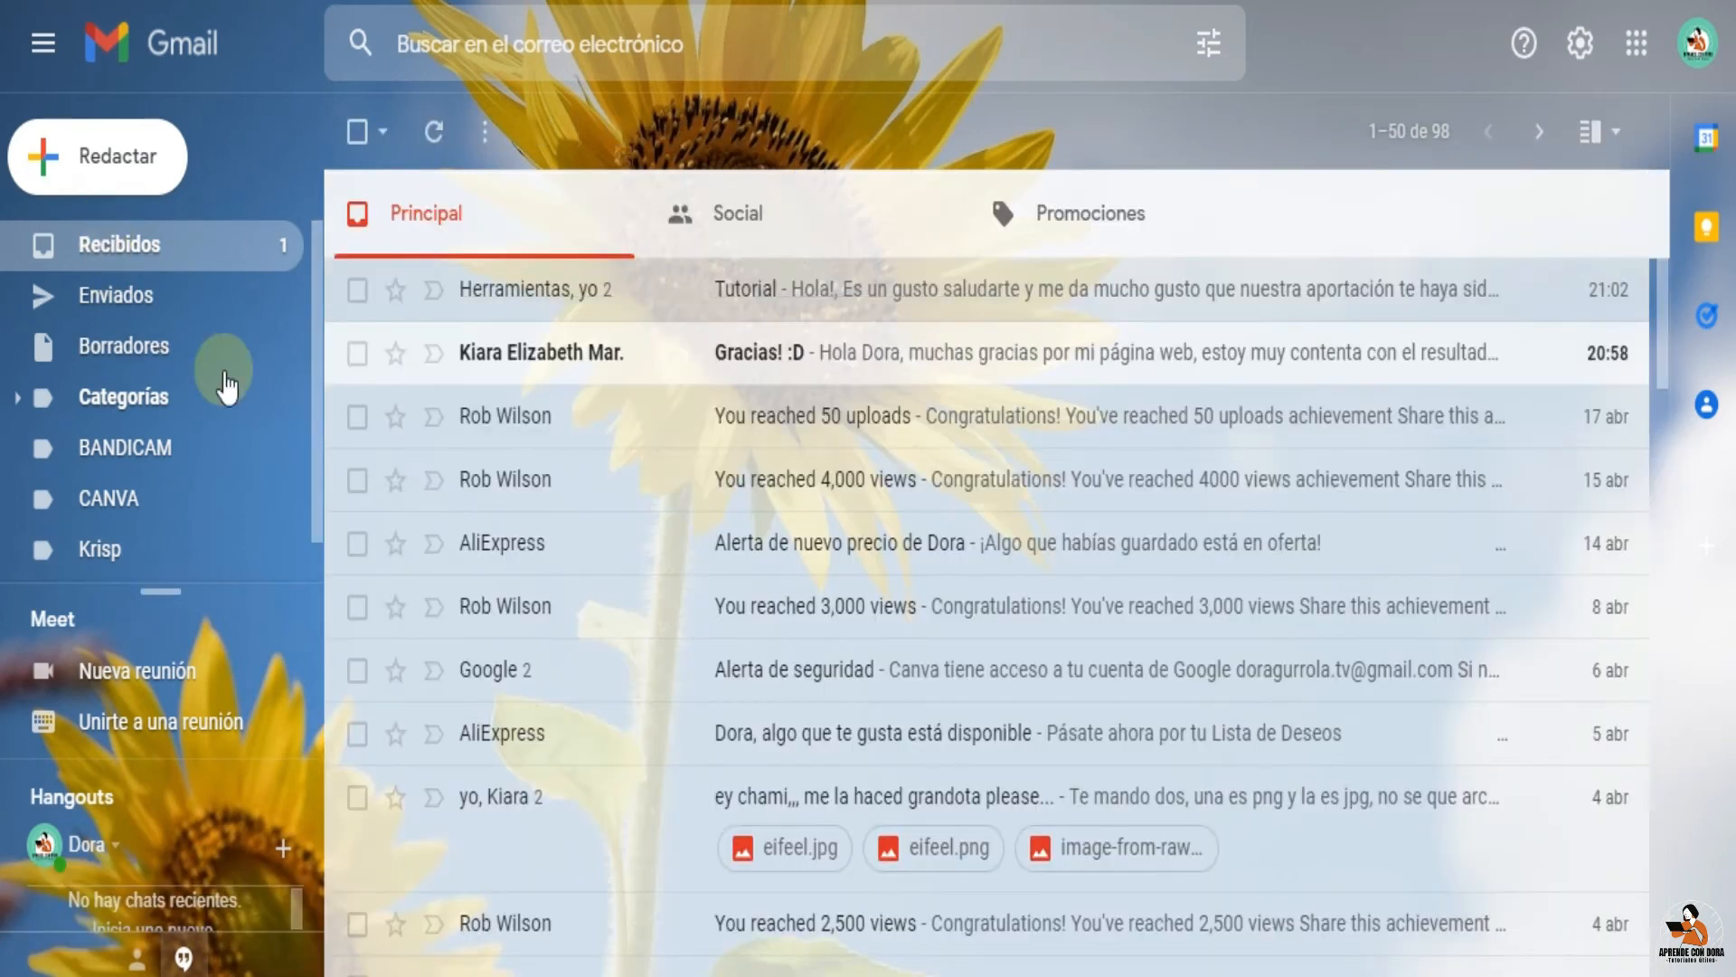
{"action": "left_click", "coordinate": [541, 353]}
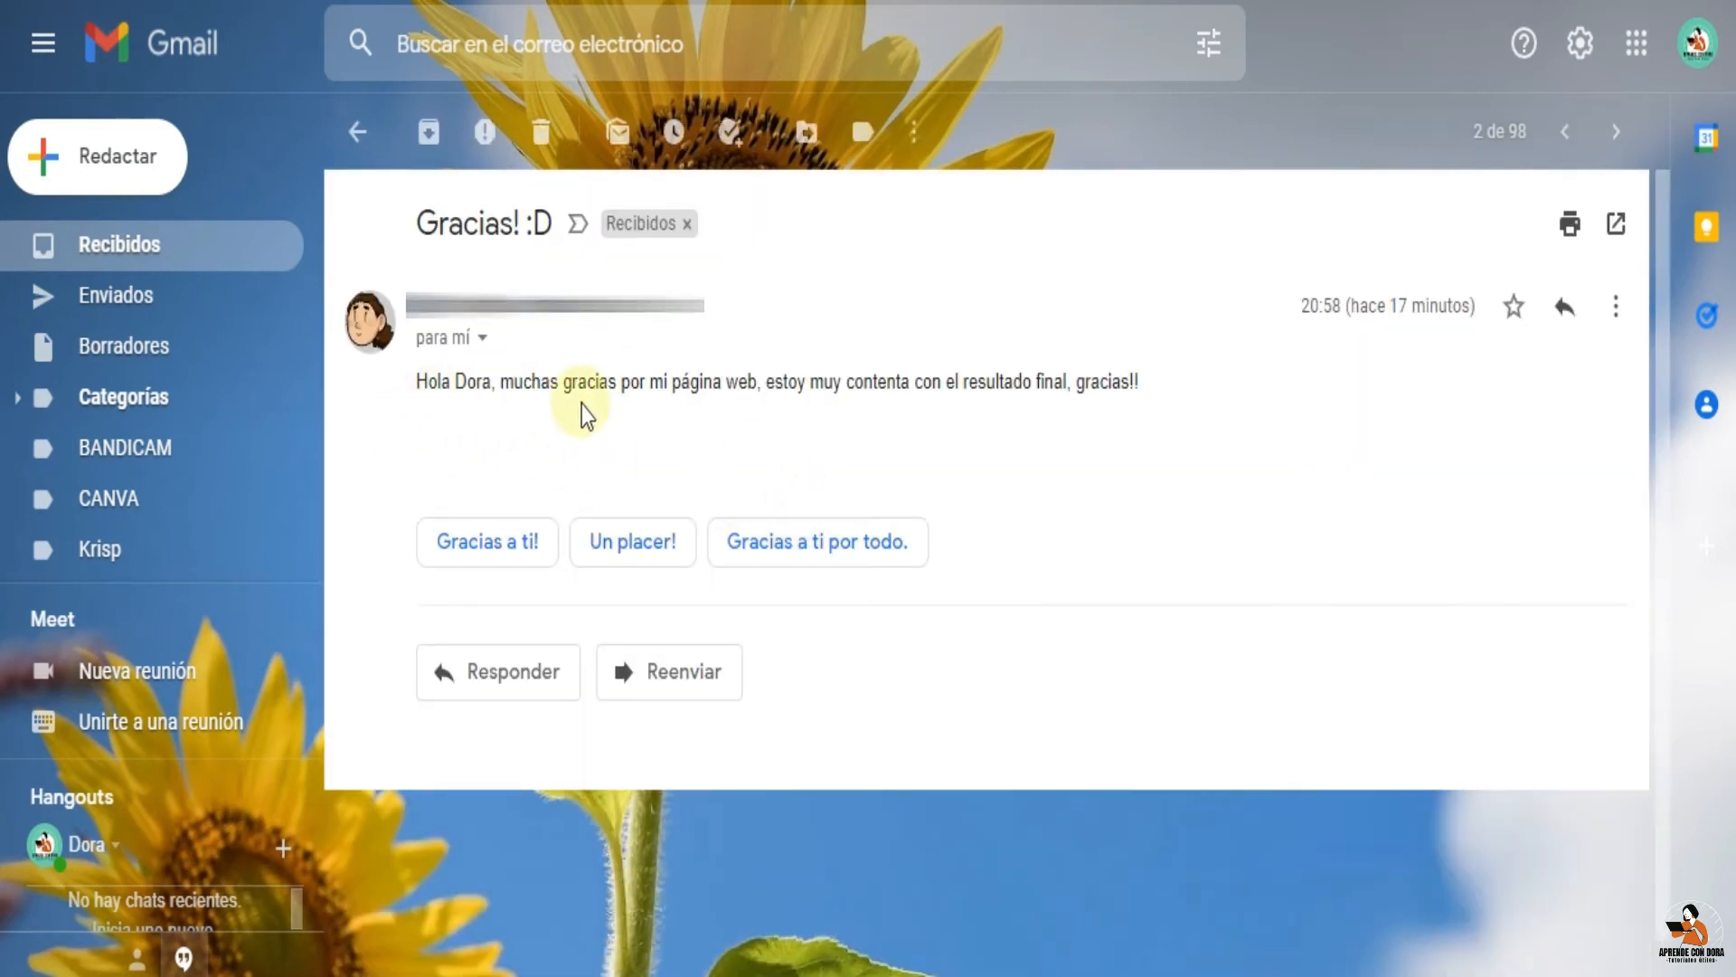
{"action": "mouse_move", "coordinate": [839, 423]}
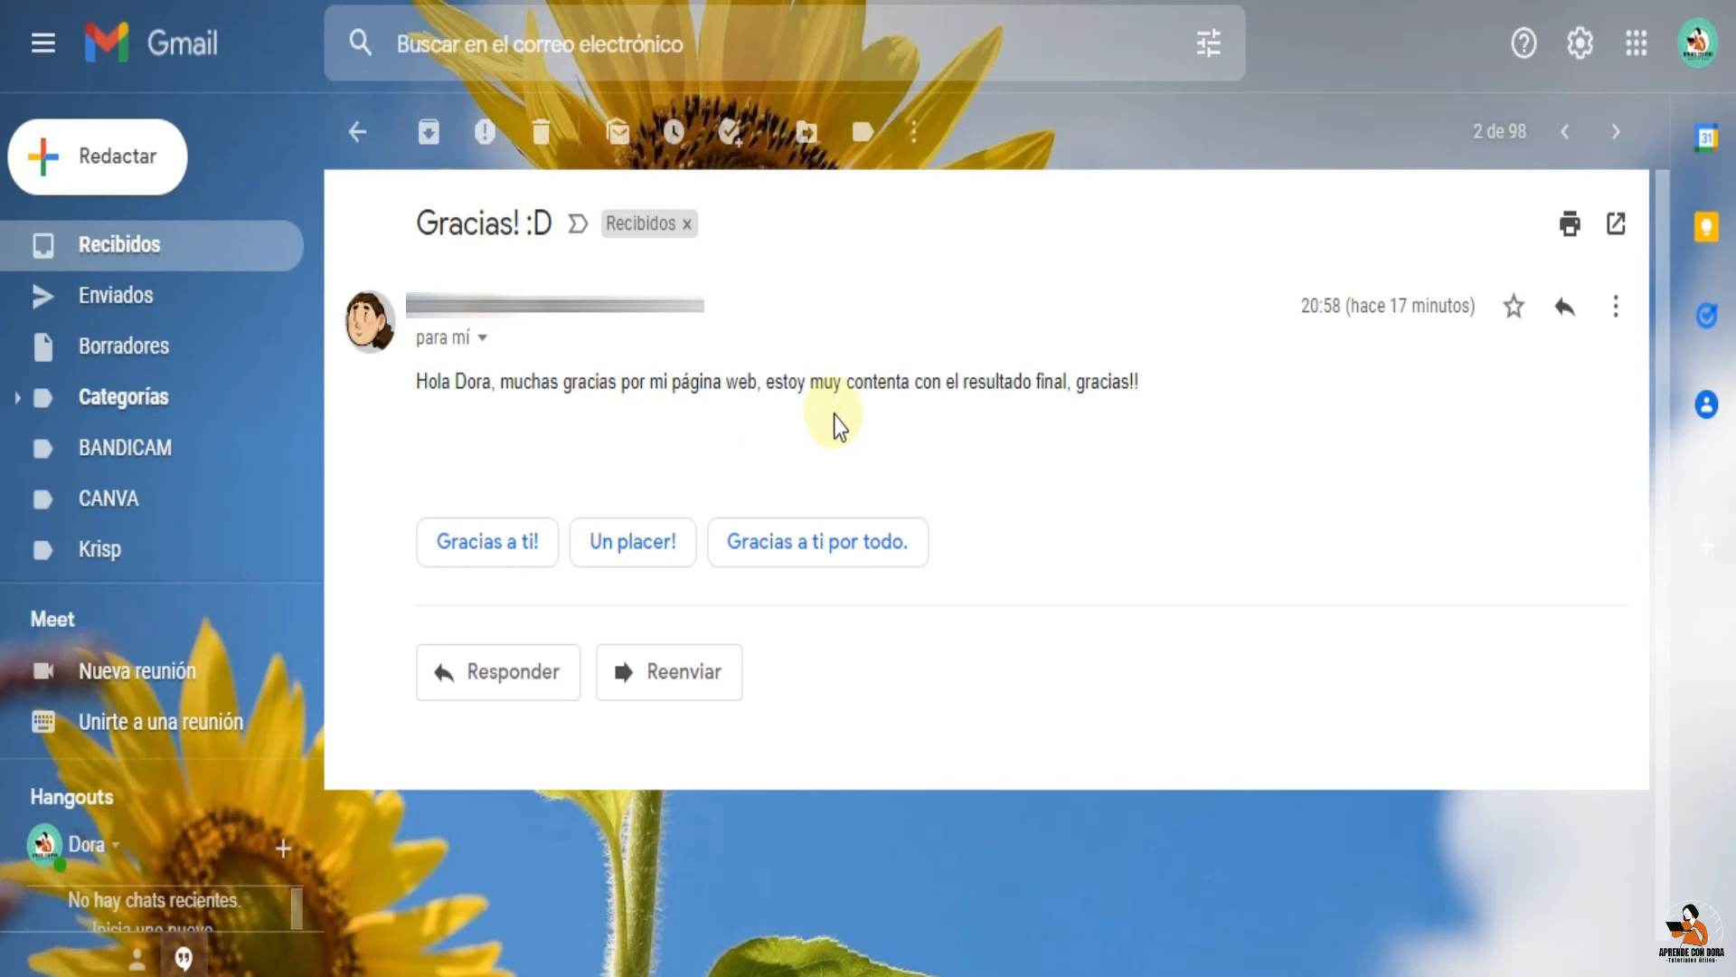
{"action": "mouse_move", "coordinate": [1162, 401]}
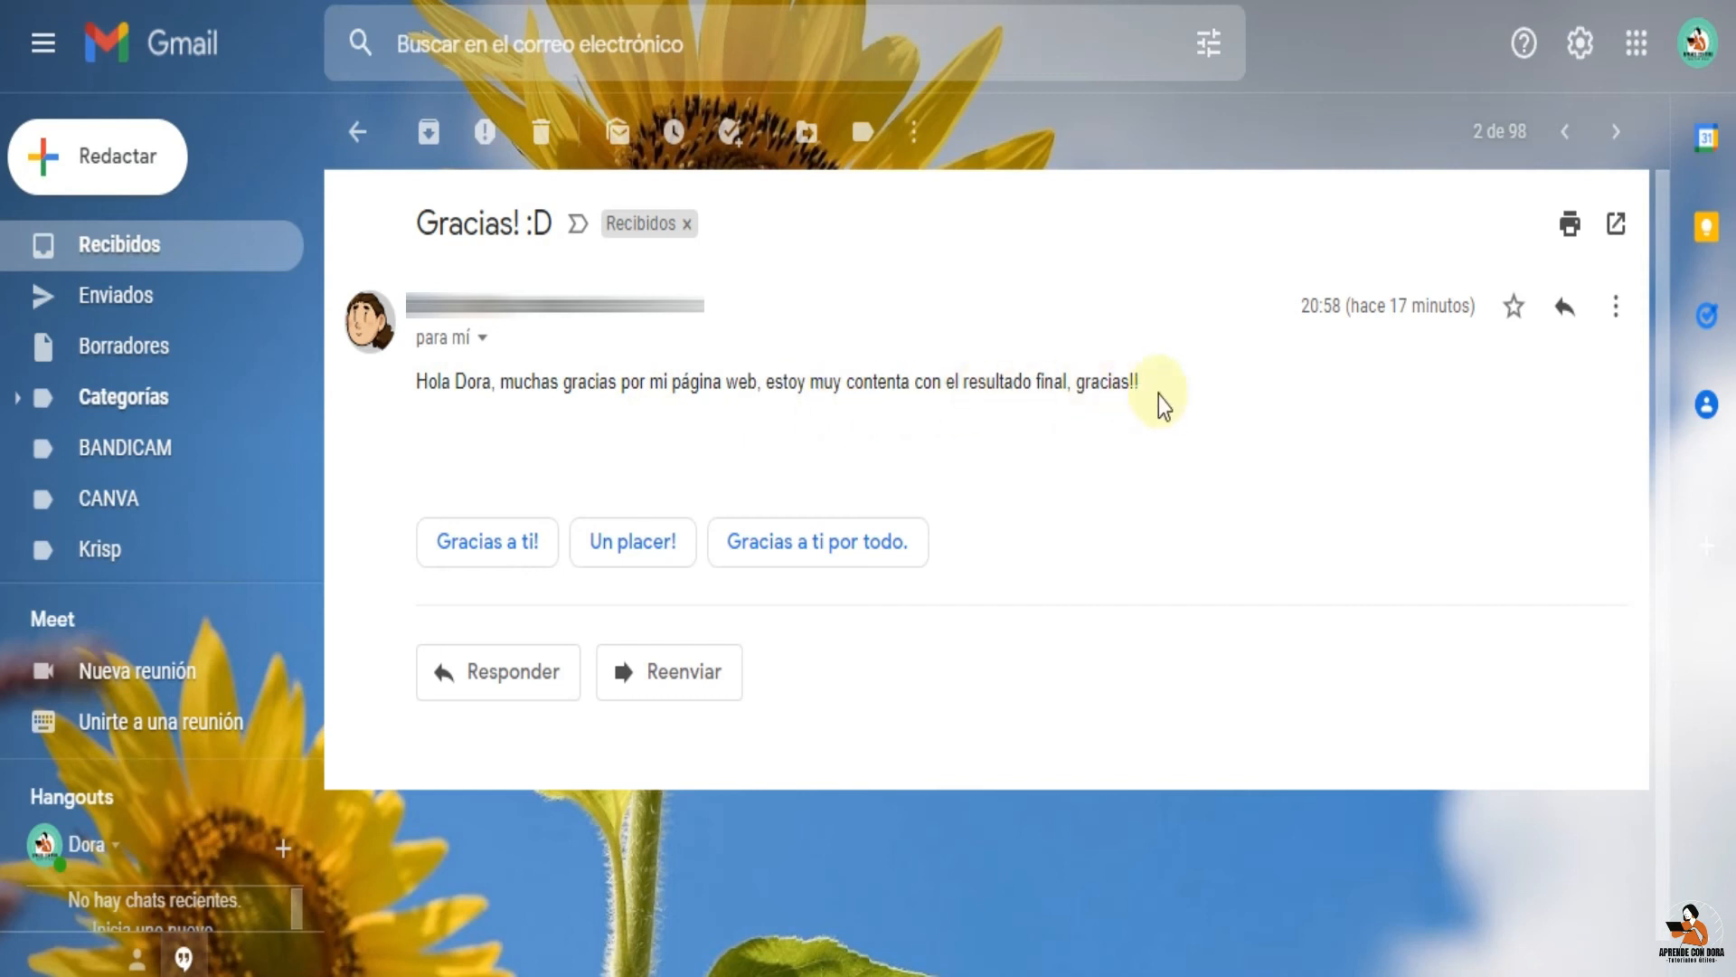
{"action": "mouse_move", "coordinate": [836, 662]}
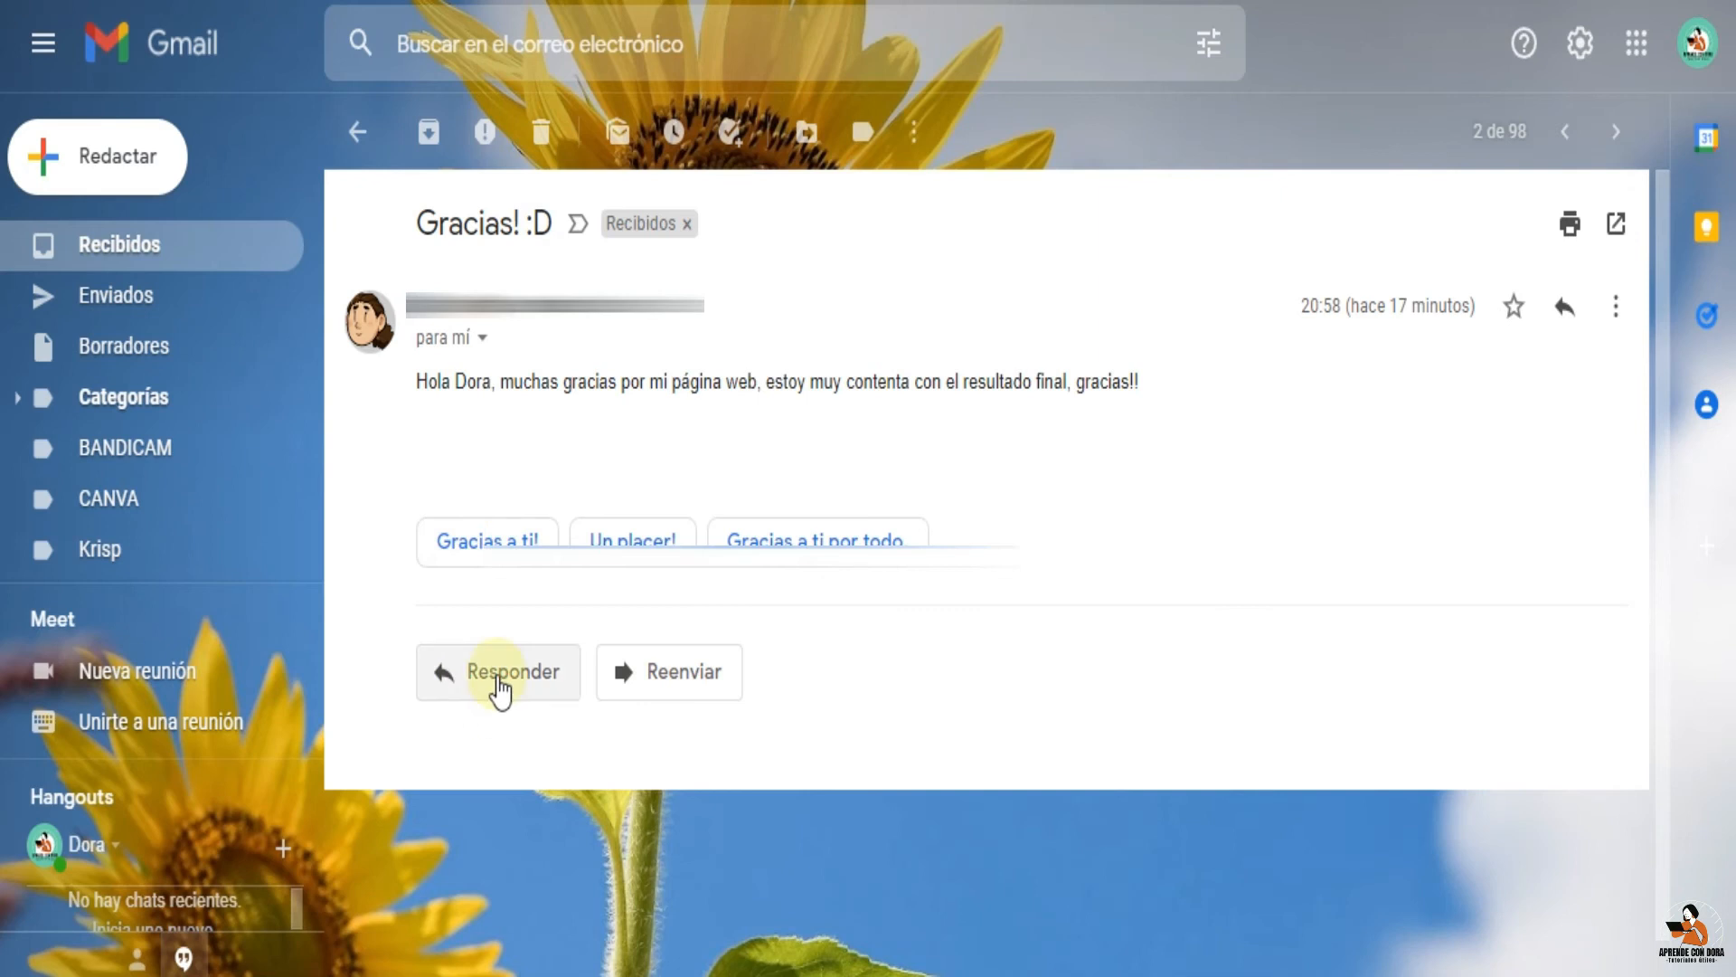
Reply to 'Gracias! :D' by inserting the 'Respuesta a suscriptores' template
{"action": "left_click", "coordinate": [497, 673]}
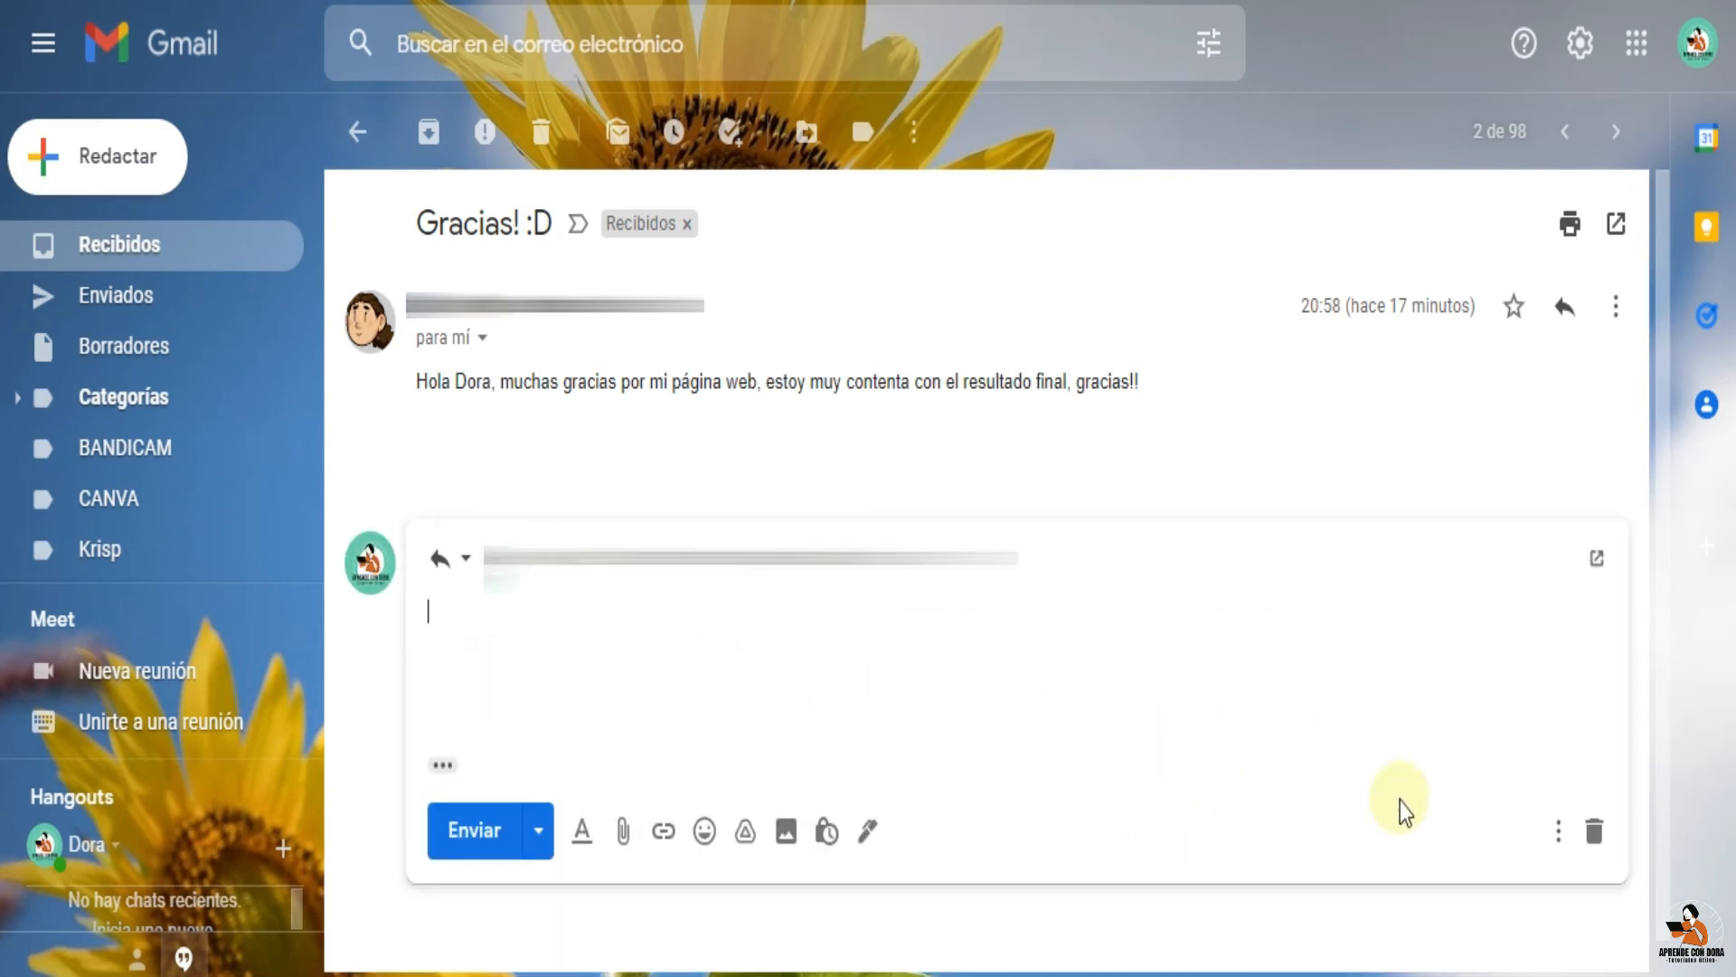
{"action": "mouse_move", "coordinate": [1557, 830]}
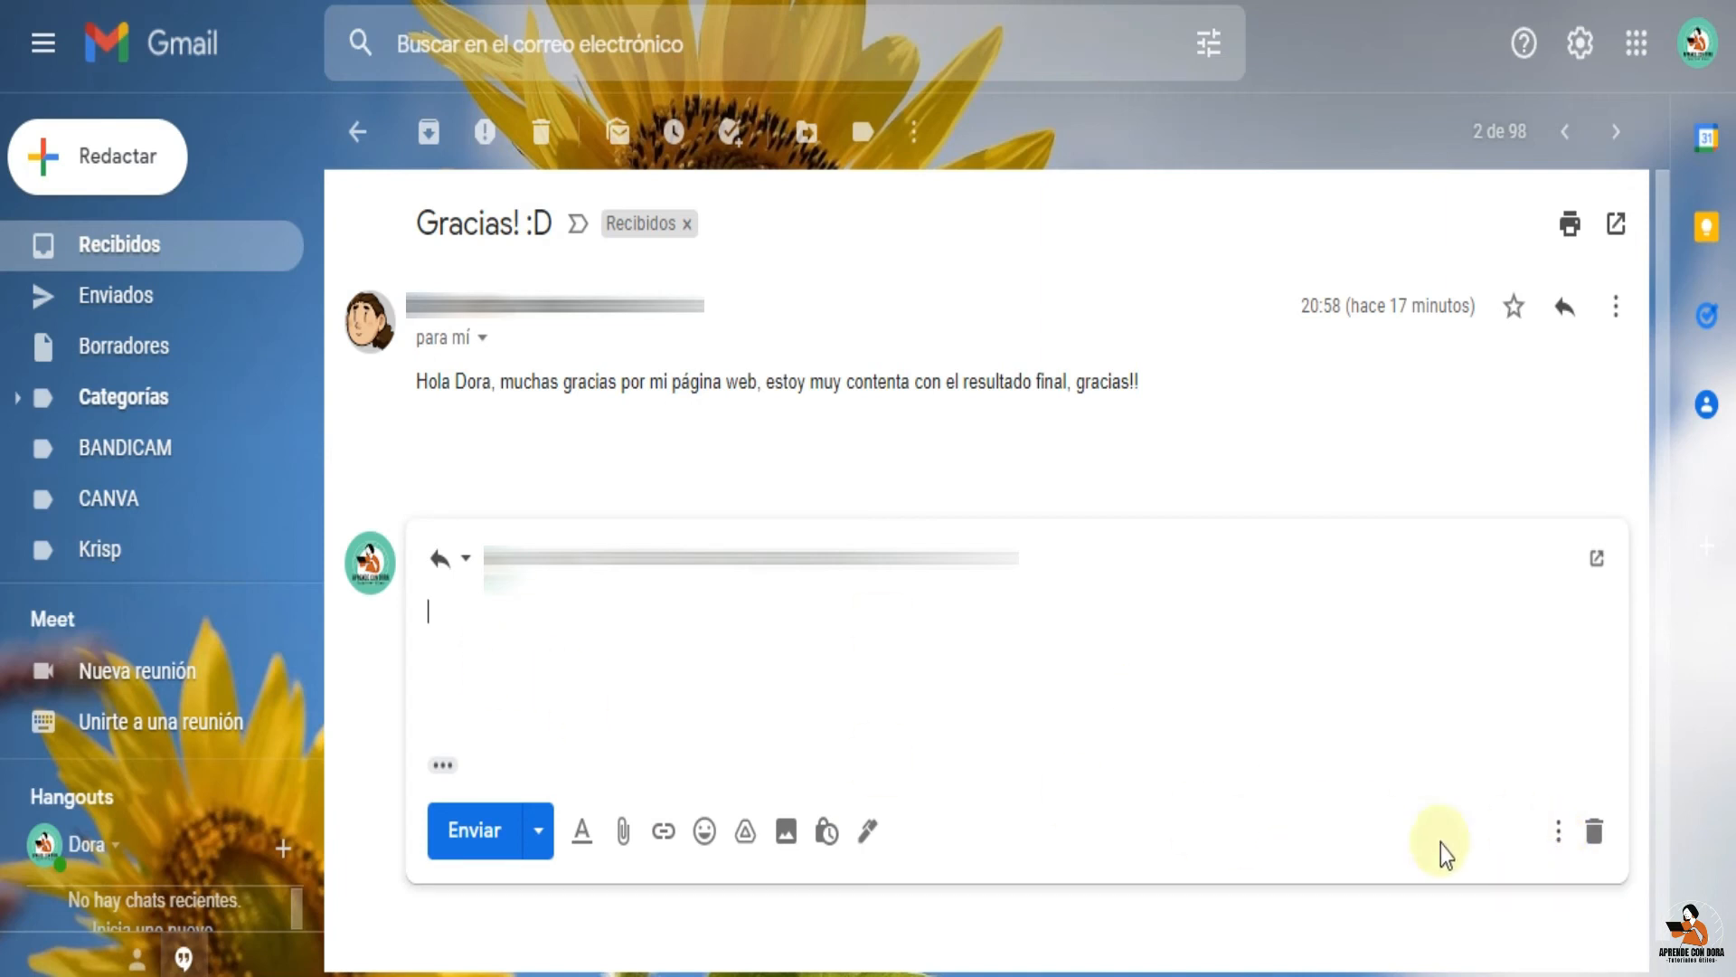
{"action": "left_click", "coordinate": [1556, 830]}
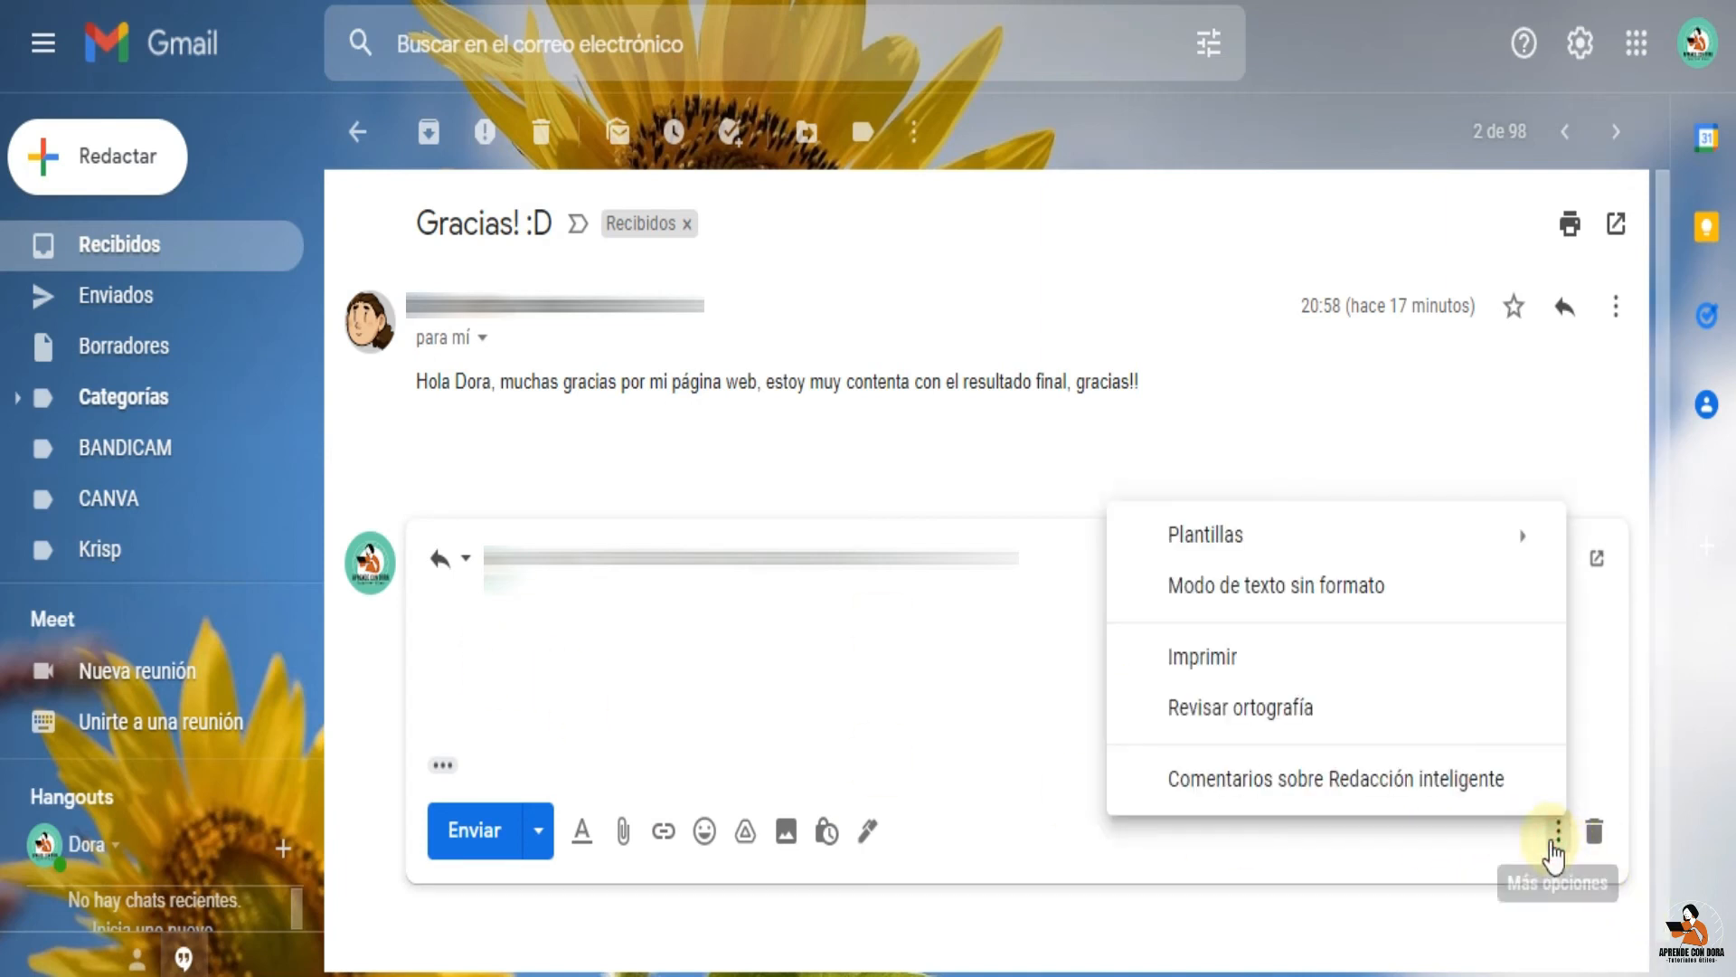
{"action": "left_click", "coordinate": [1205, 536]}
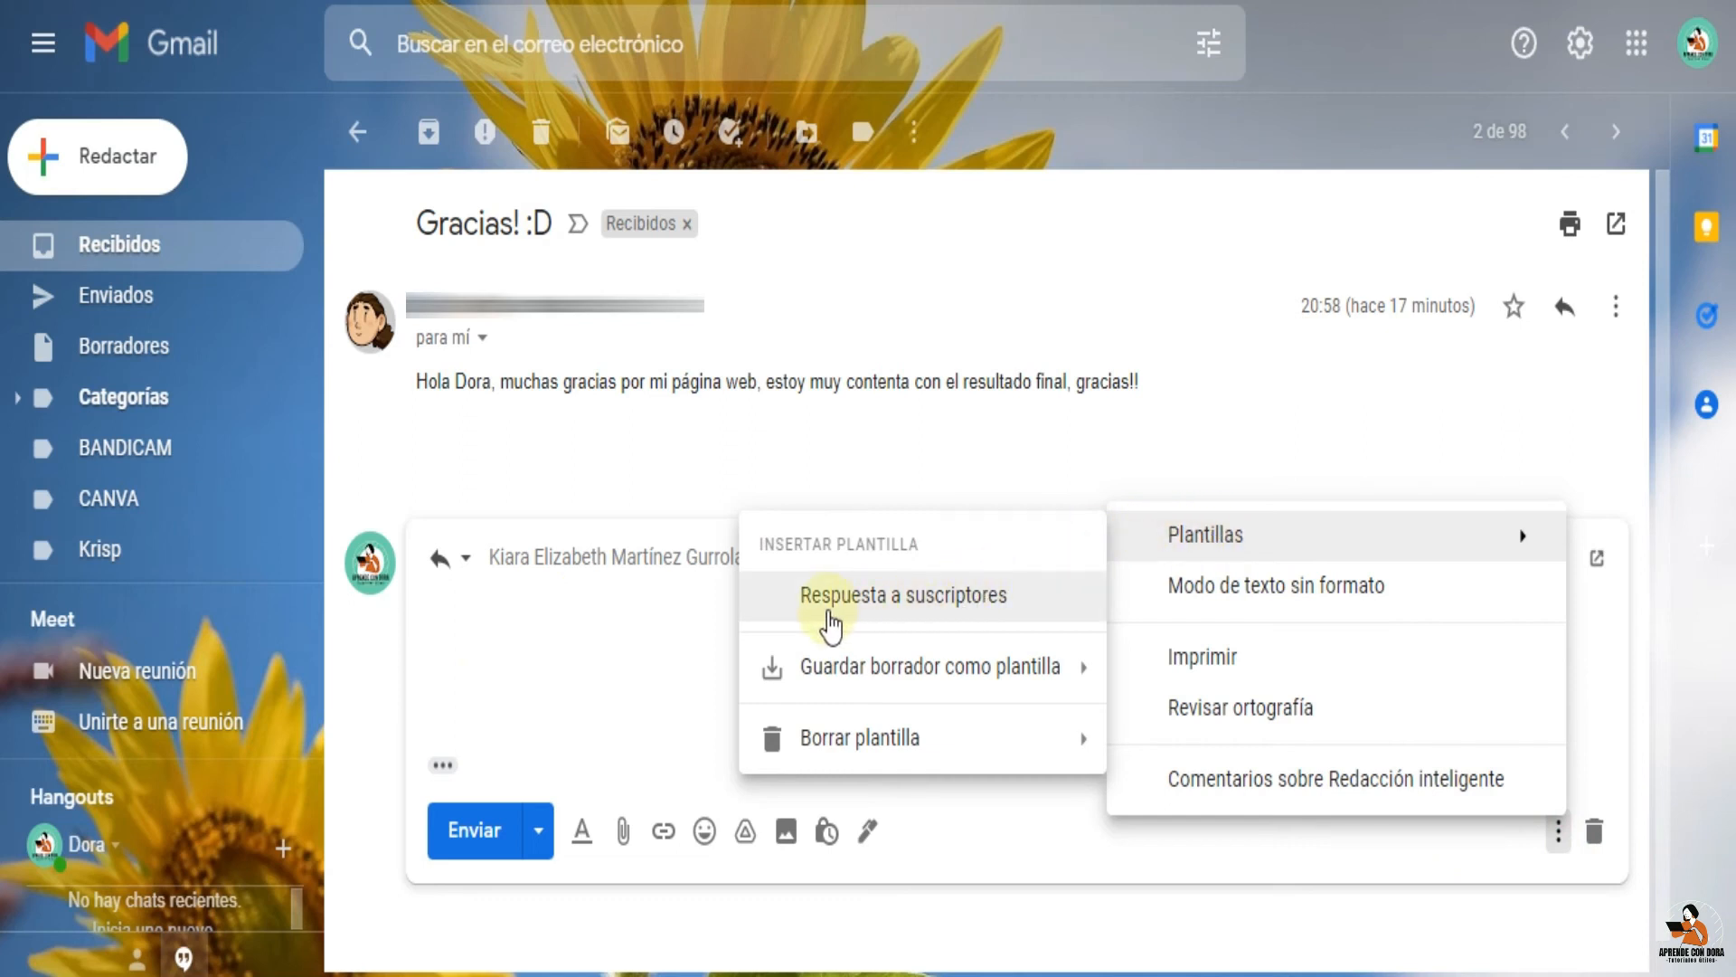
{"action": "mouse_move", "coordinate": [910, 626]}
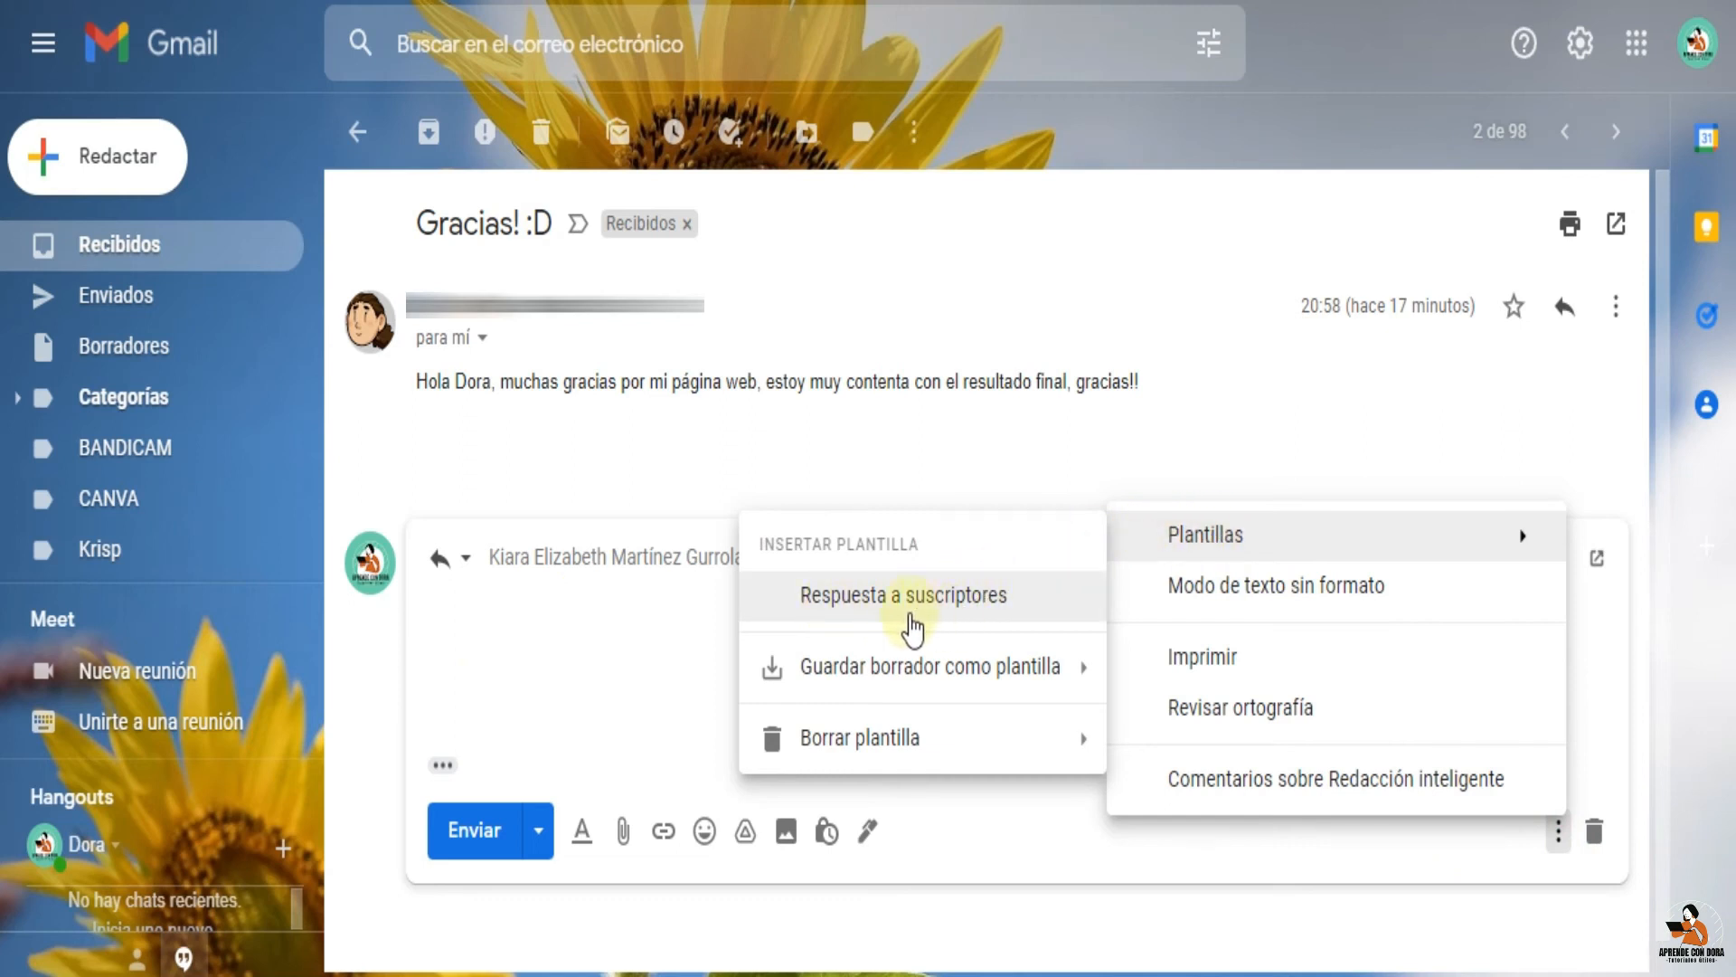
{"action": "left_click", "coordinate": [901, 595]}
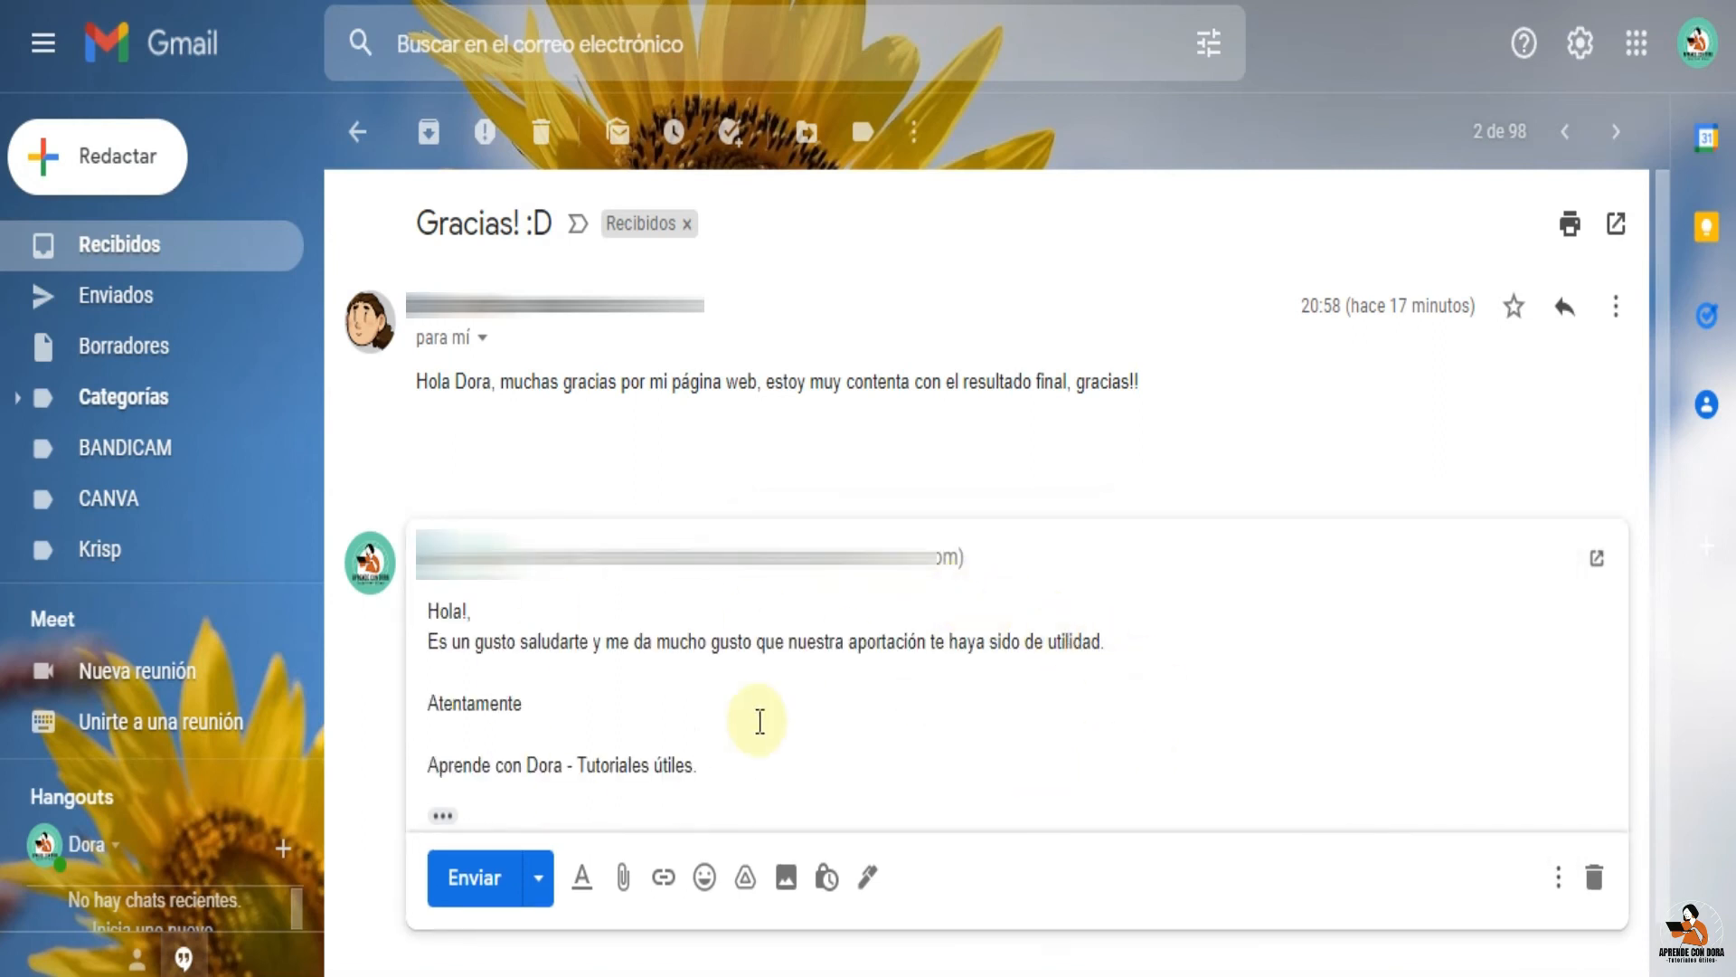
{"action": "mouse_move", "coordinate": [876, 727]}
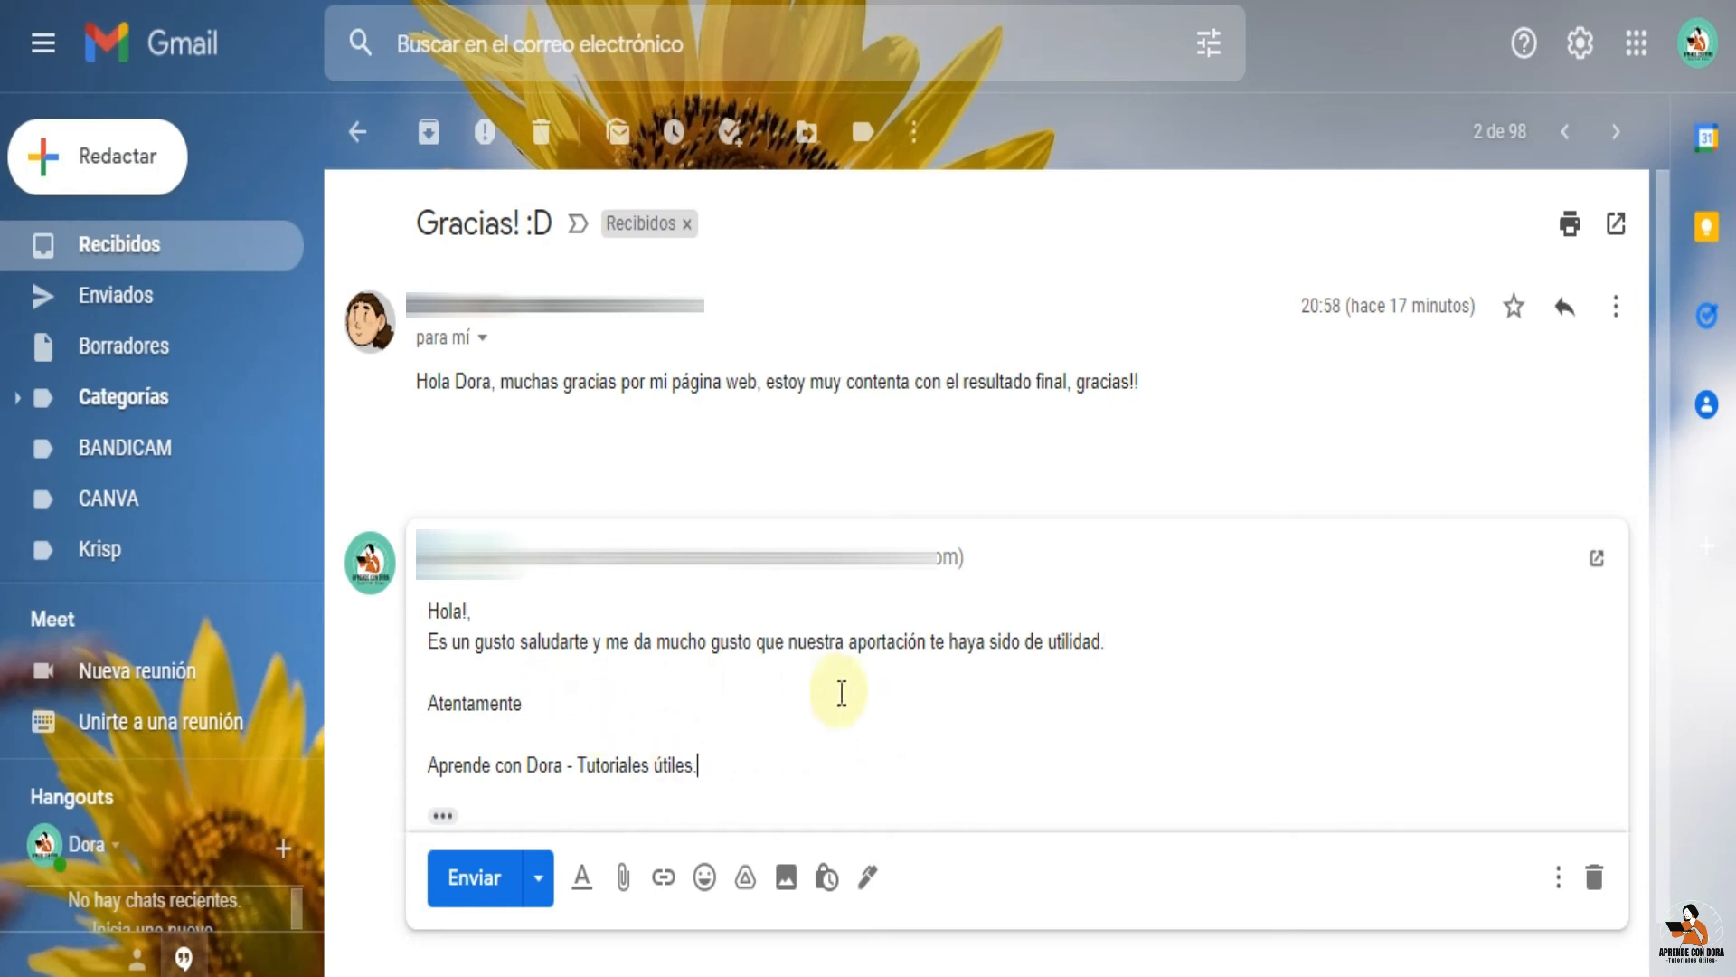
Check the compose options and send the templated reply
{"action": "left_click", "coordinate": [1557, 877]}
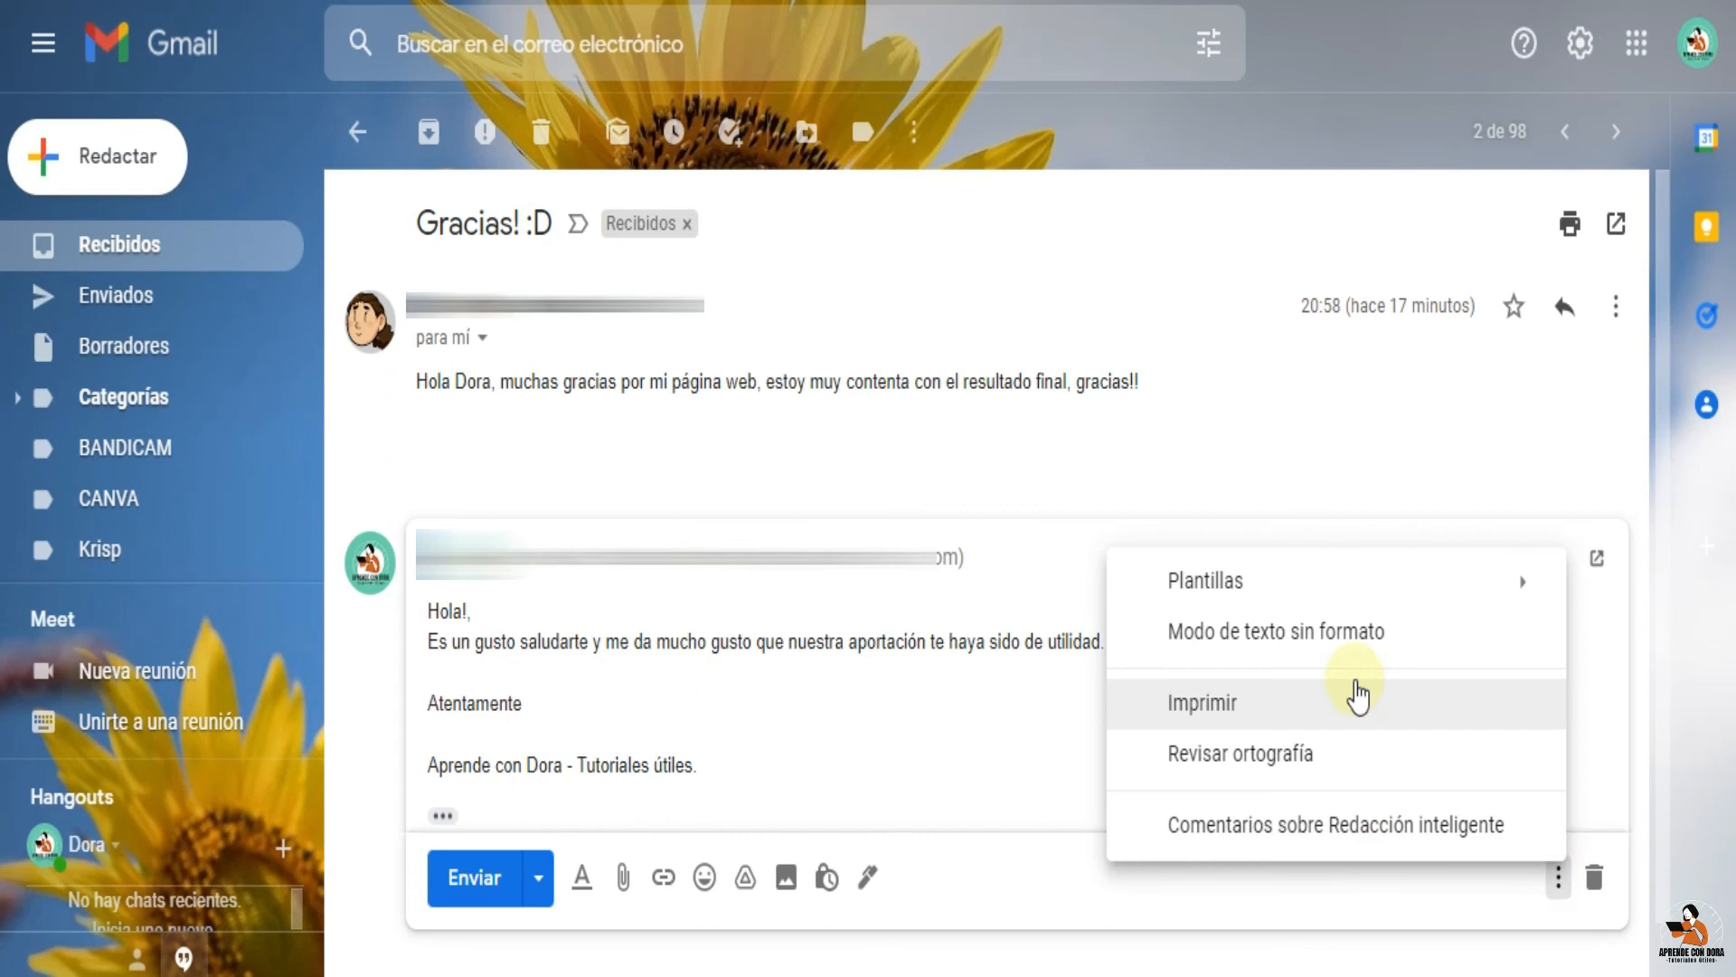
{"action": "left_click", "coordinate": [946, 743]}
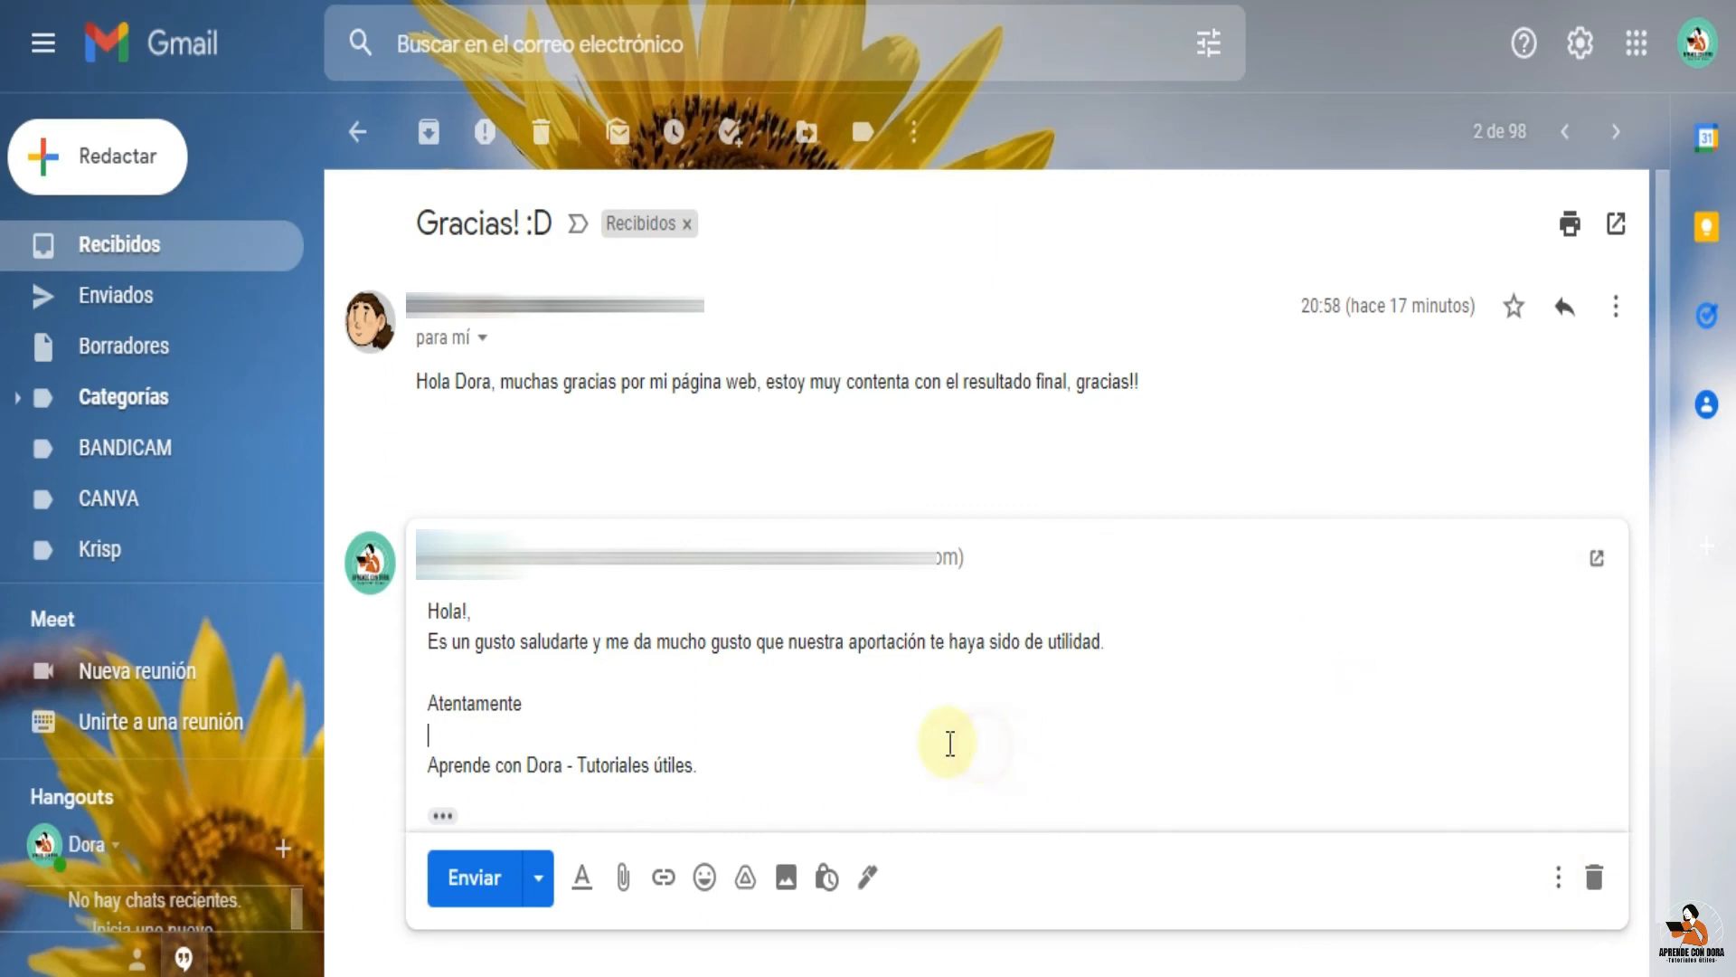
{"action": "mouse_move", "coordinate": [474, 875]}
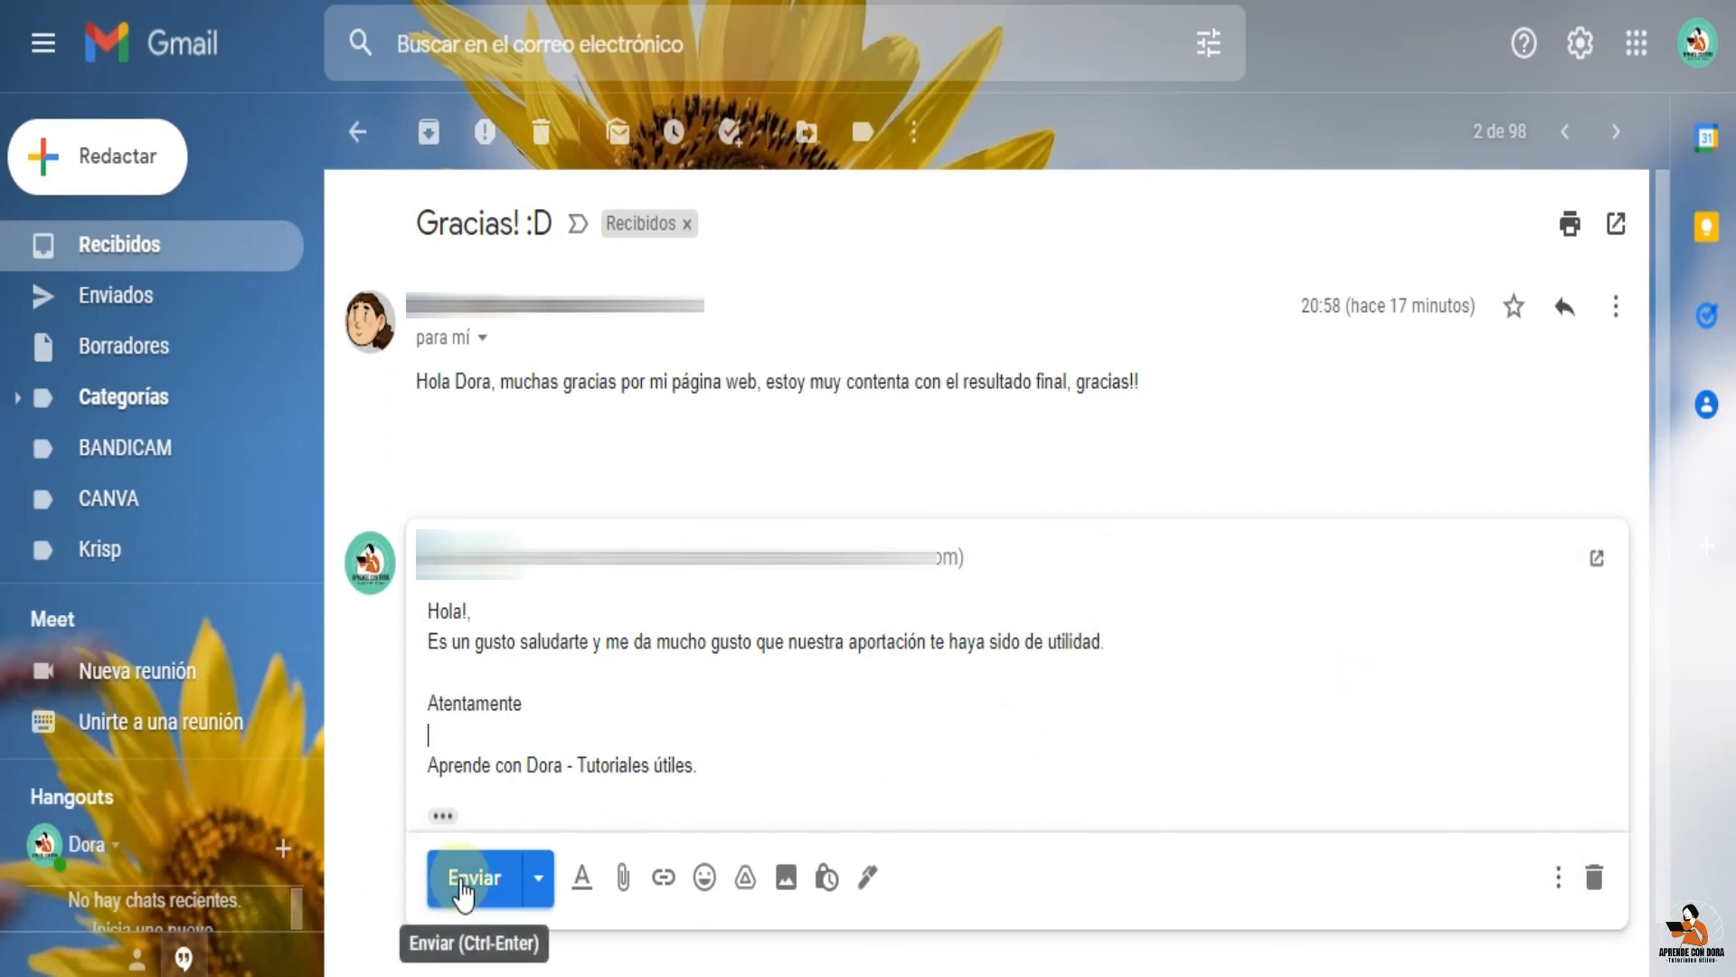
{"action": "left_click", "coordinate": [474, 875]}
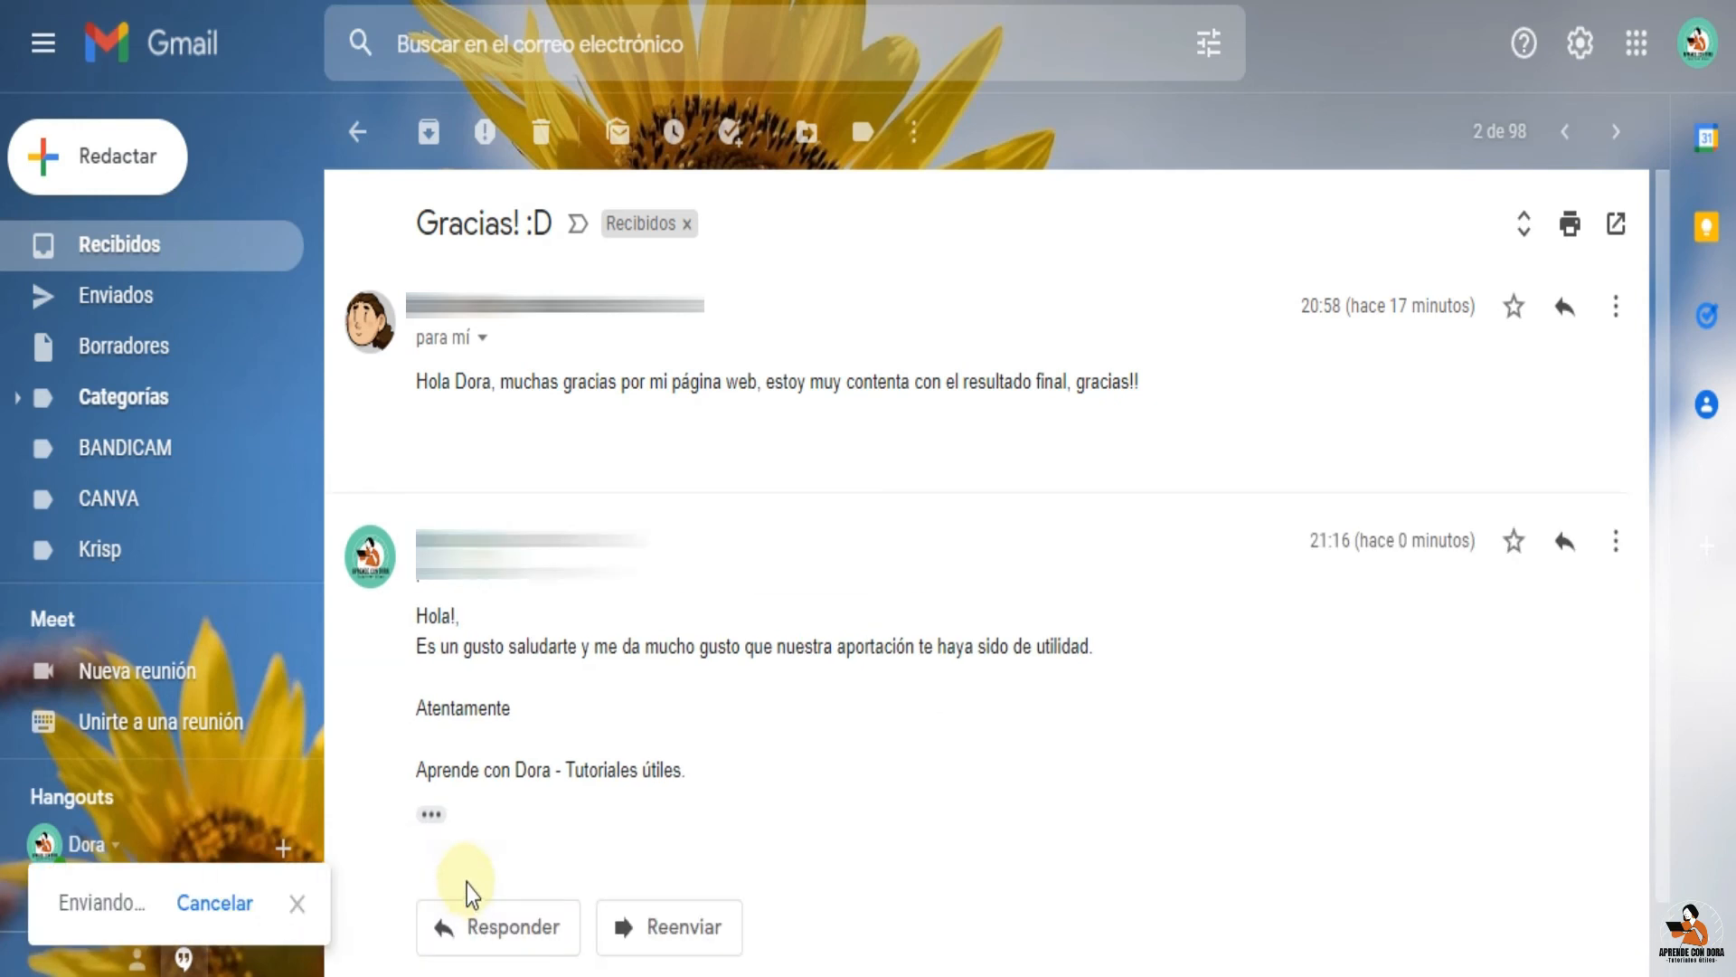